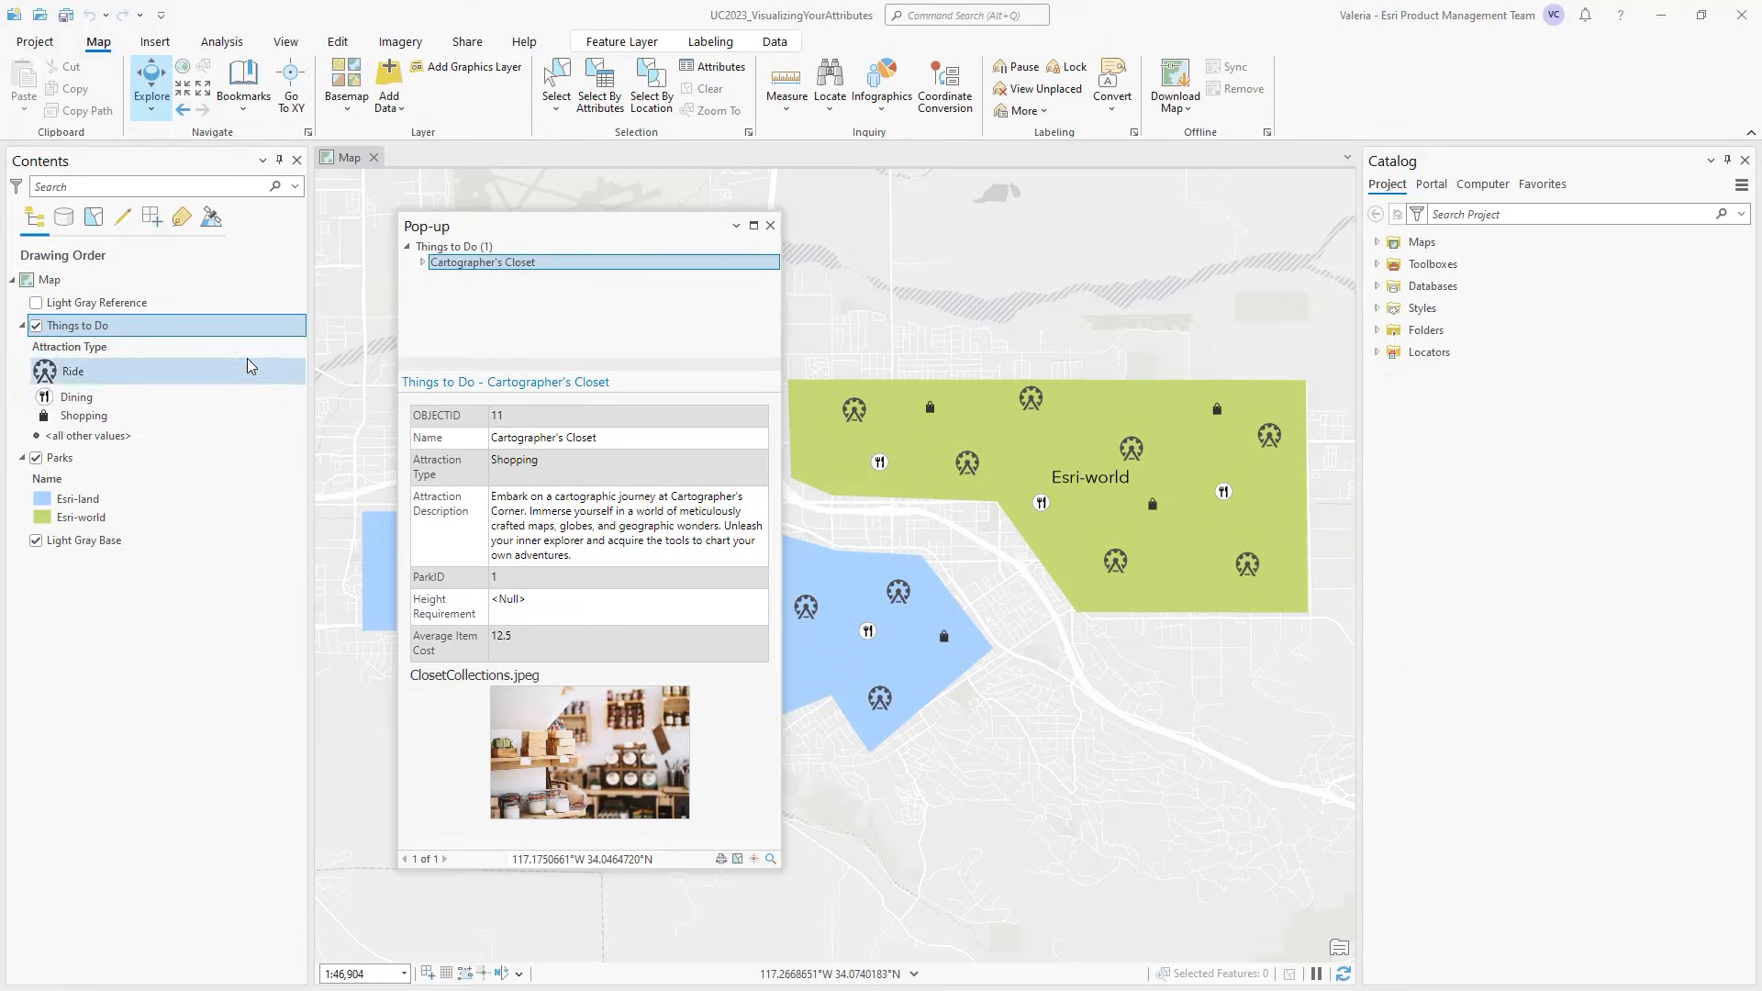
- Open Configure Pop-ups for the Things to Do layer from the Contents pane
right_click(79, 325)
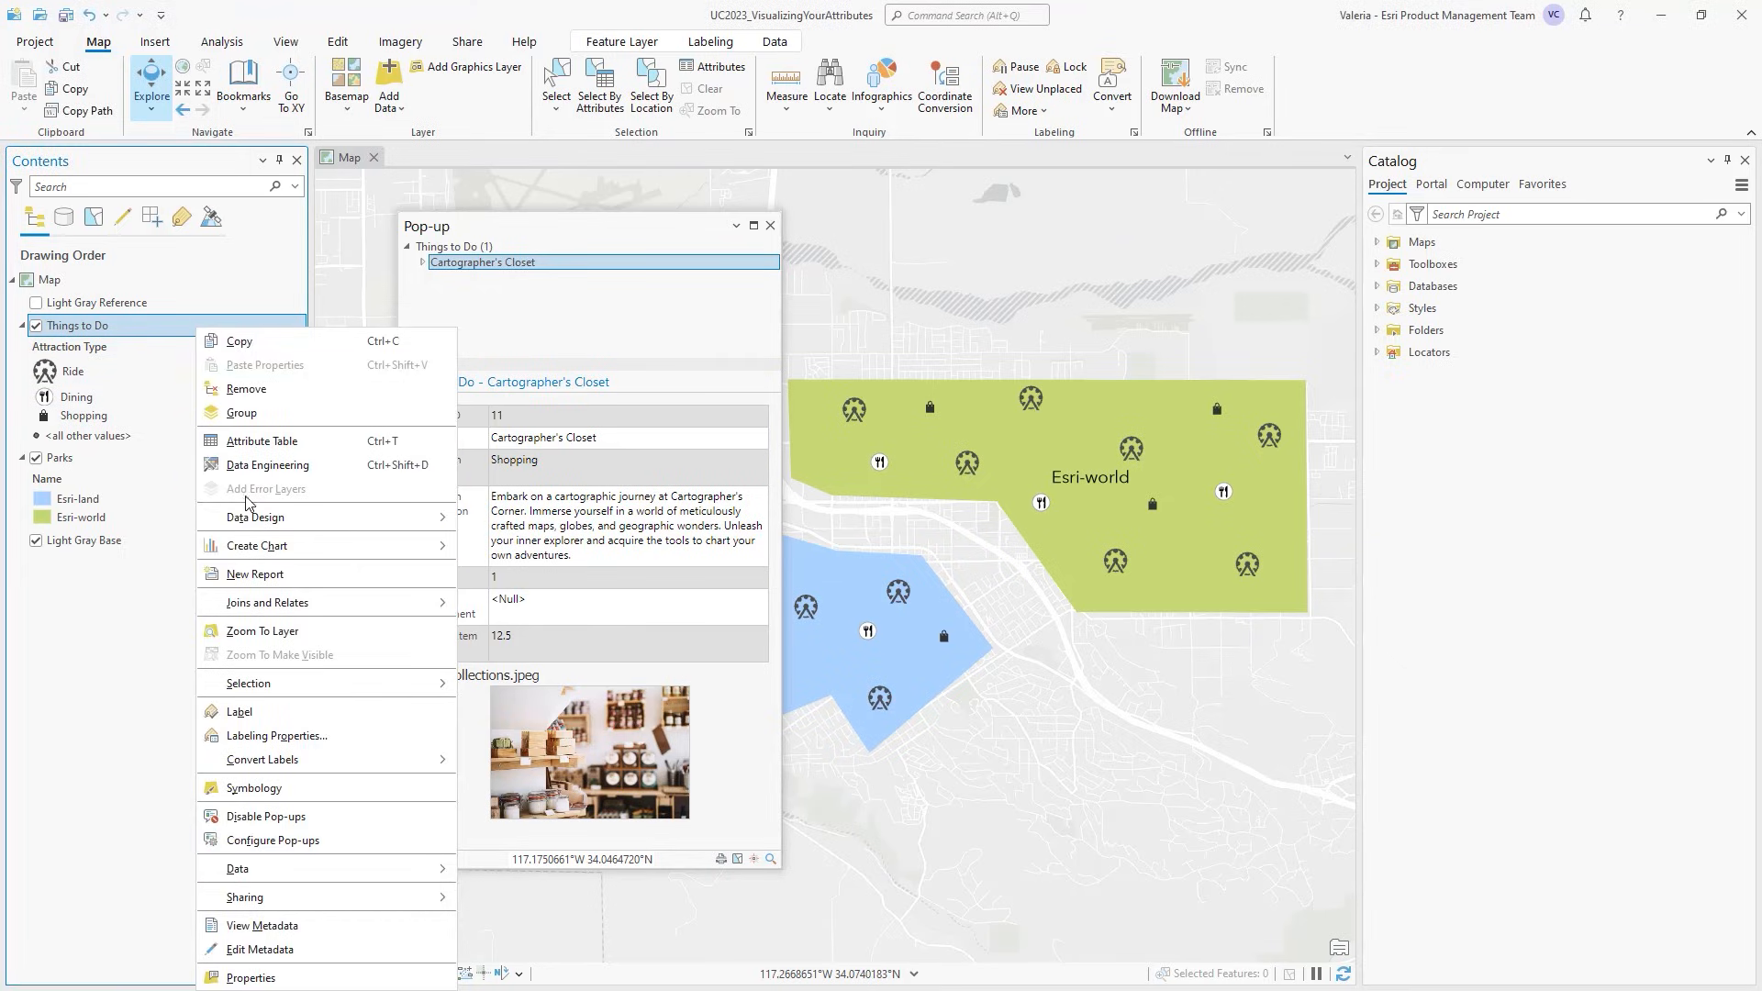
click(274, 839)
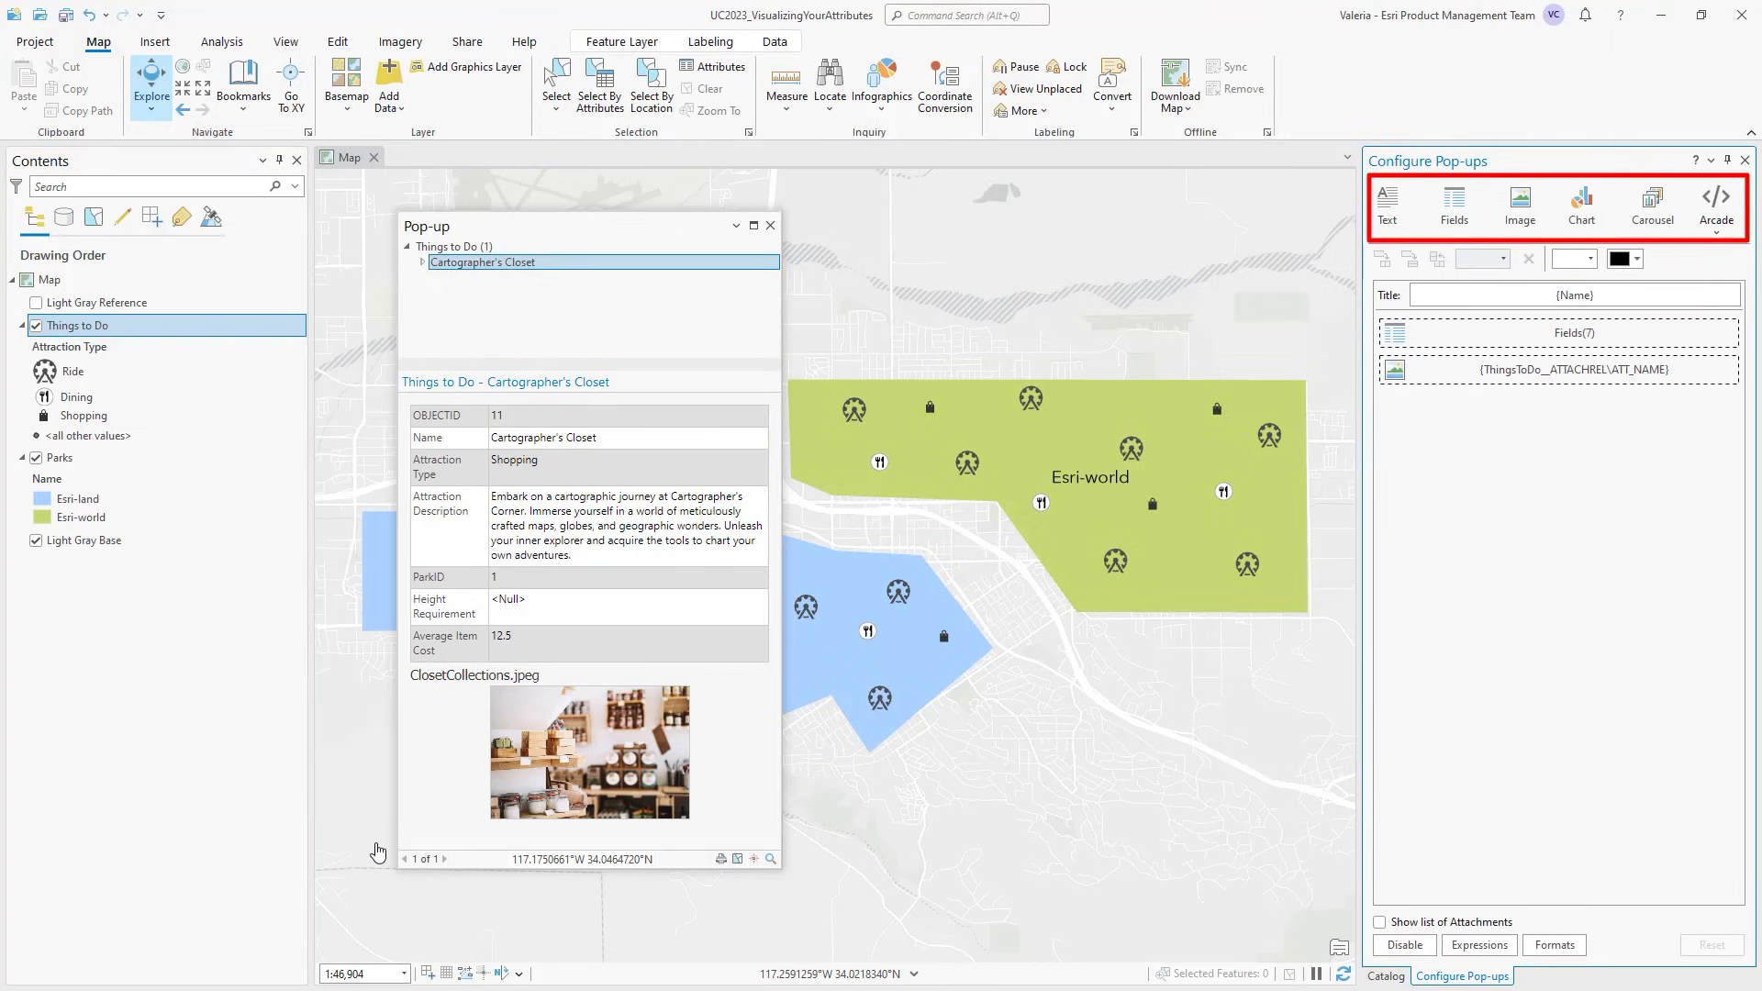
- Delete the Fields(7) element and clear the attachment image element's title
click(1557, 332)
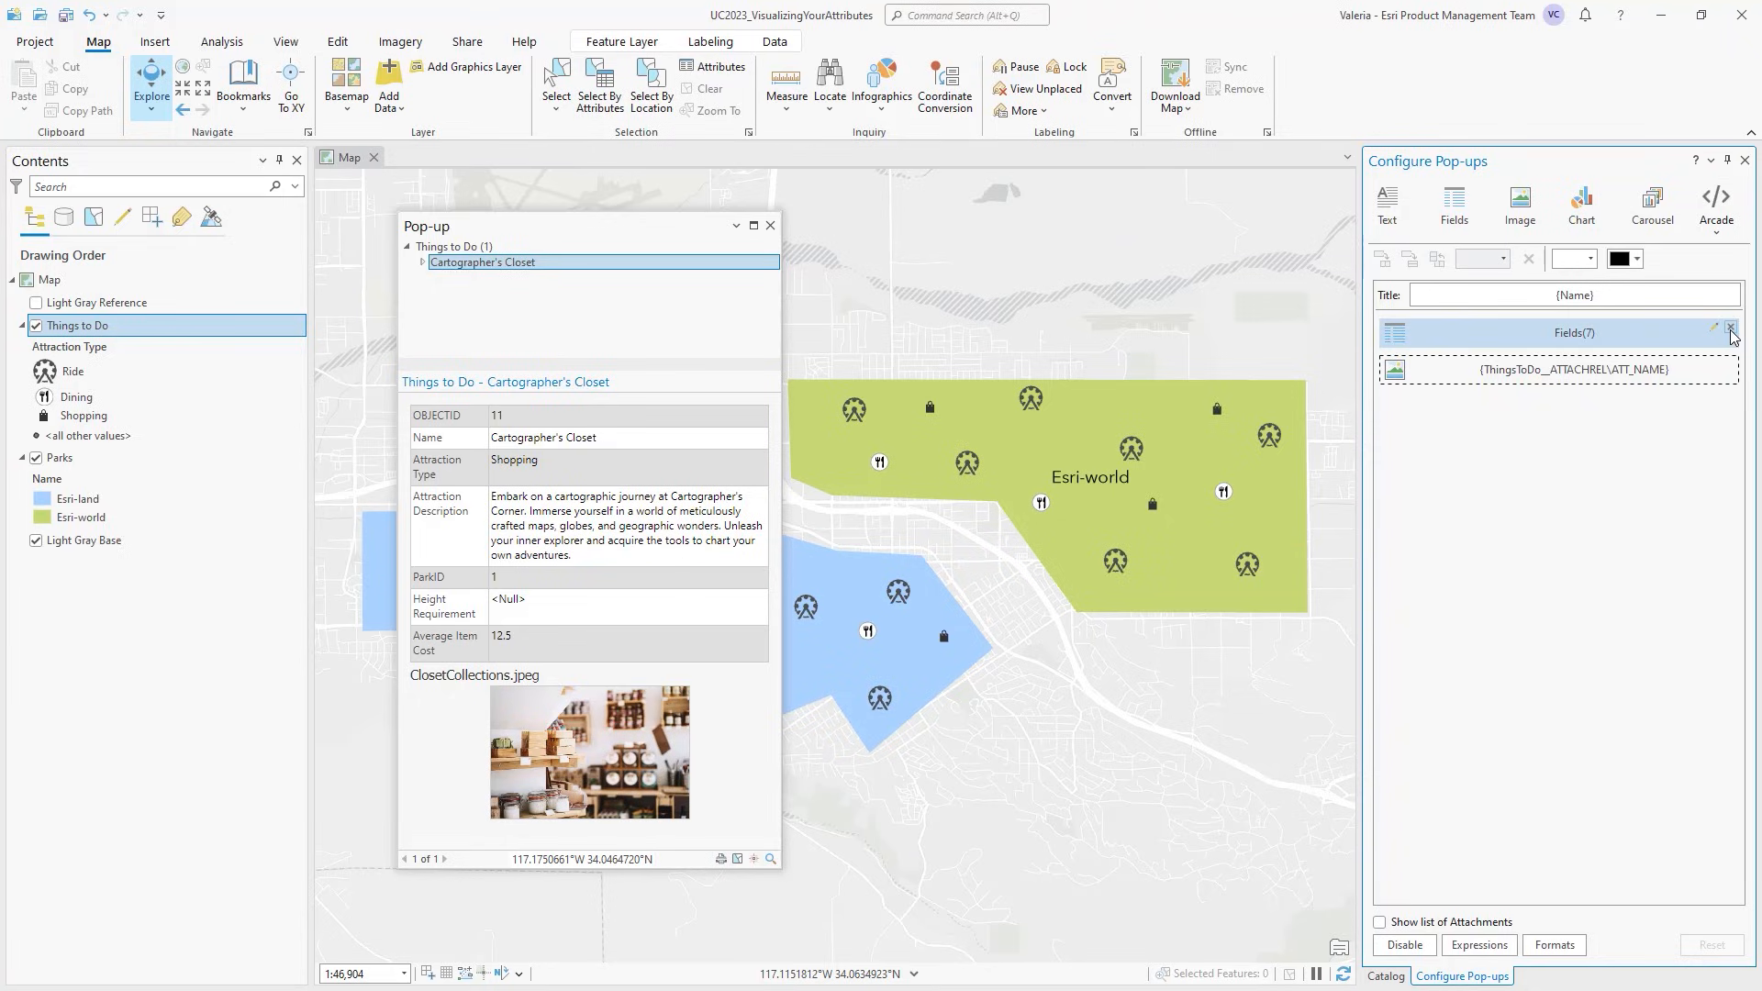
click(1744, 333)
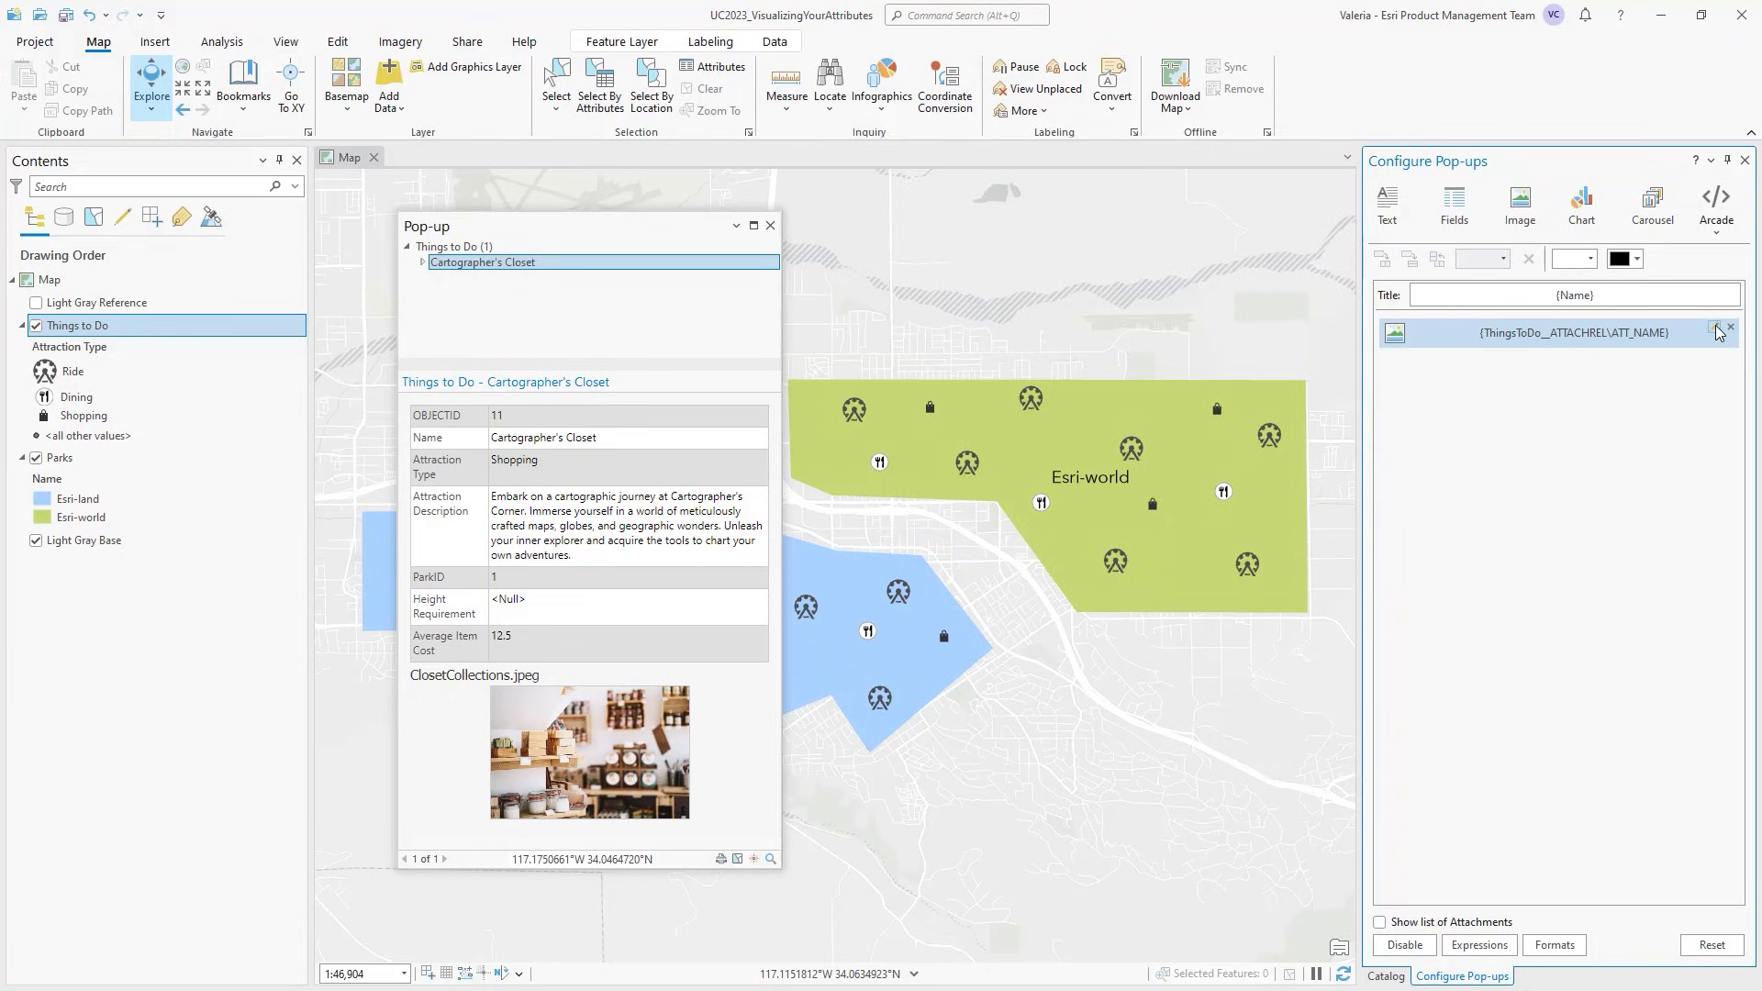
click(1720, 333)
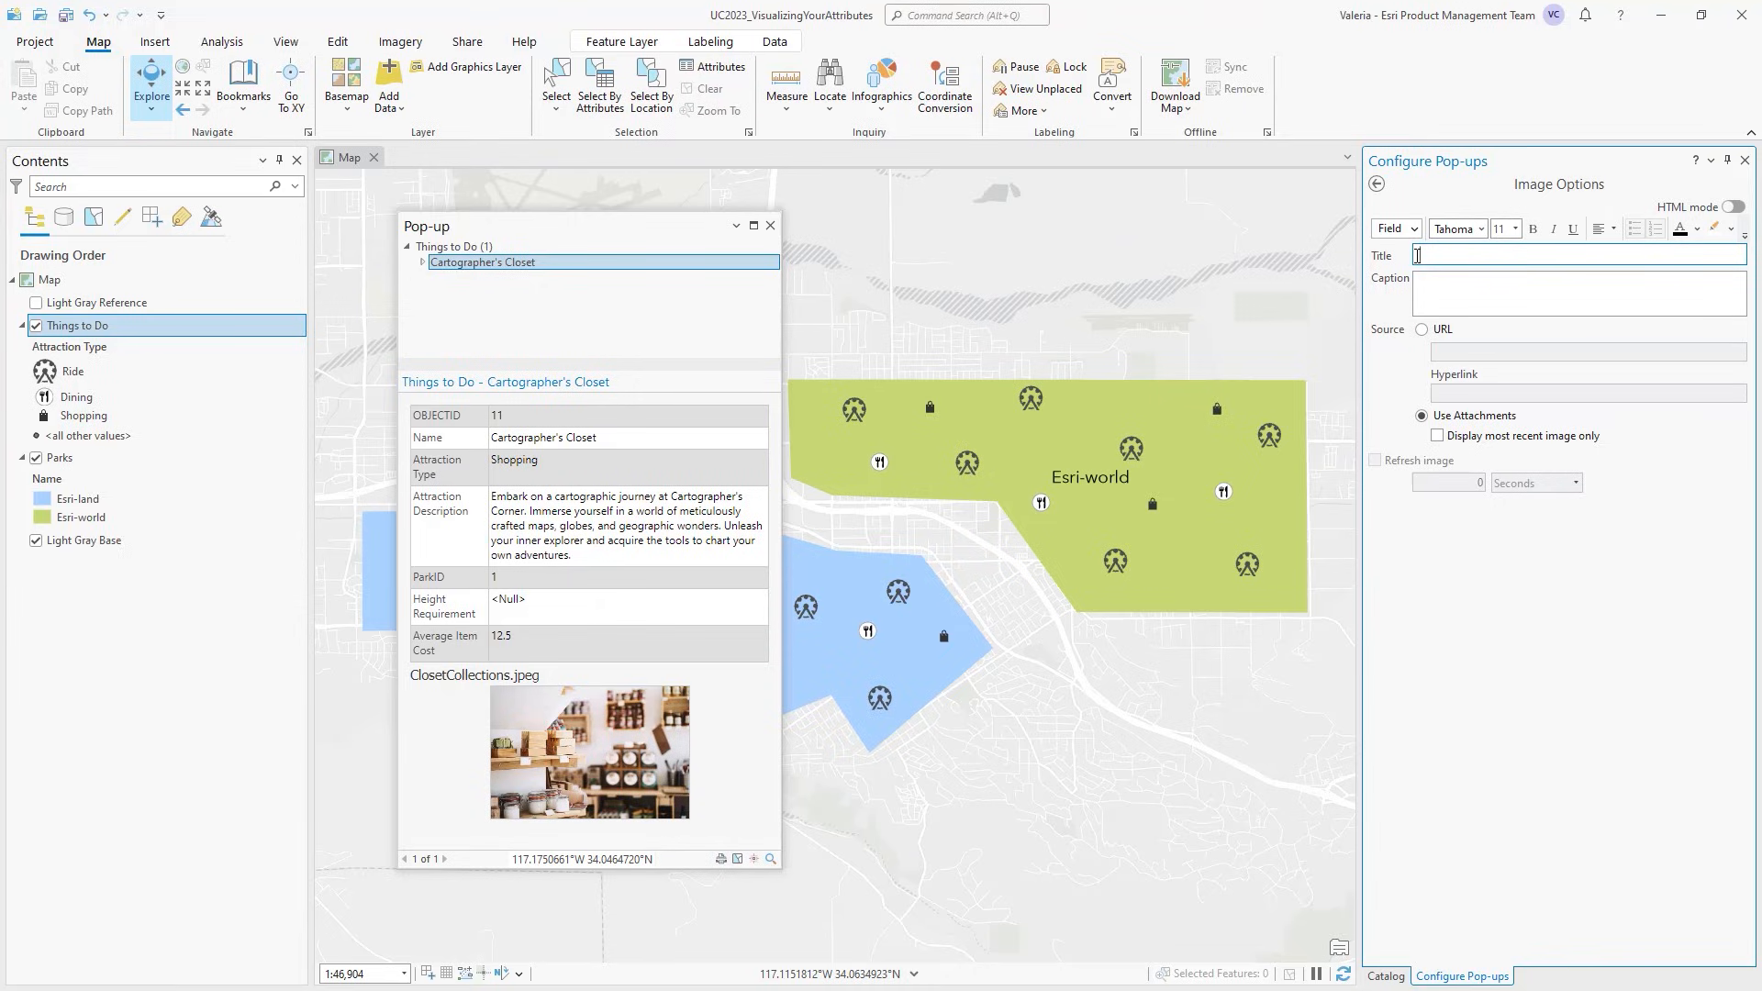
click(1375, 183)
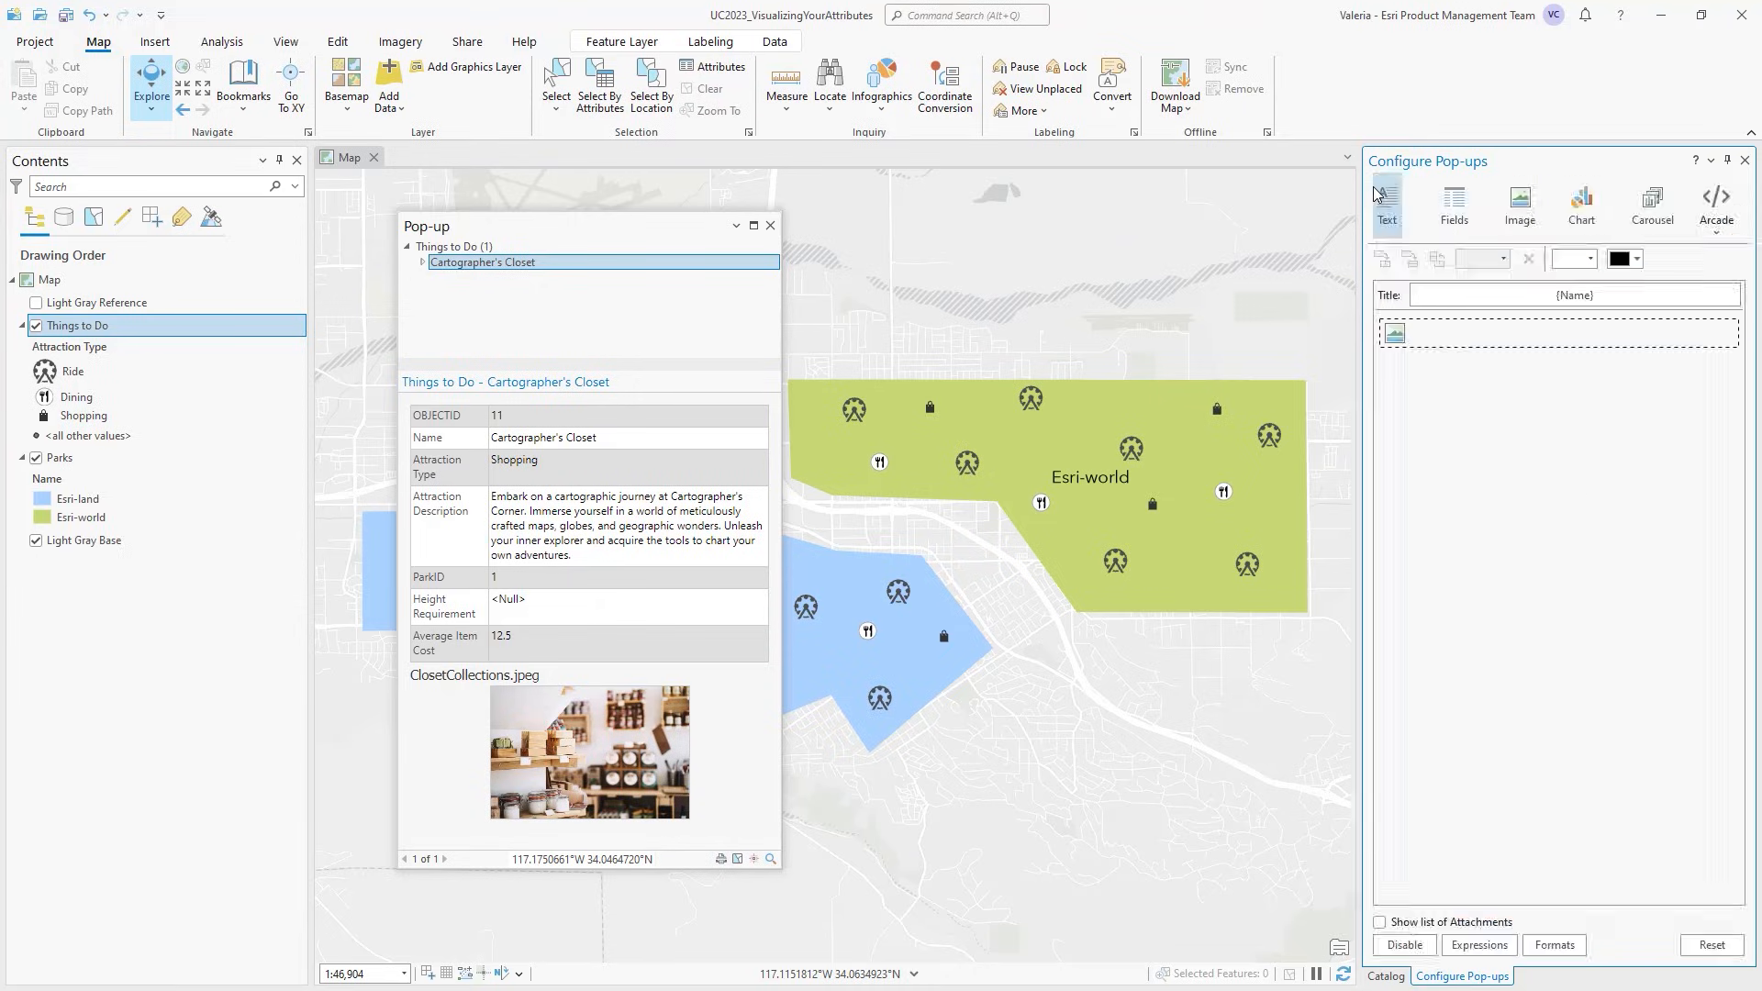
- Split the image element into two columns with a text element in the left column
click(1557, 332)
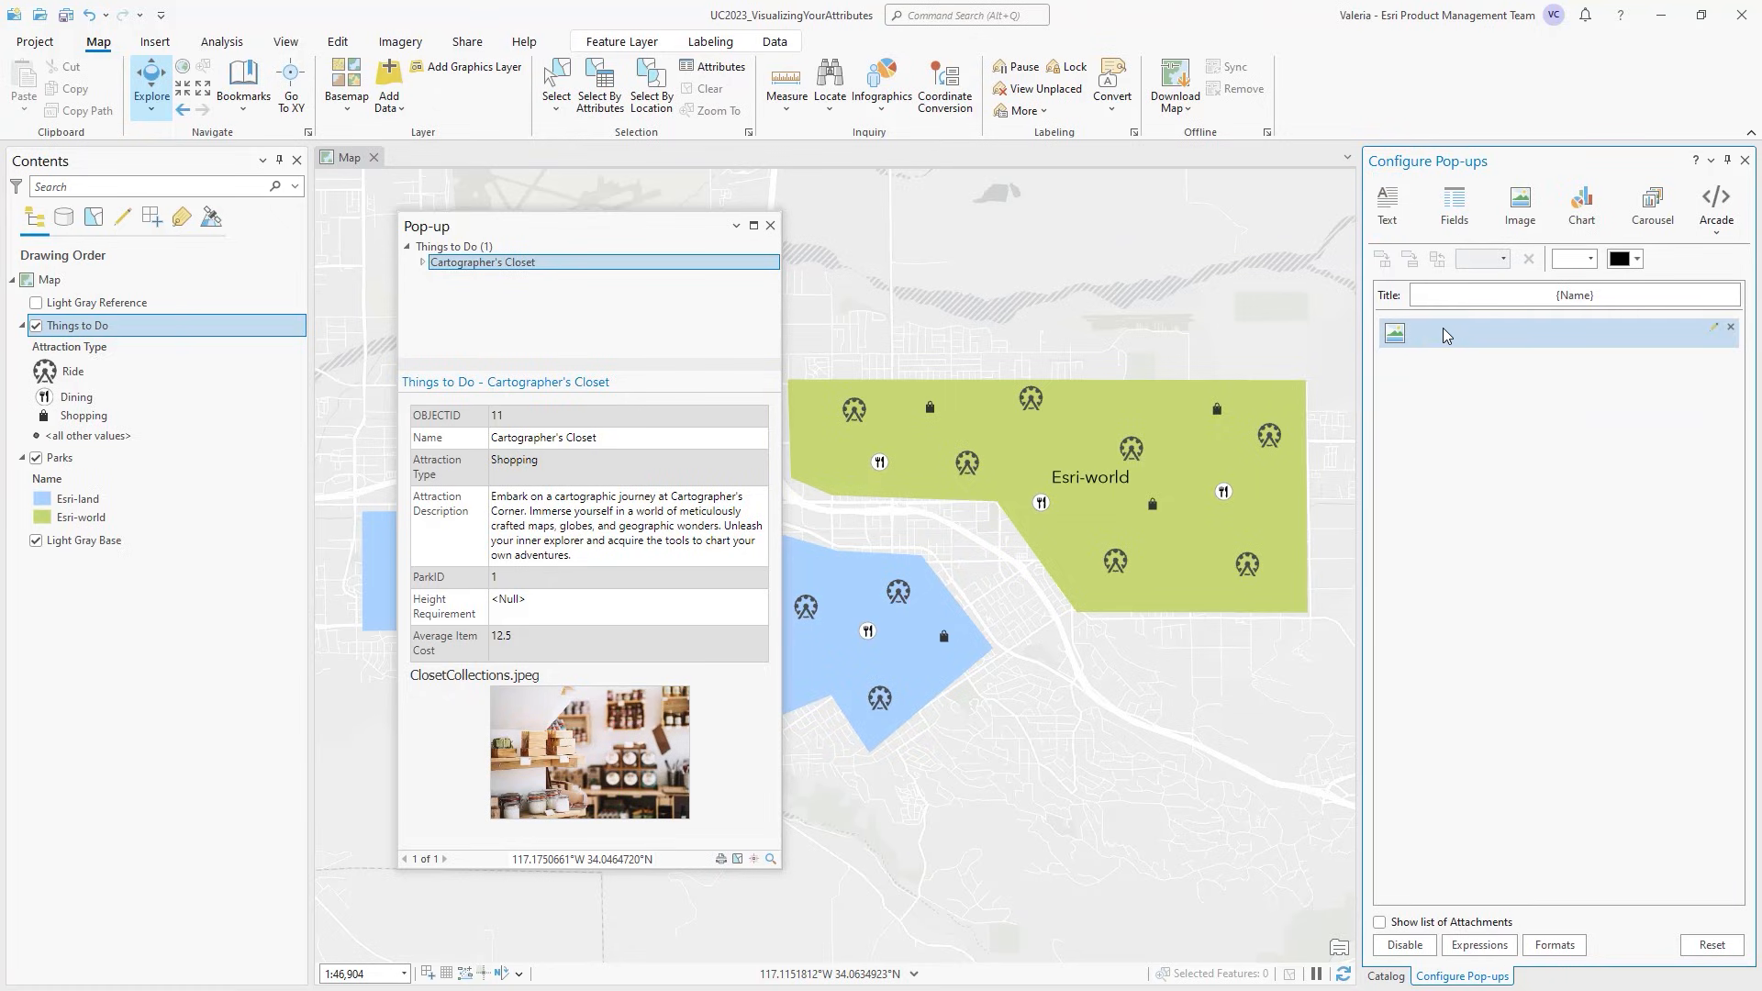
click(1557, 333)
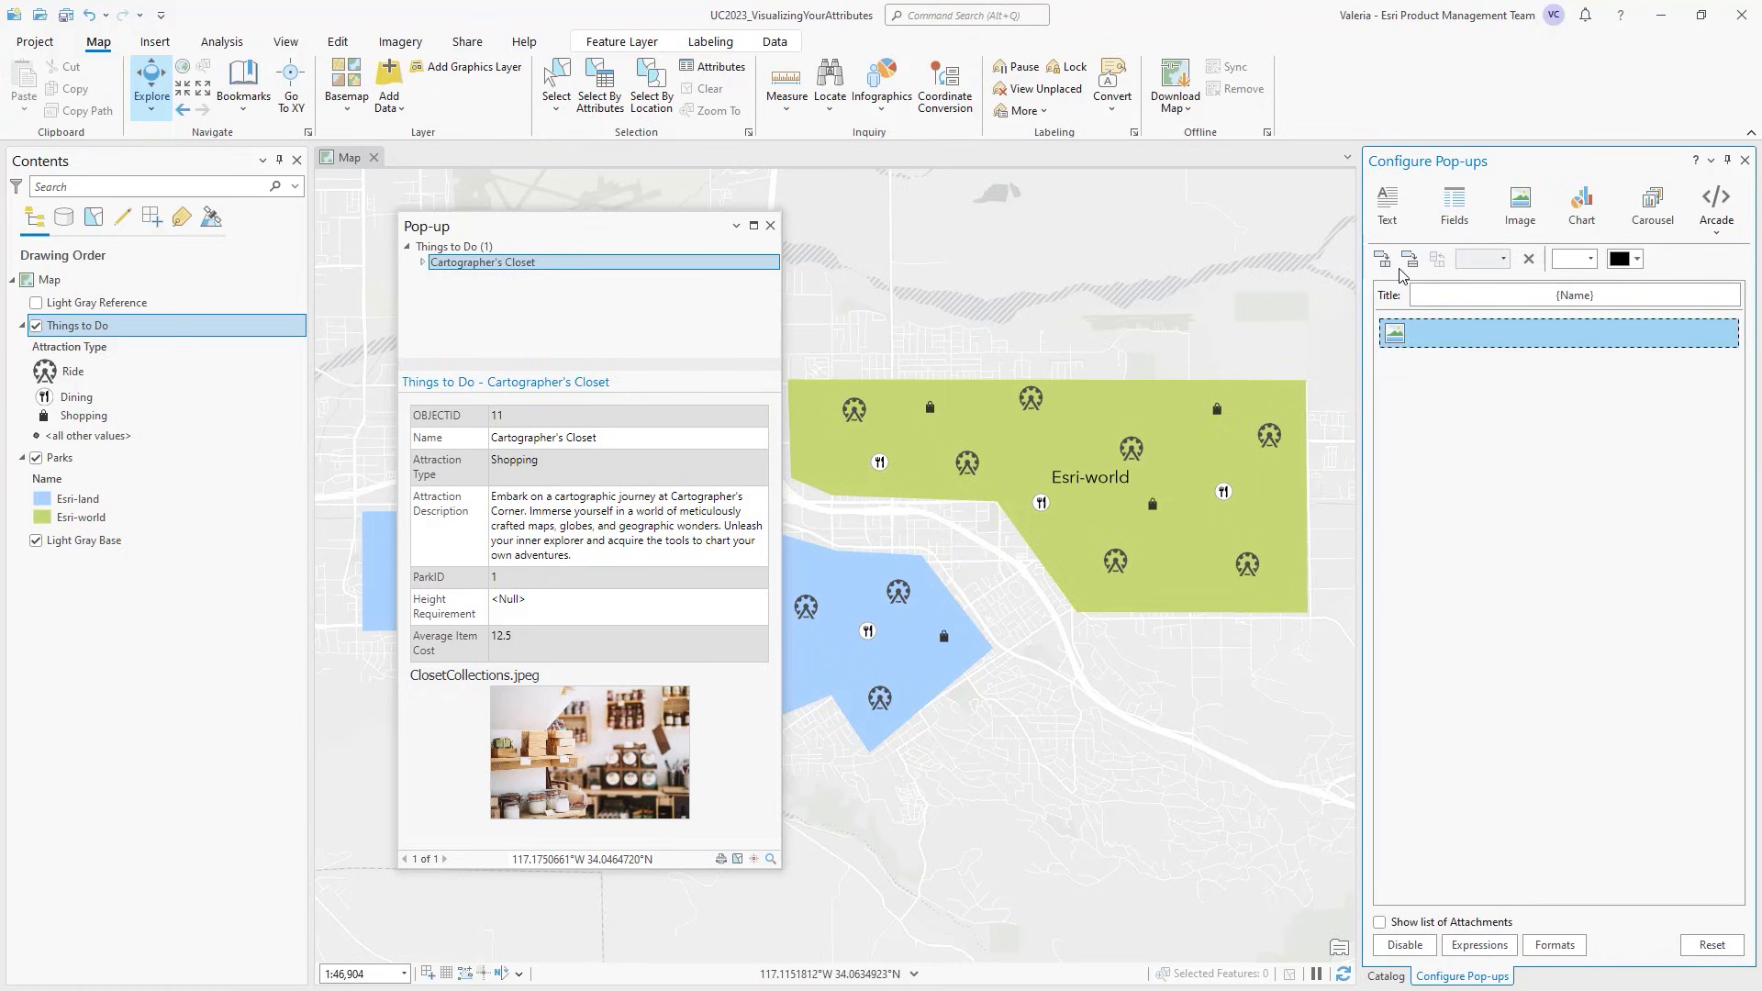
click(1386, 206)
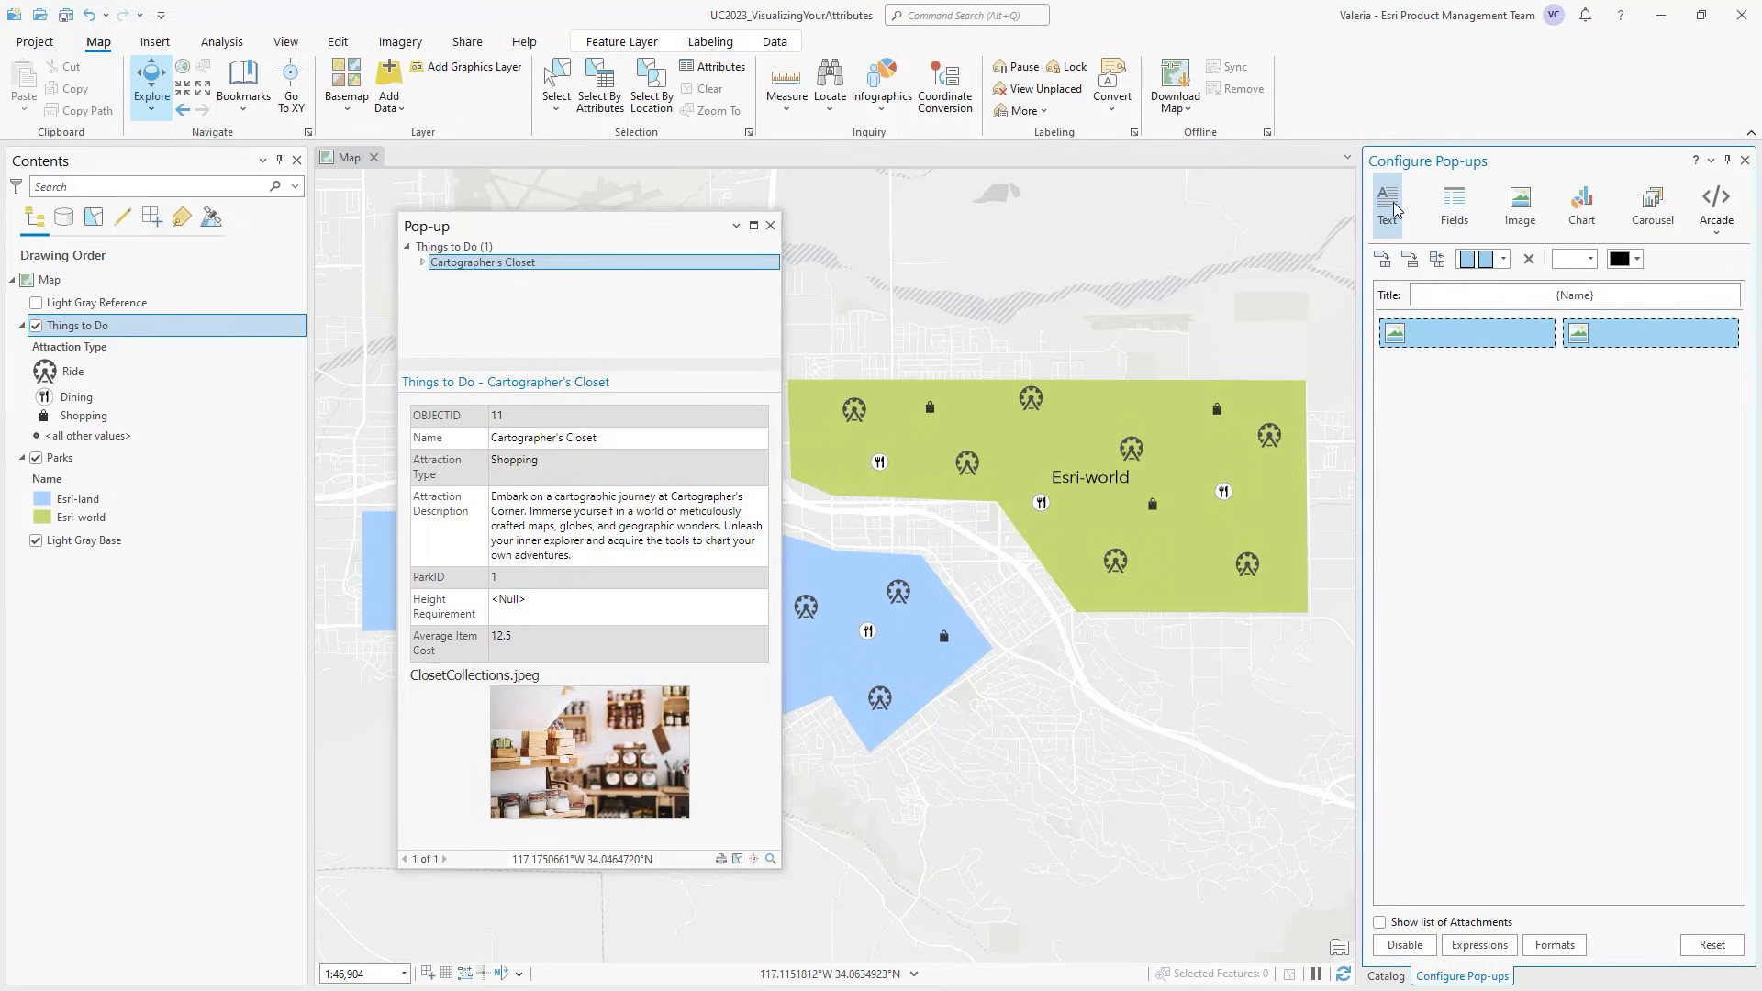
click(1388, 204)
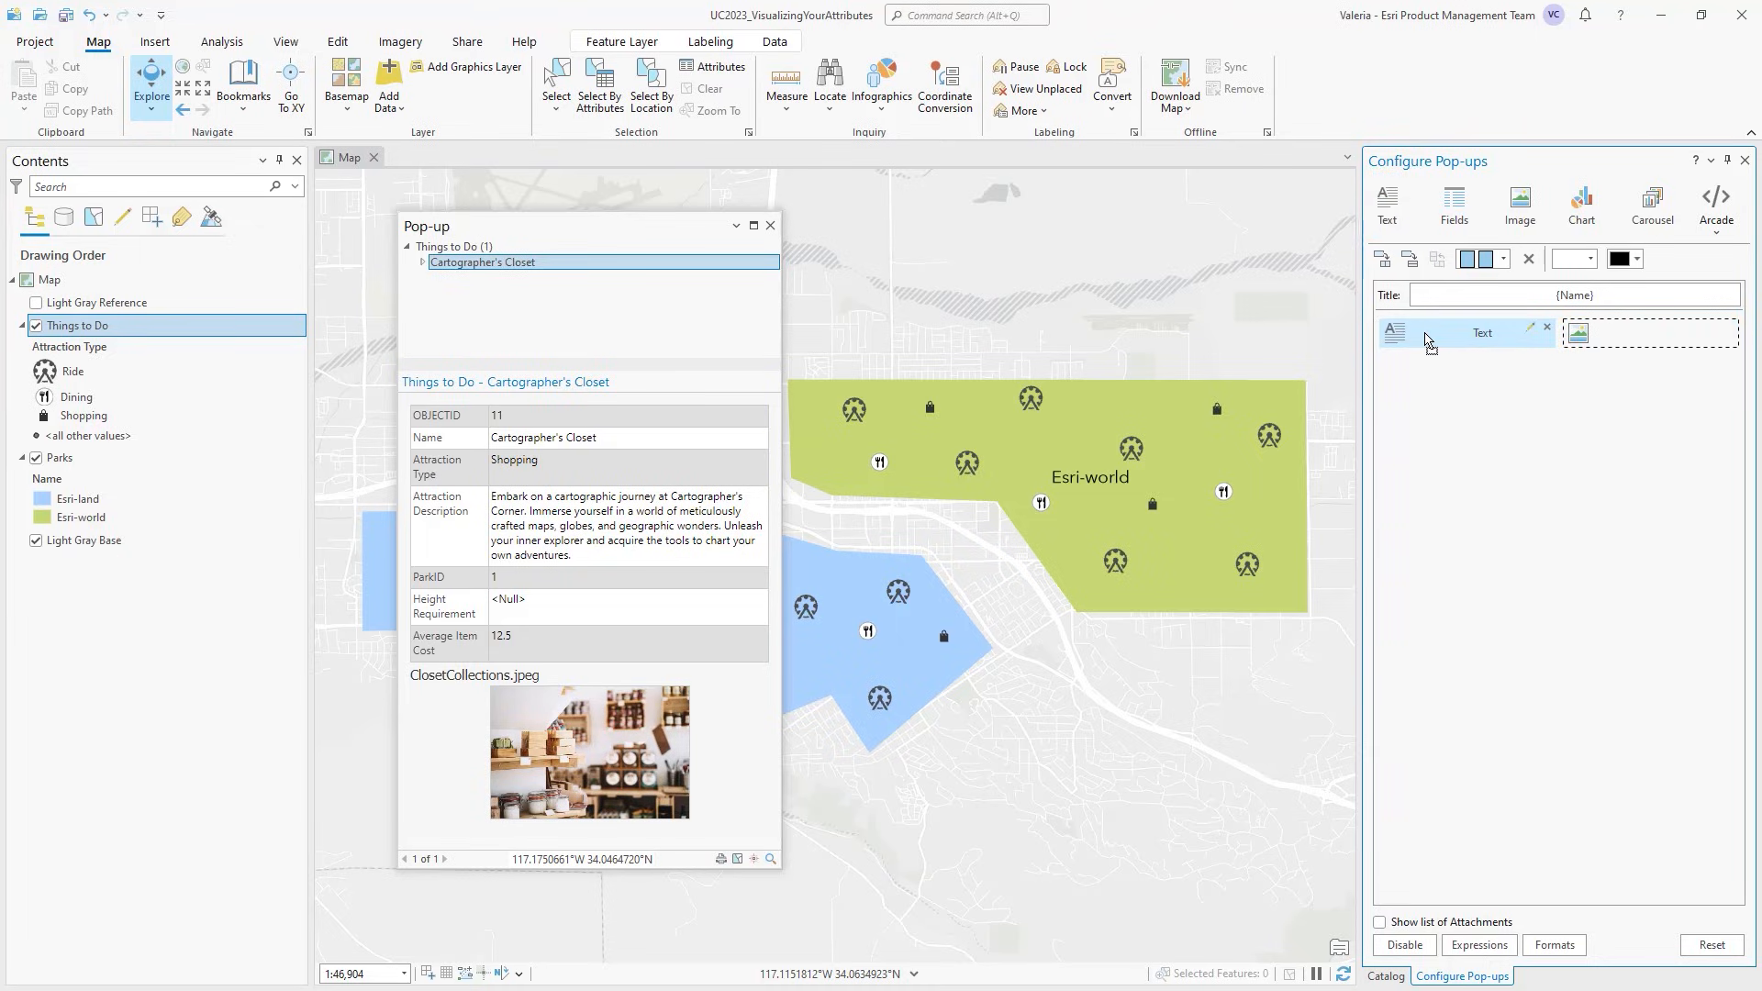
click(1529, 332)
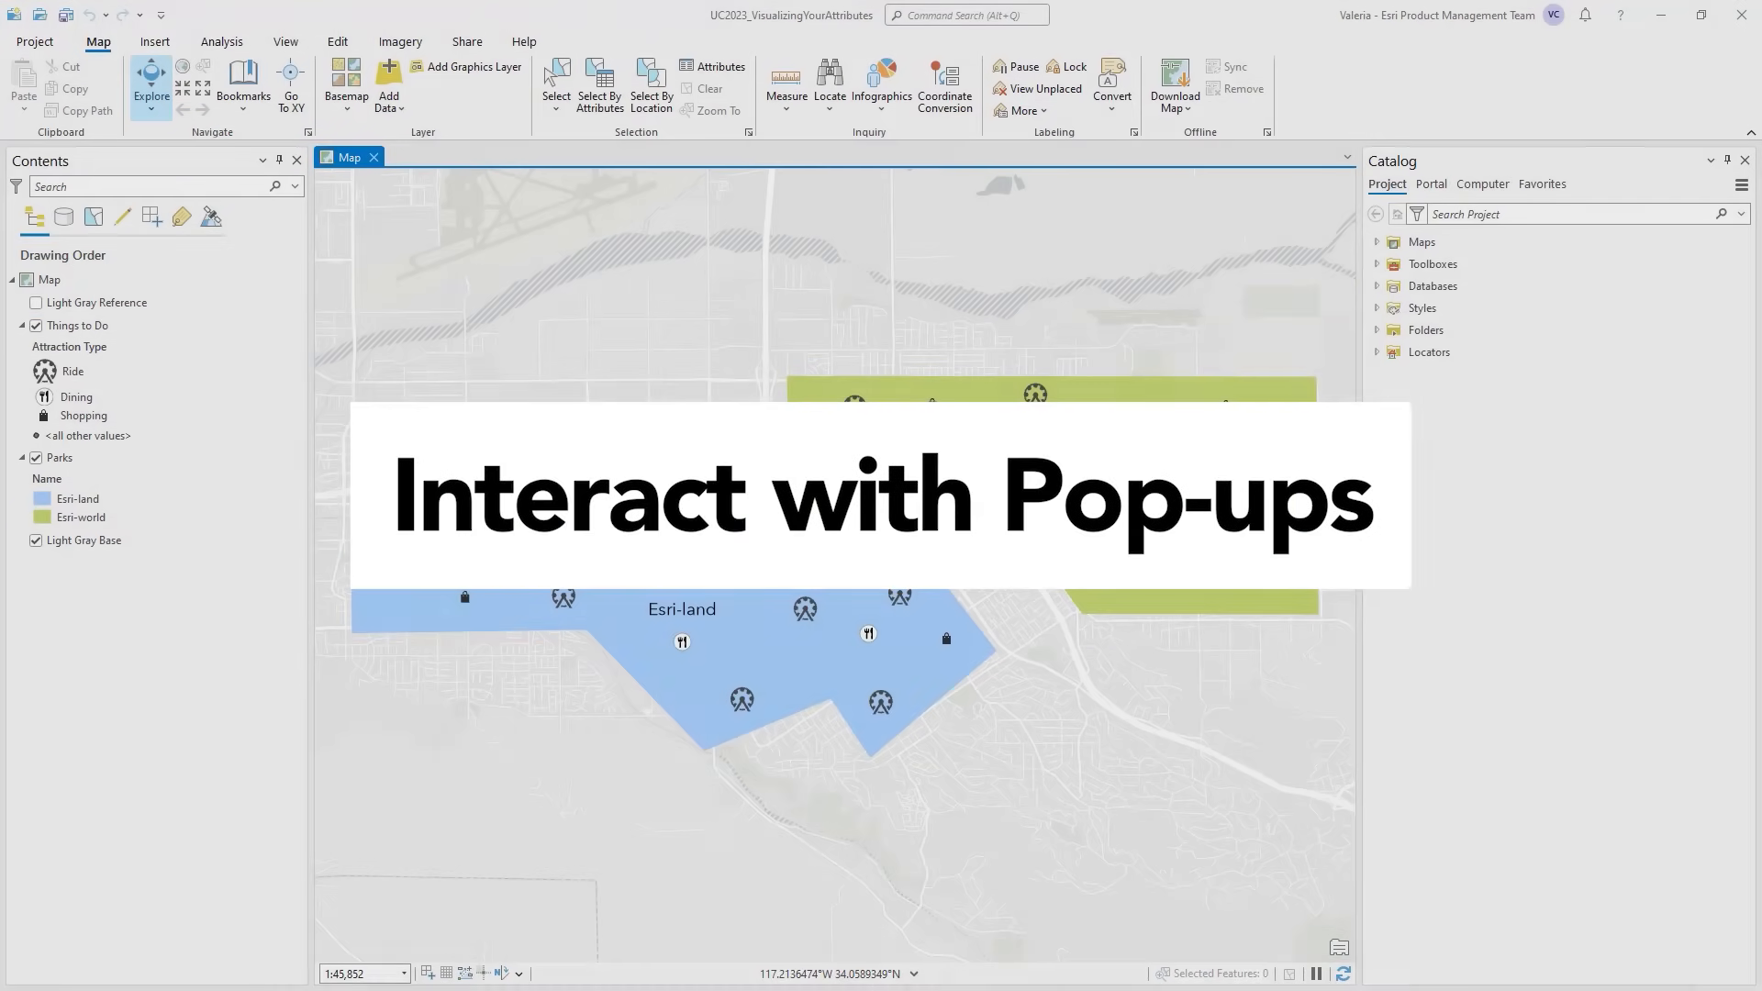
- Show the Coordinate Dash pop-up and expand its tree to the LoopingDashCoaster.jpeg attachment's related records
click(617, 538)
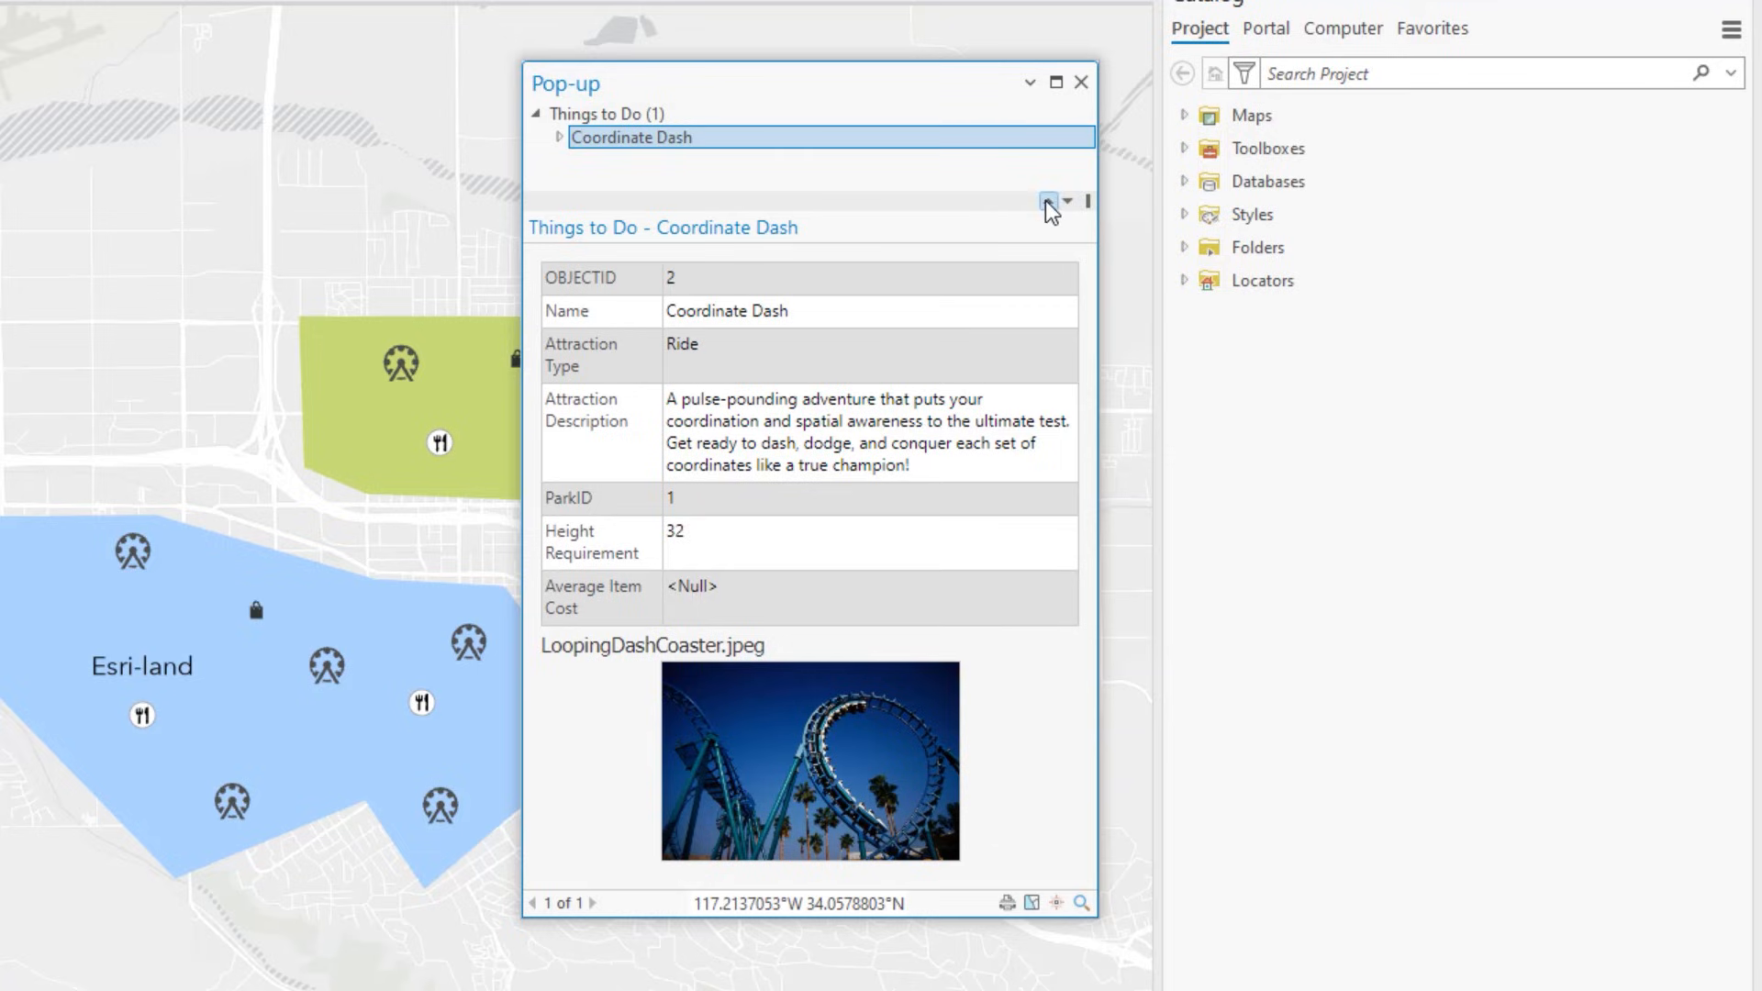
click(1045, 200)
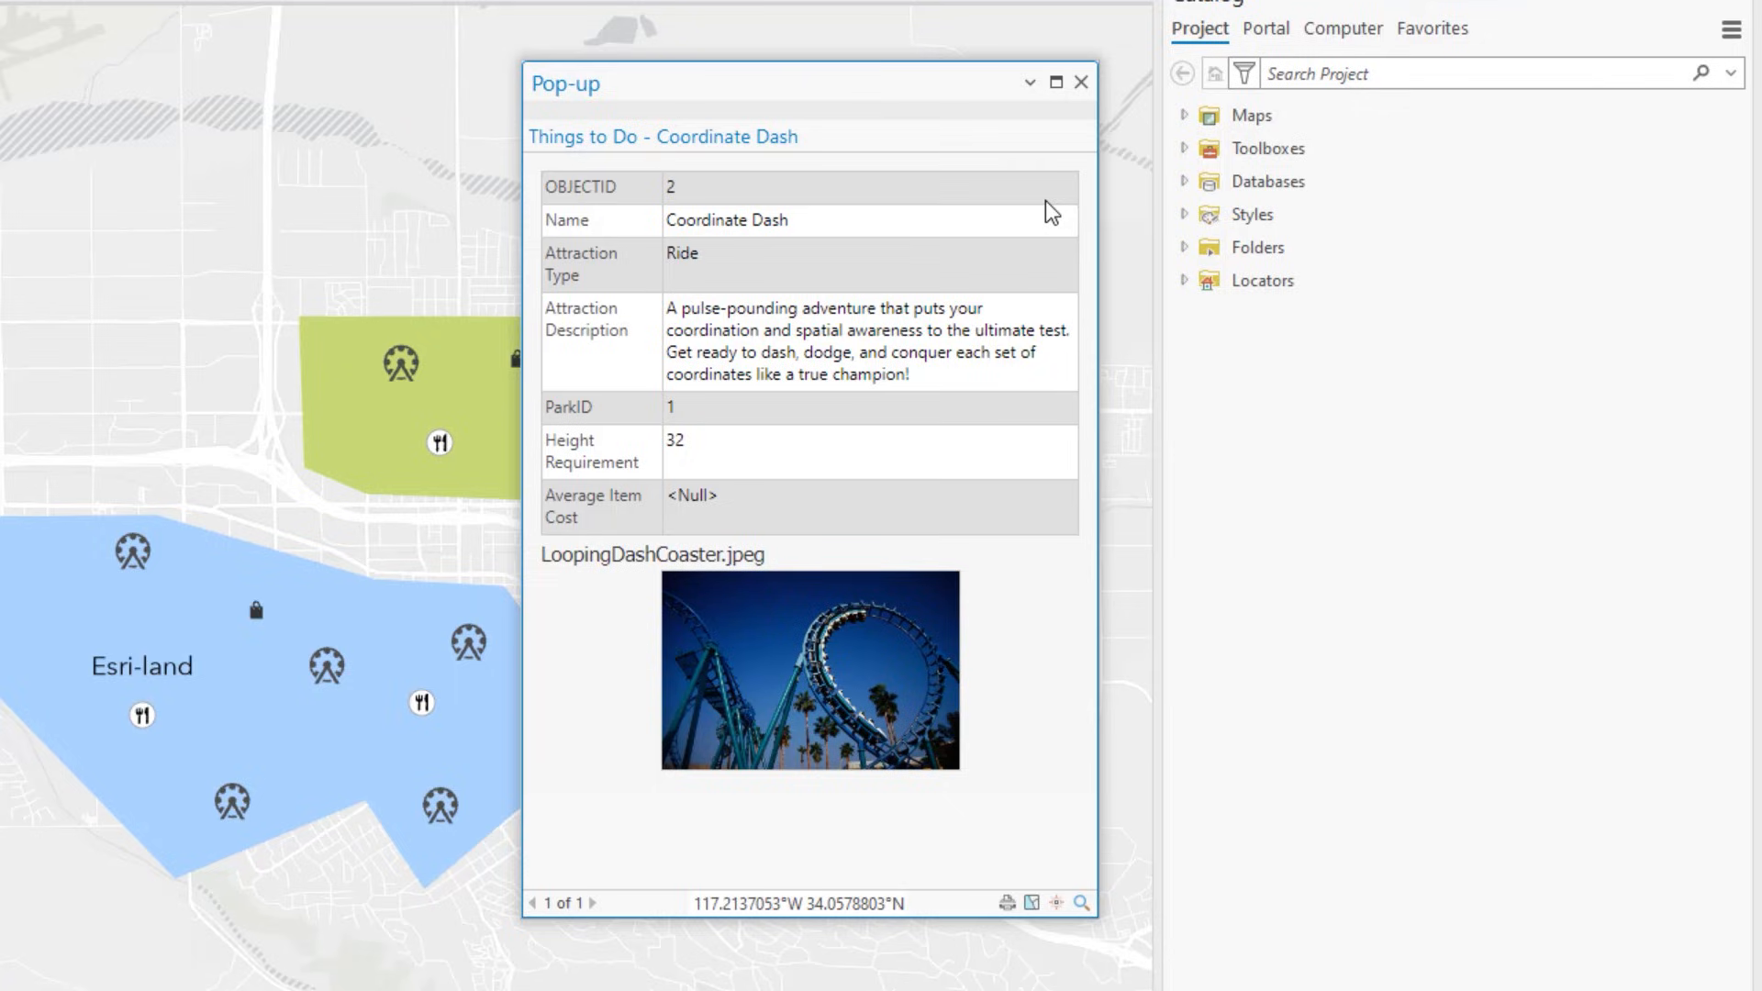
mouse_move(1065, 158)
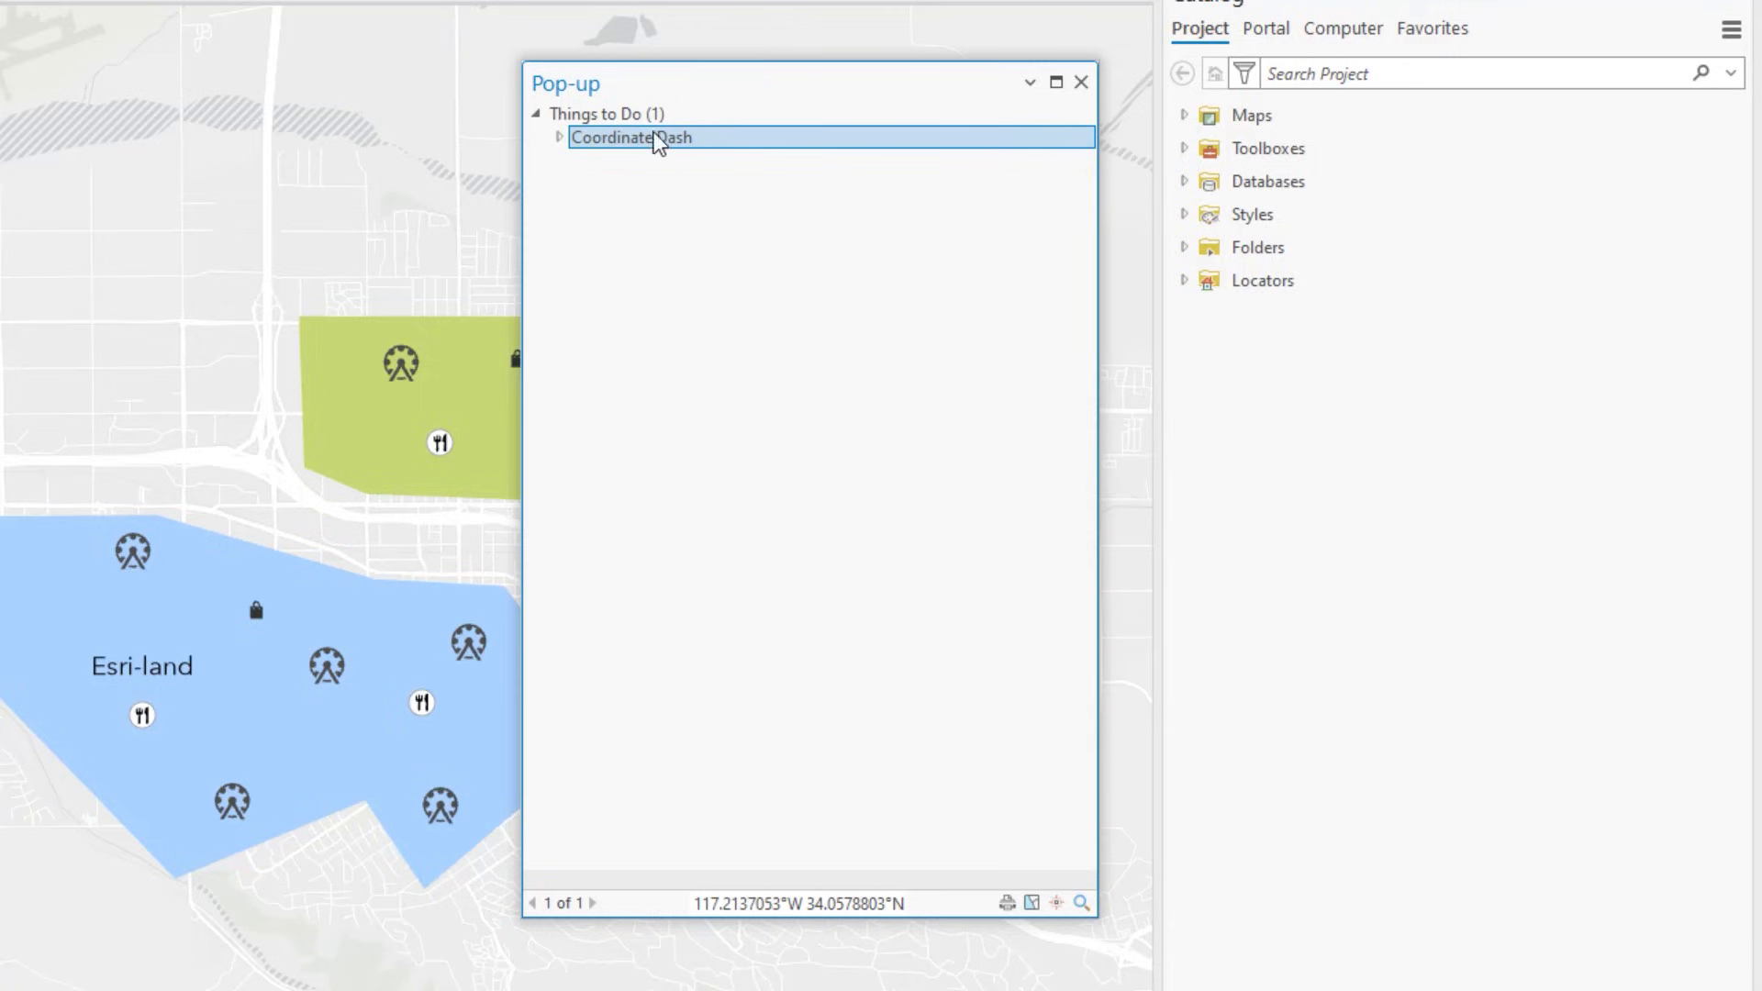
click(558, 138)
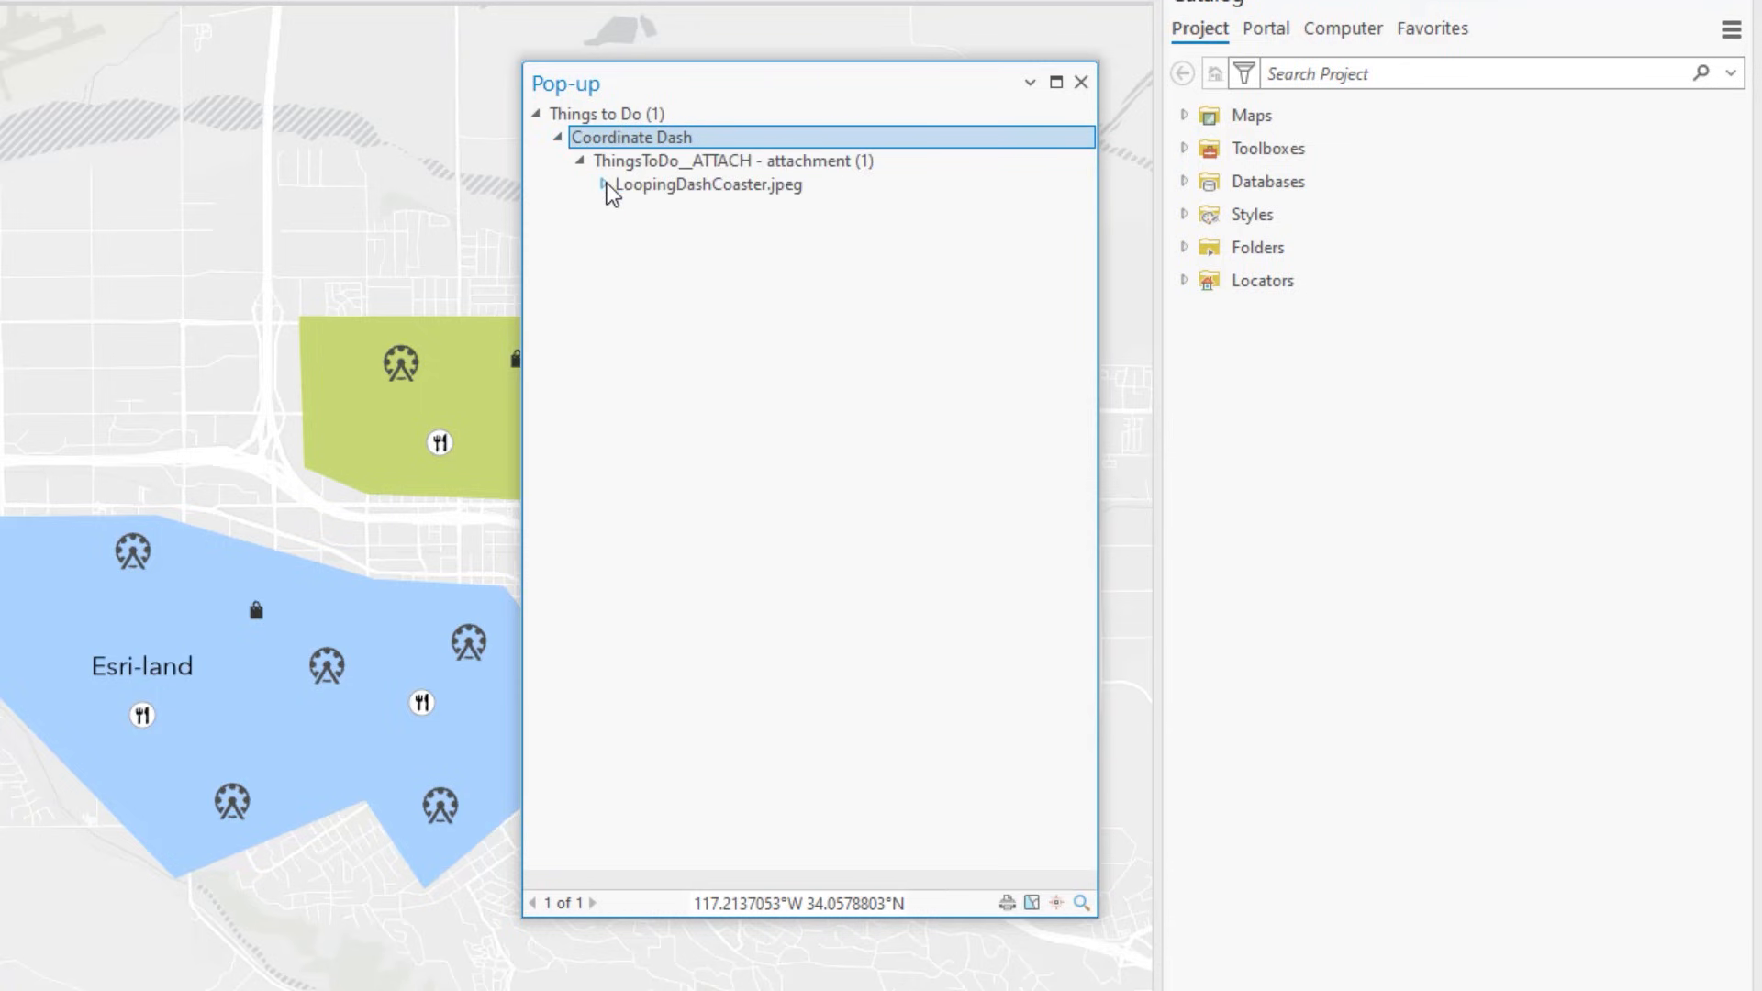
click(602, 183)
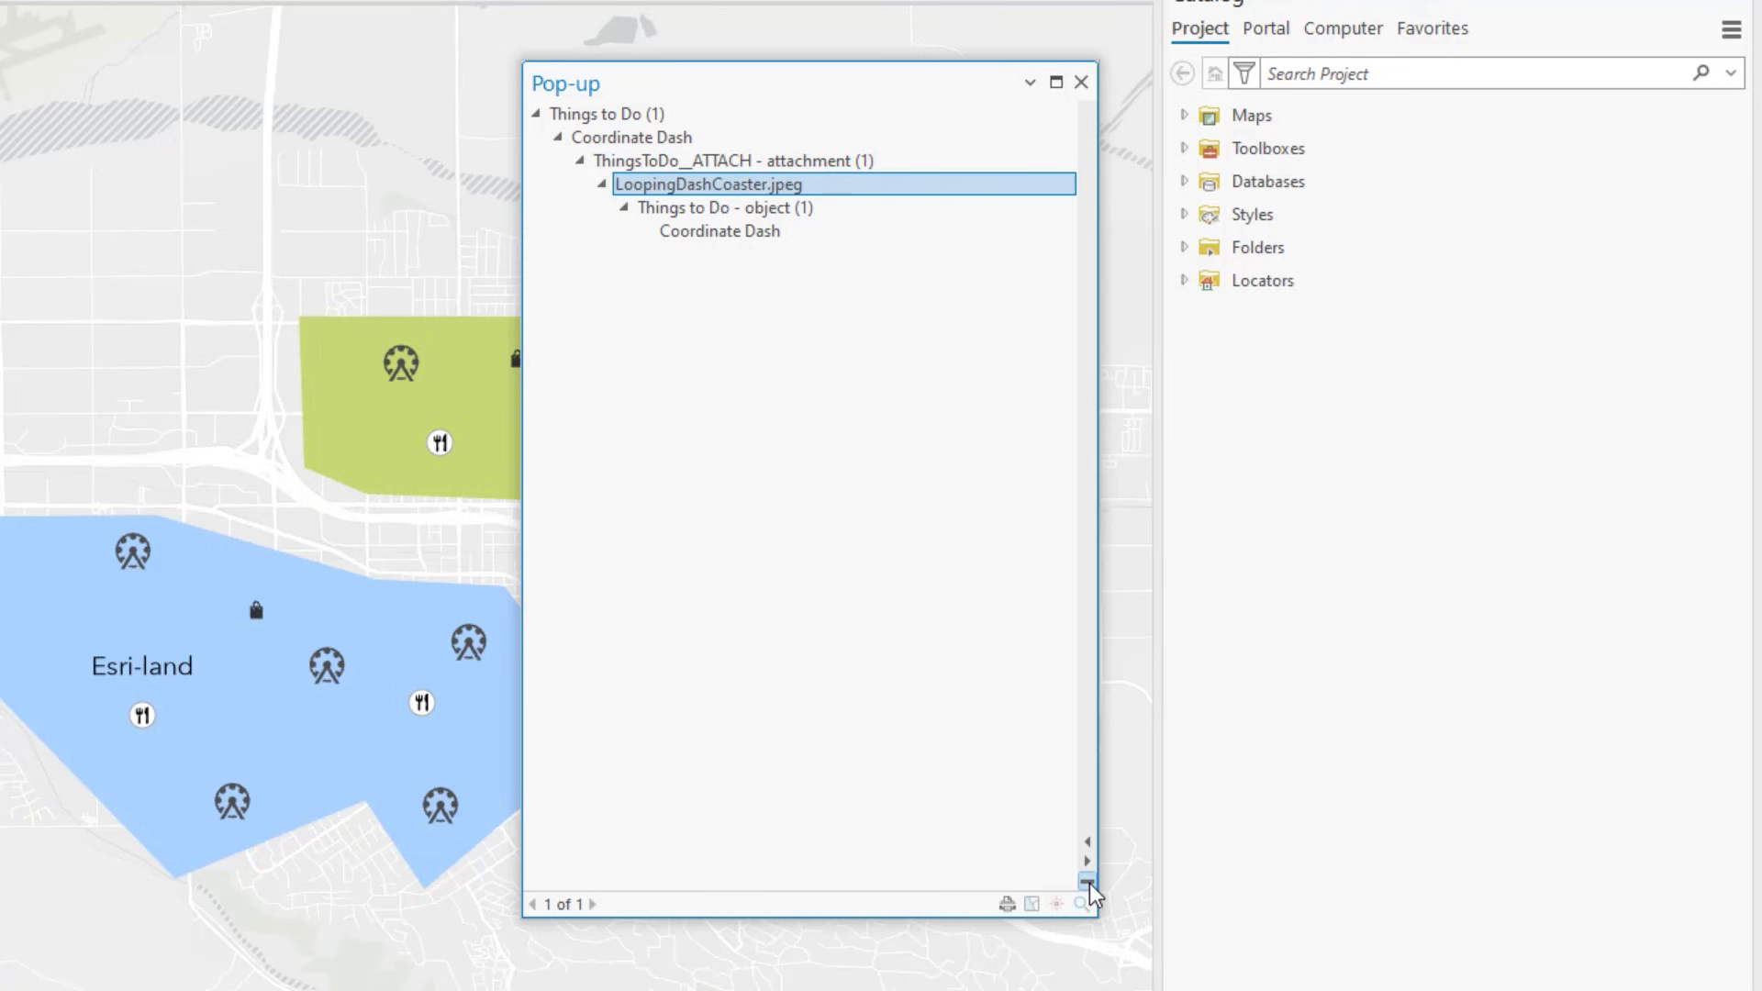
click(1080, 903)
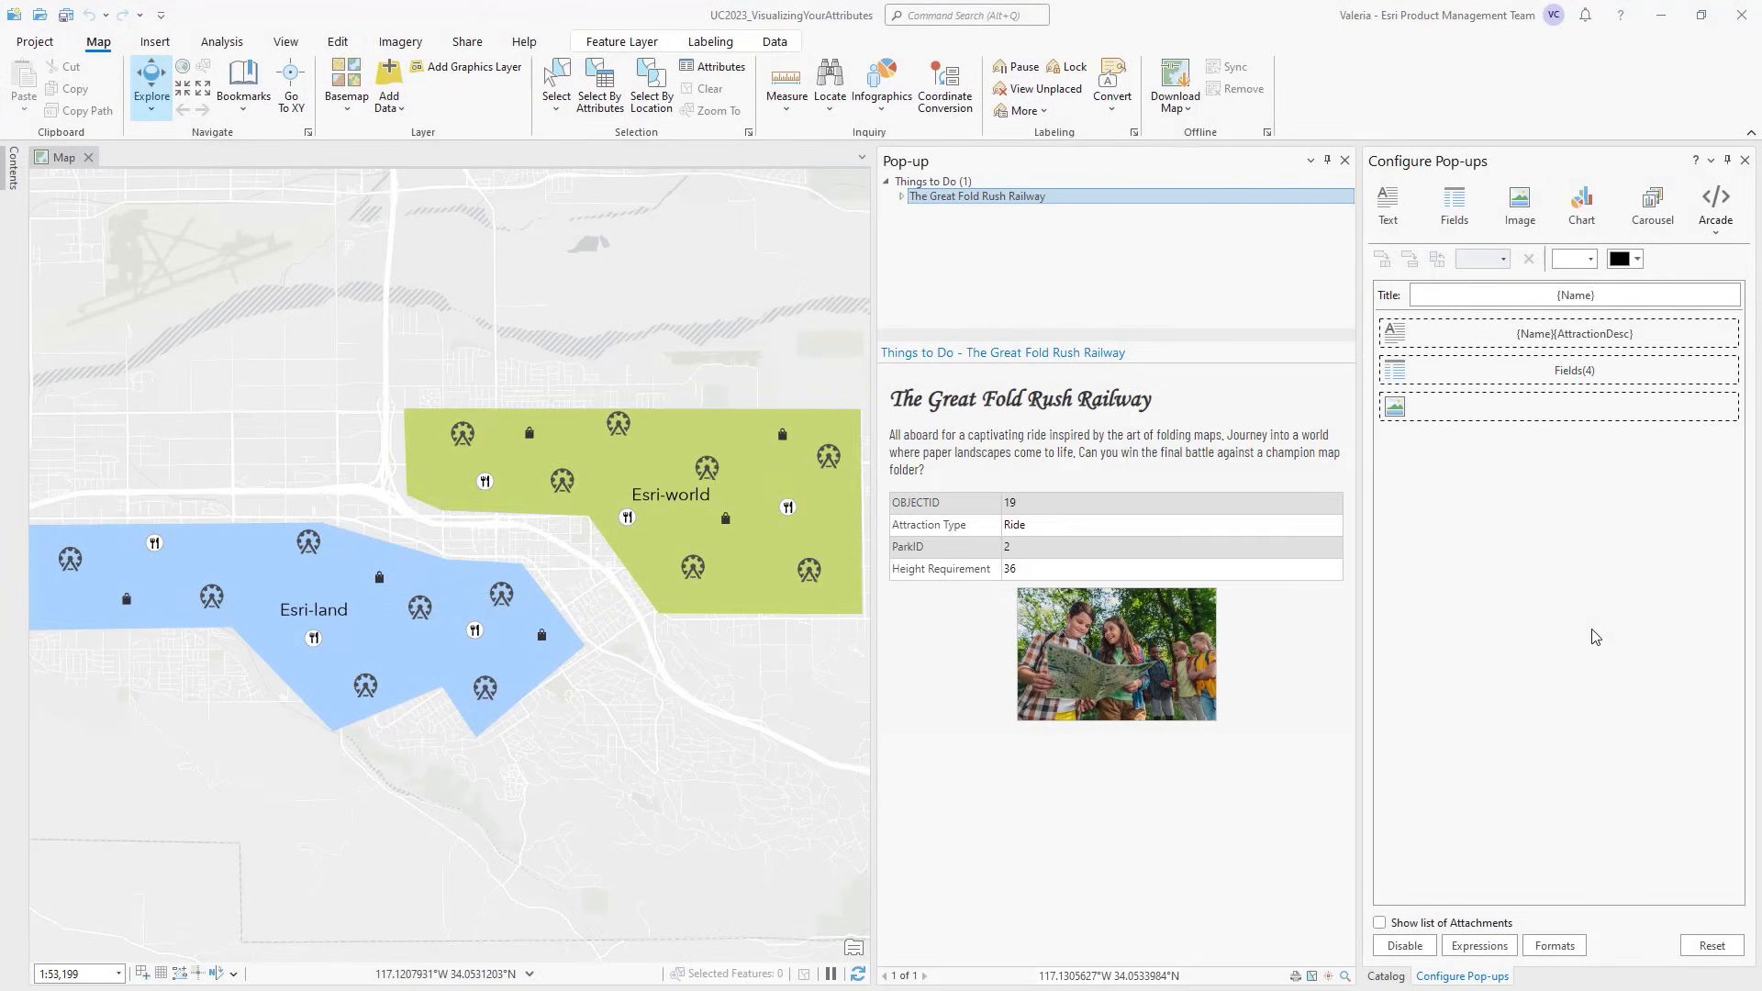
- Split the {Name}{AttractionDesc} text into columns with Fields(4) on the right and preview a ride
click(1559, 334)
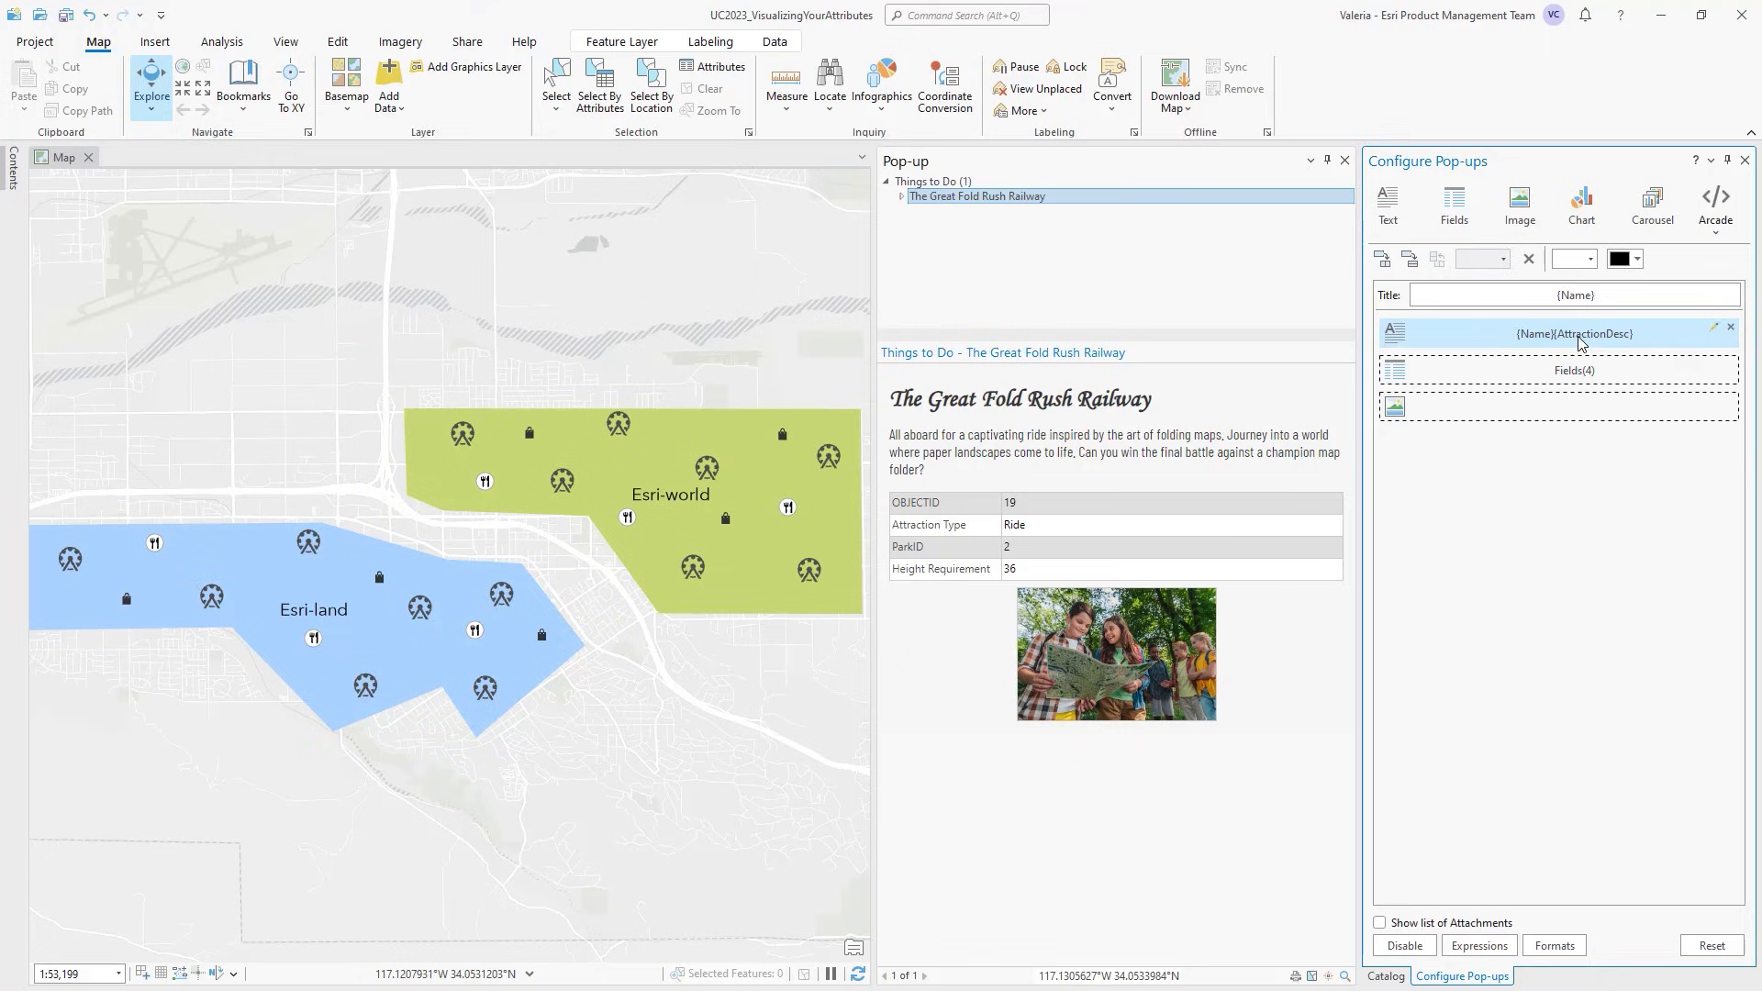
click(1384, 258)
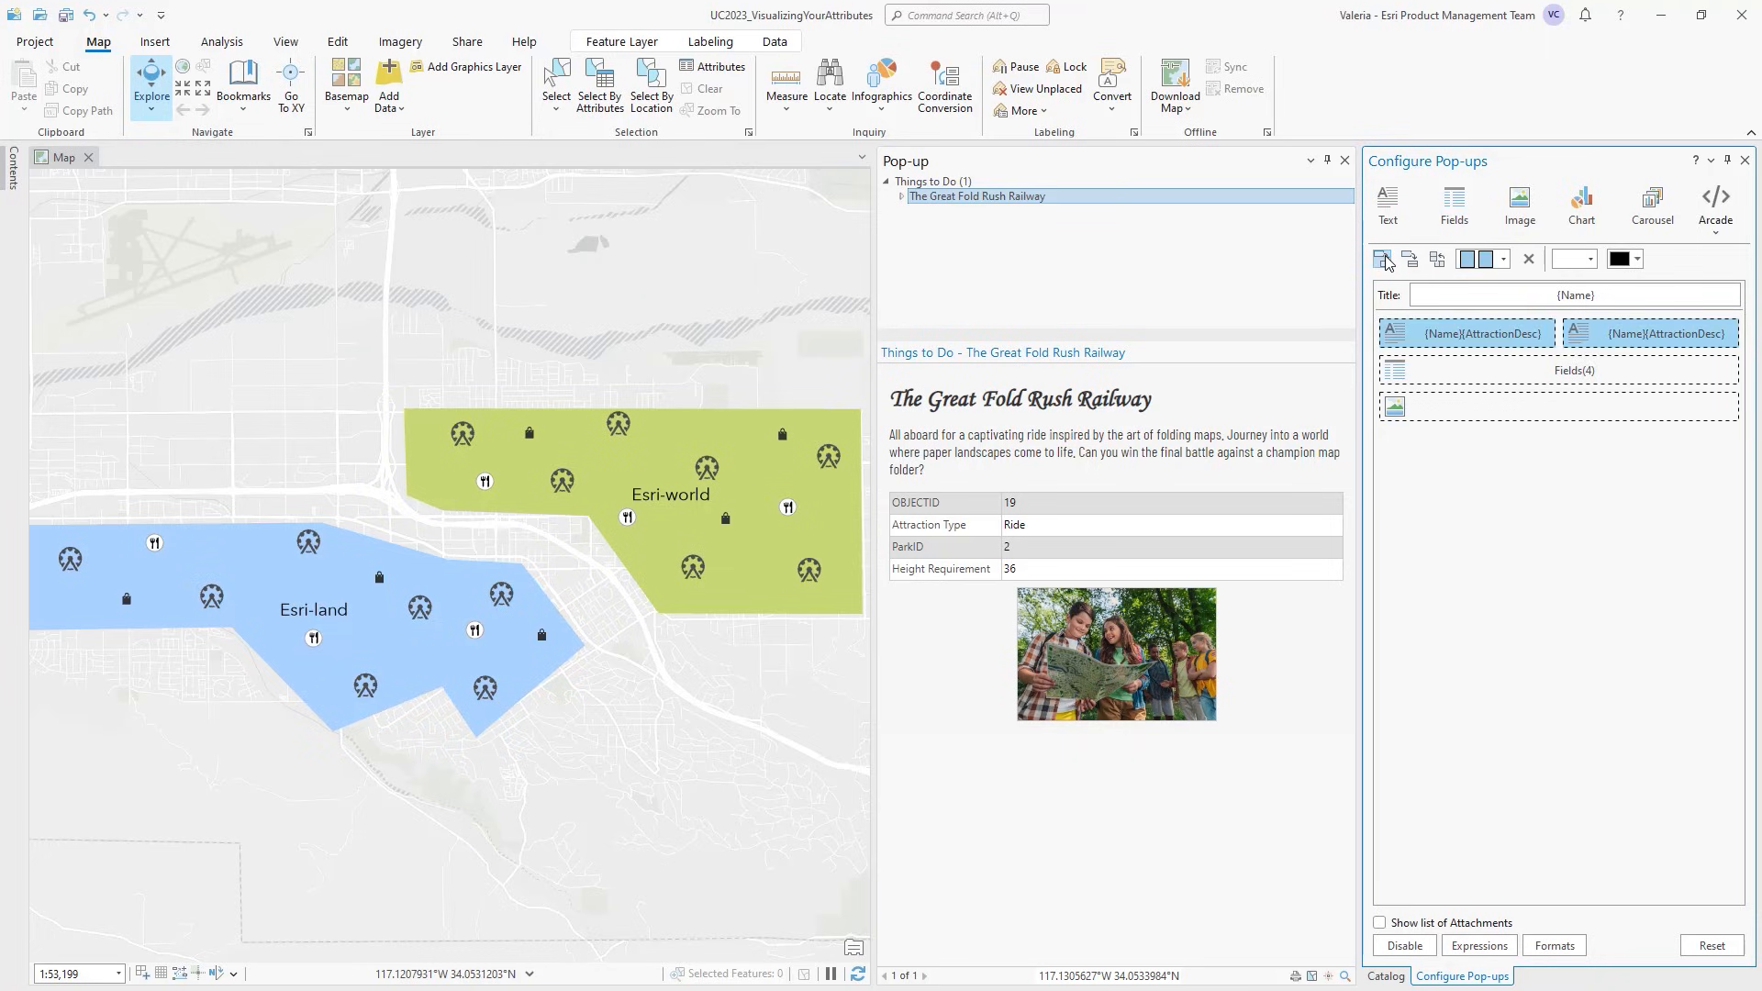
click(1409, 259)
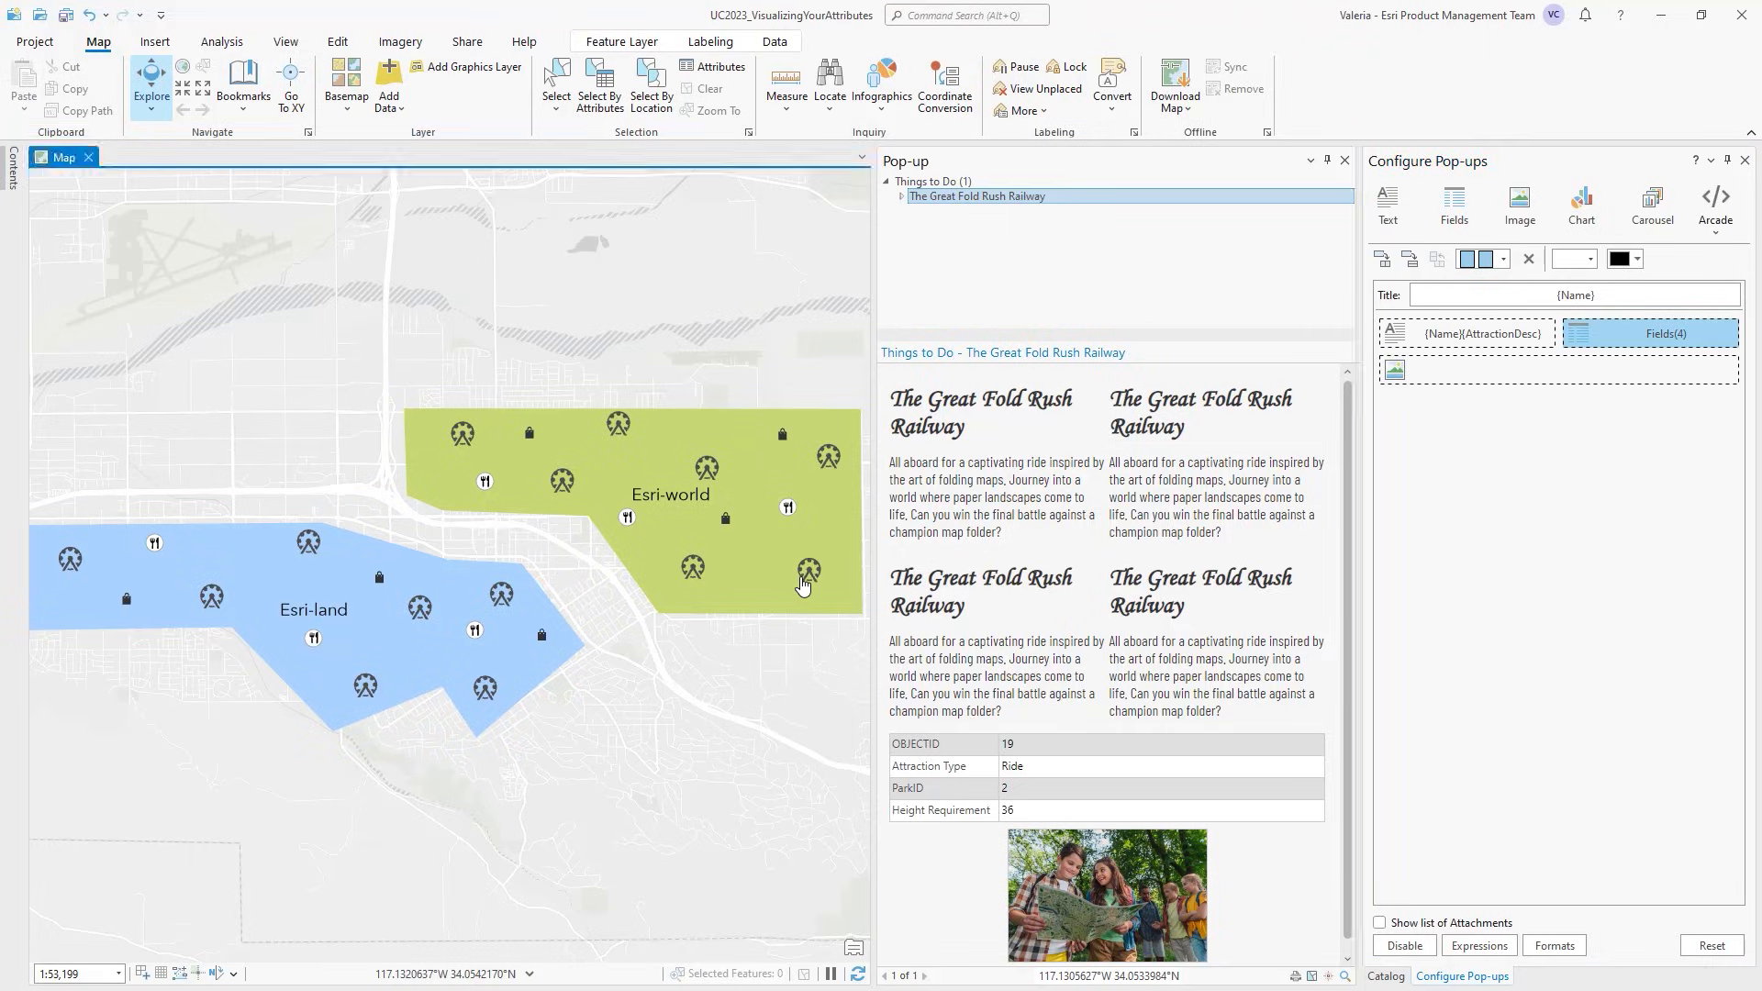
click(1461, 334)
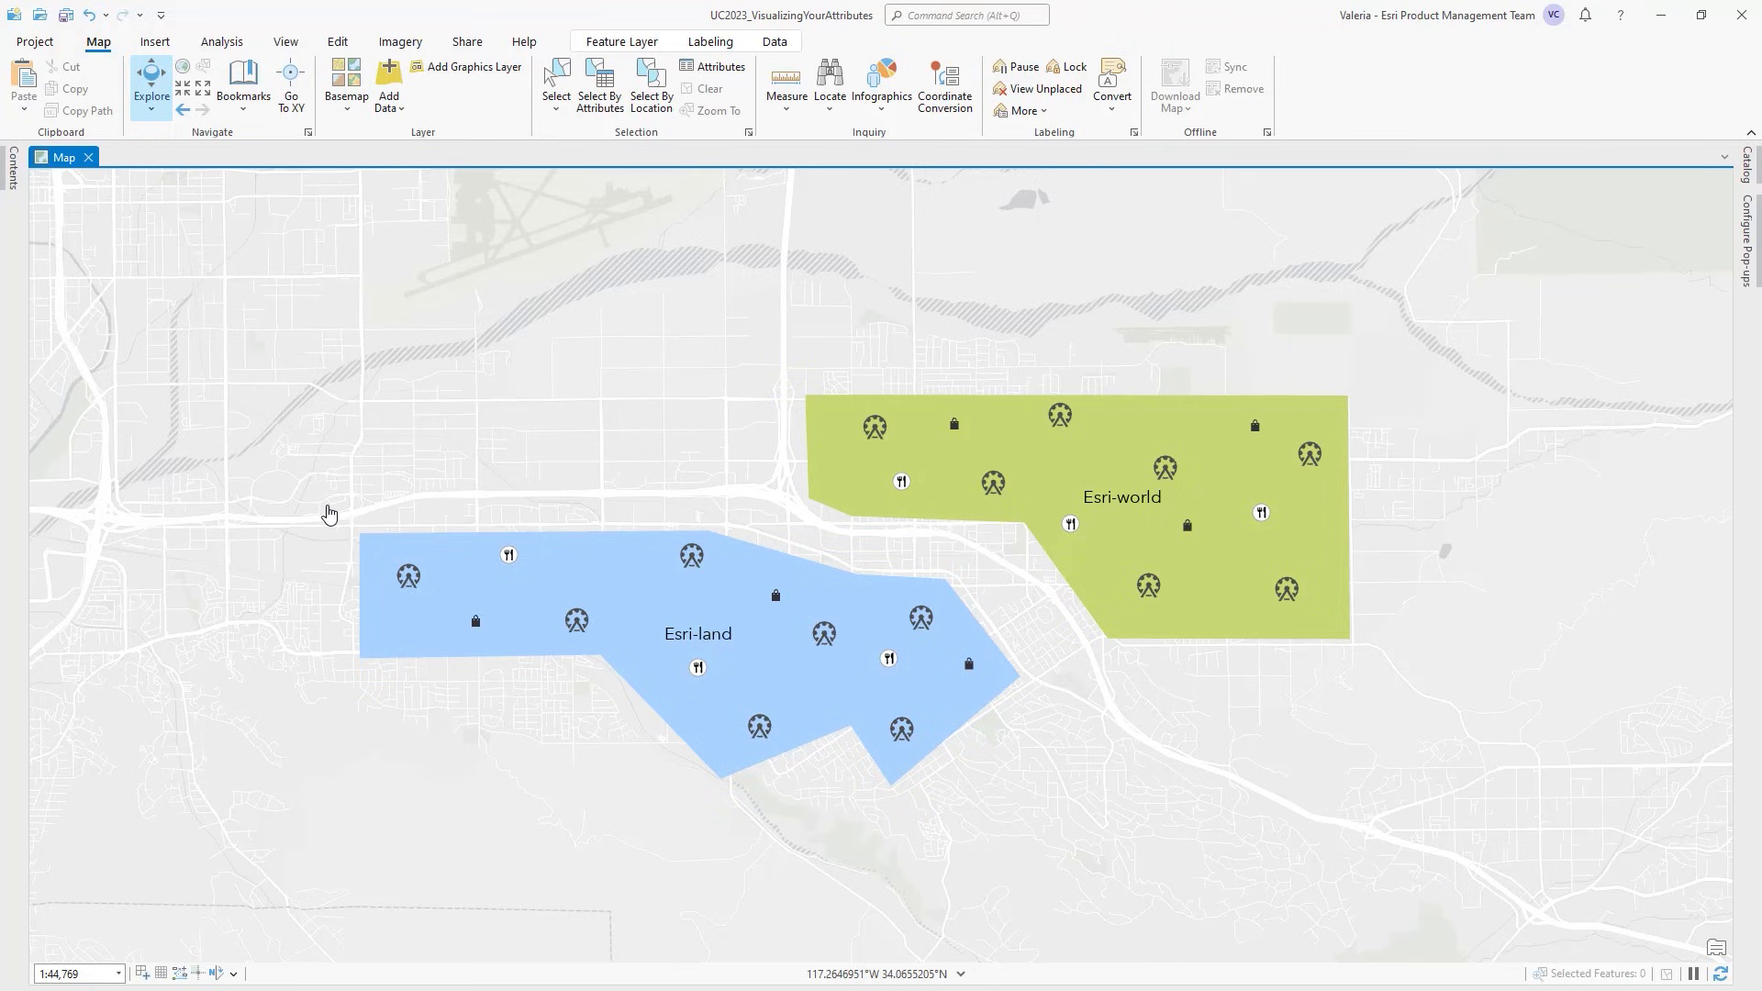
- Identify the western Esri-land attractions and pin Anchor Analysis into its own pop-up
drag(329, 508, 800, 790)
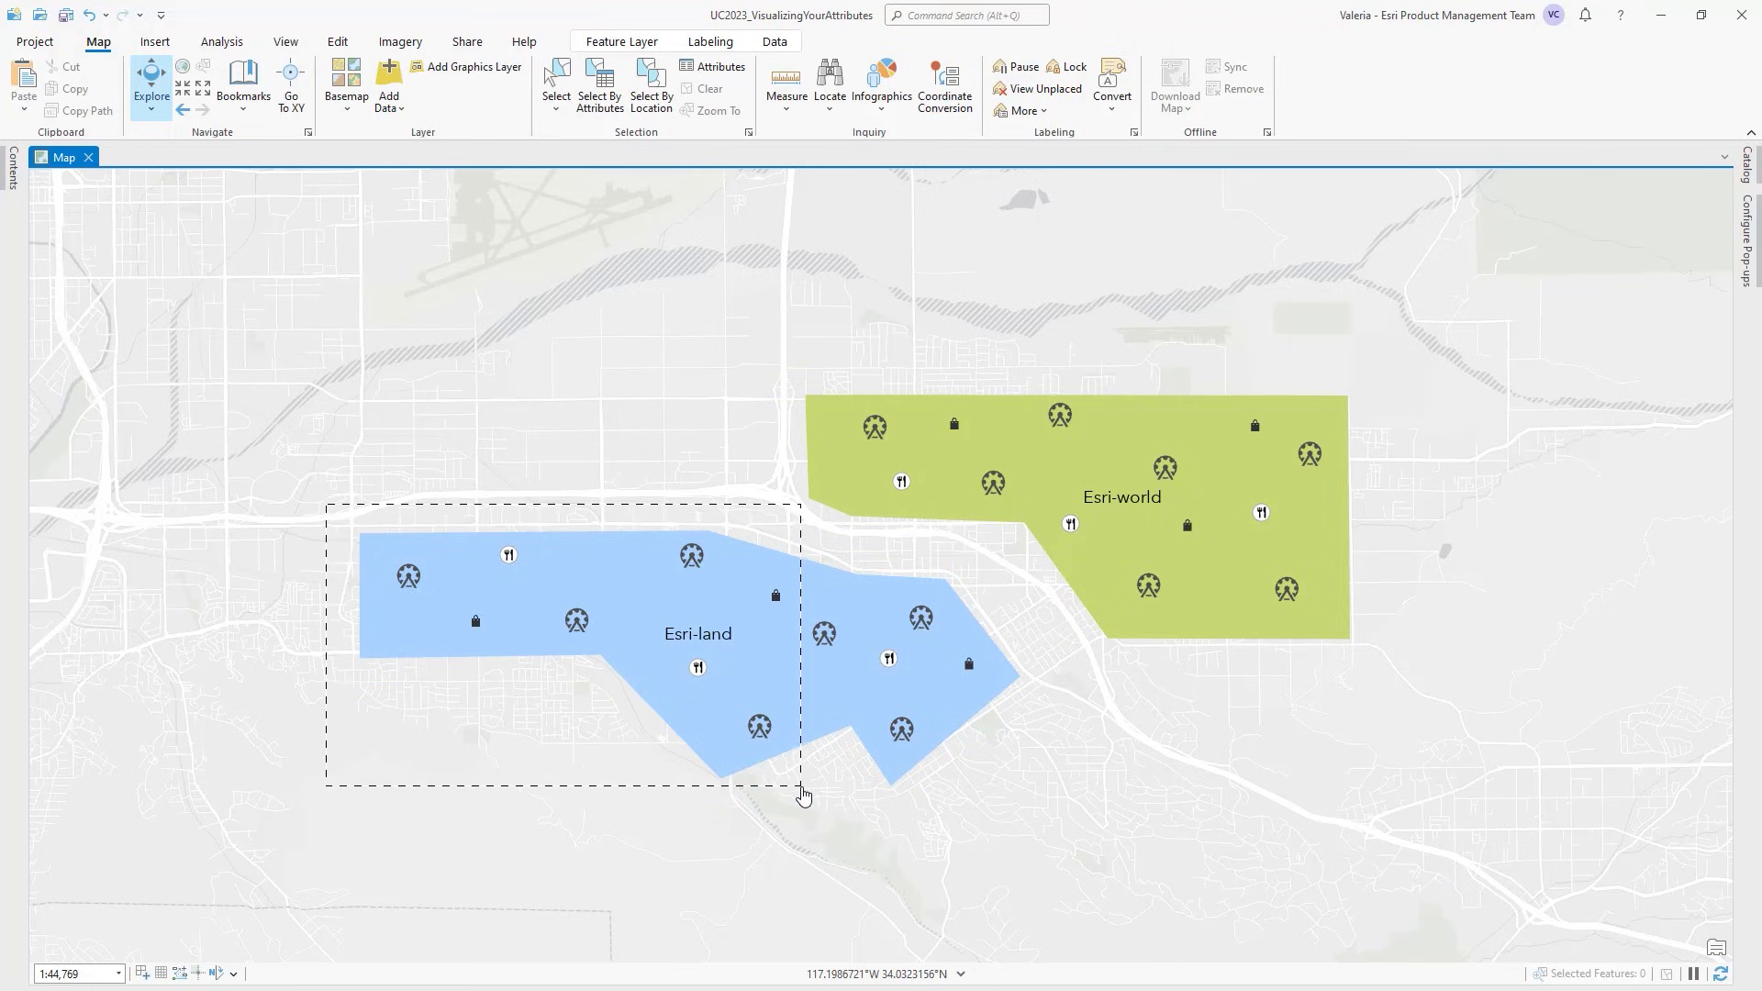
click(804, 795)
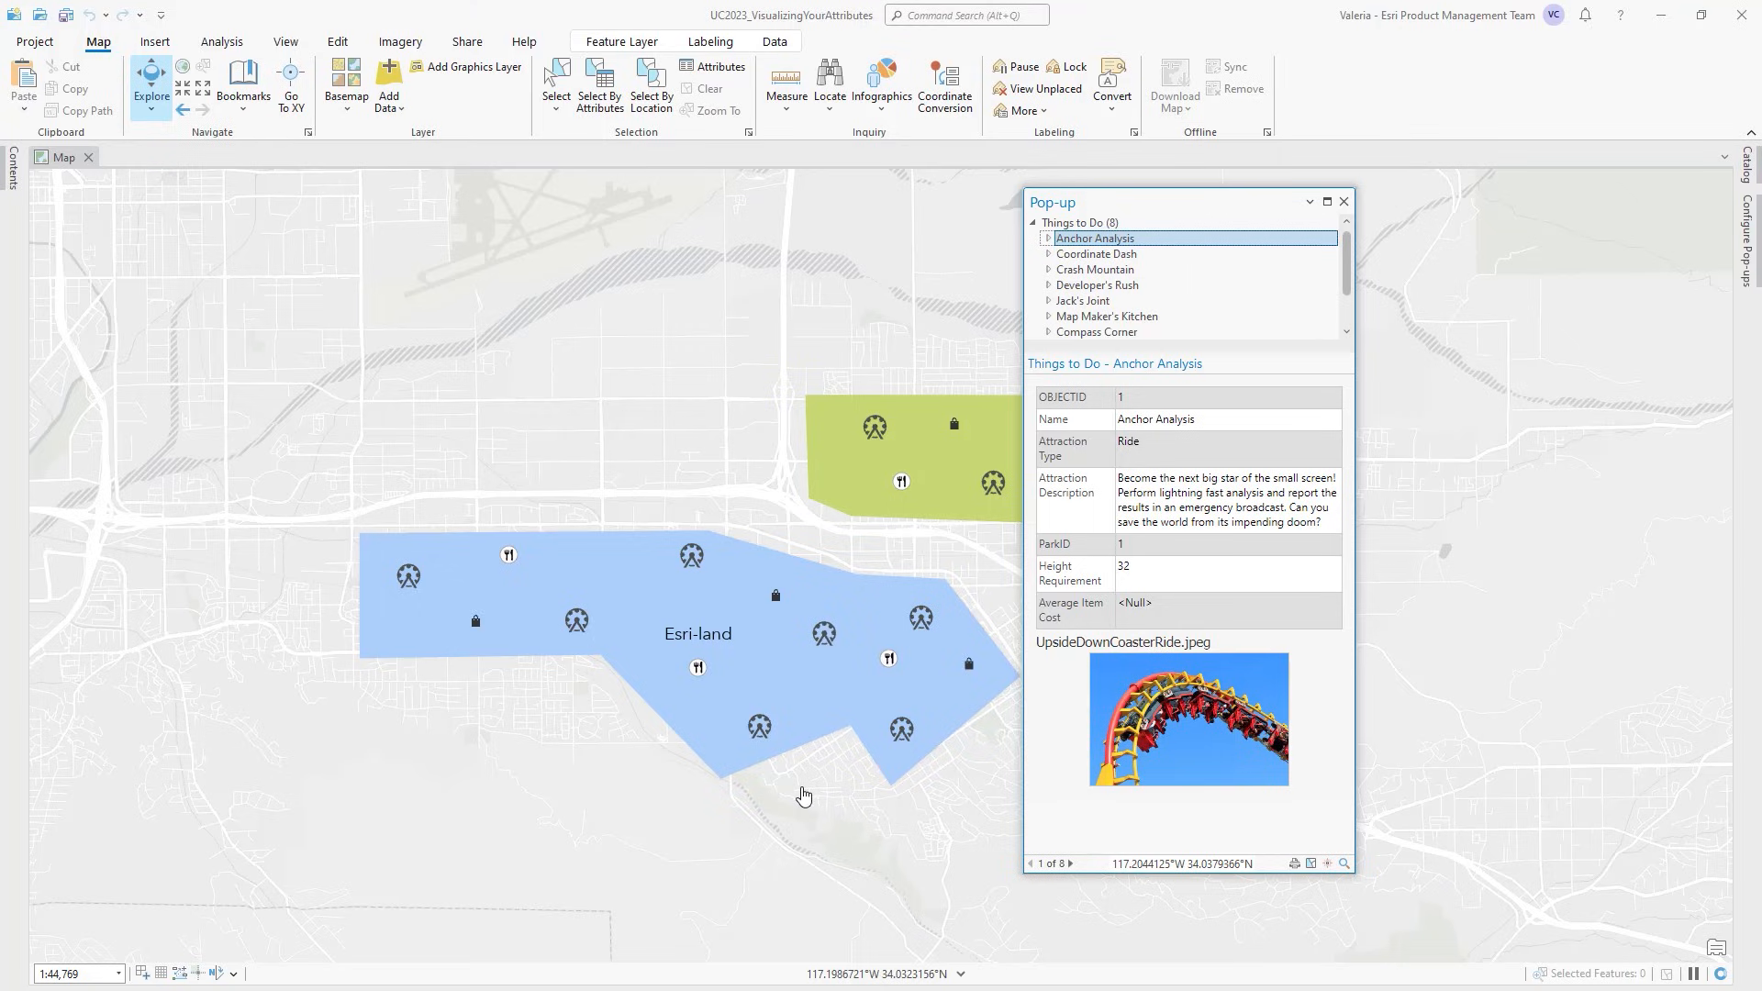
right_click(1092, 239)
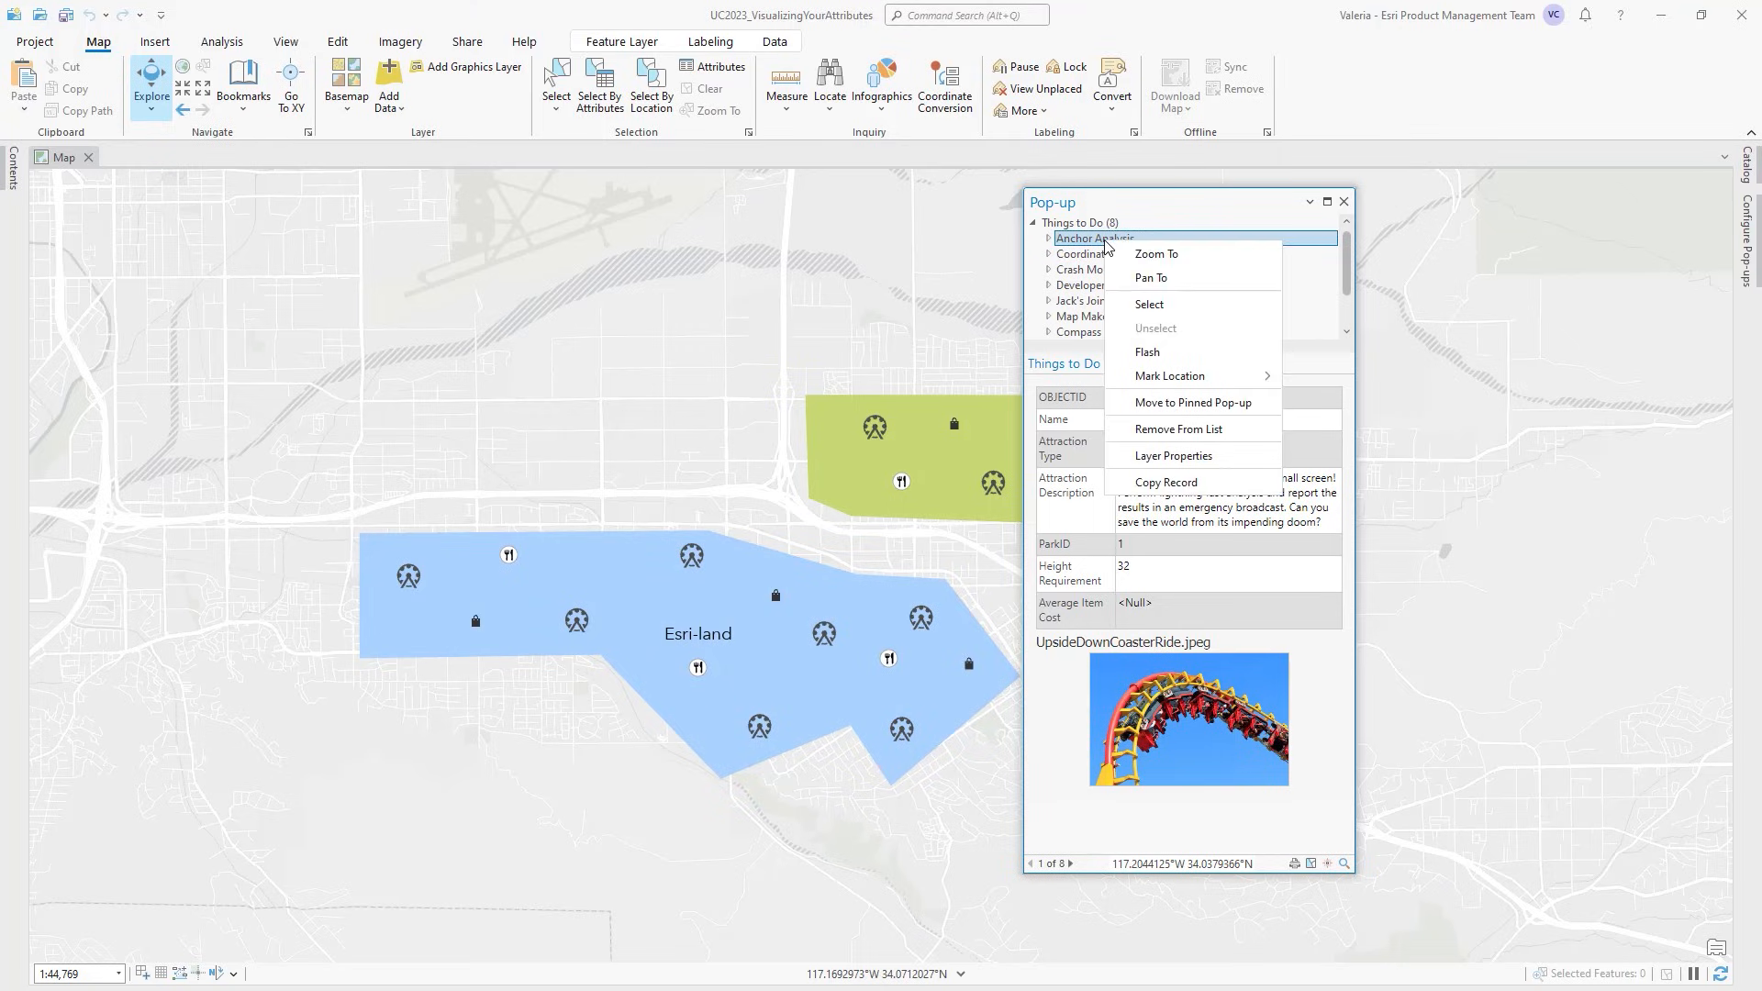
mouse_move(1194, 402)
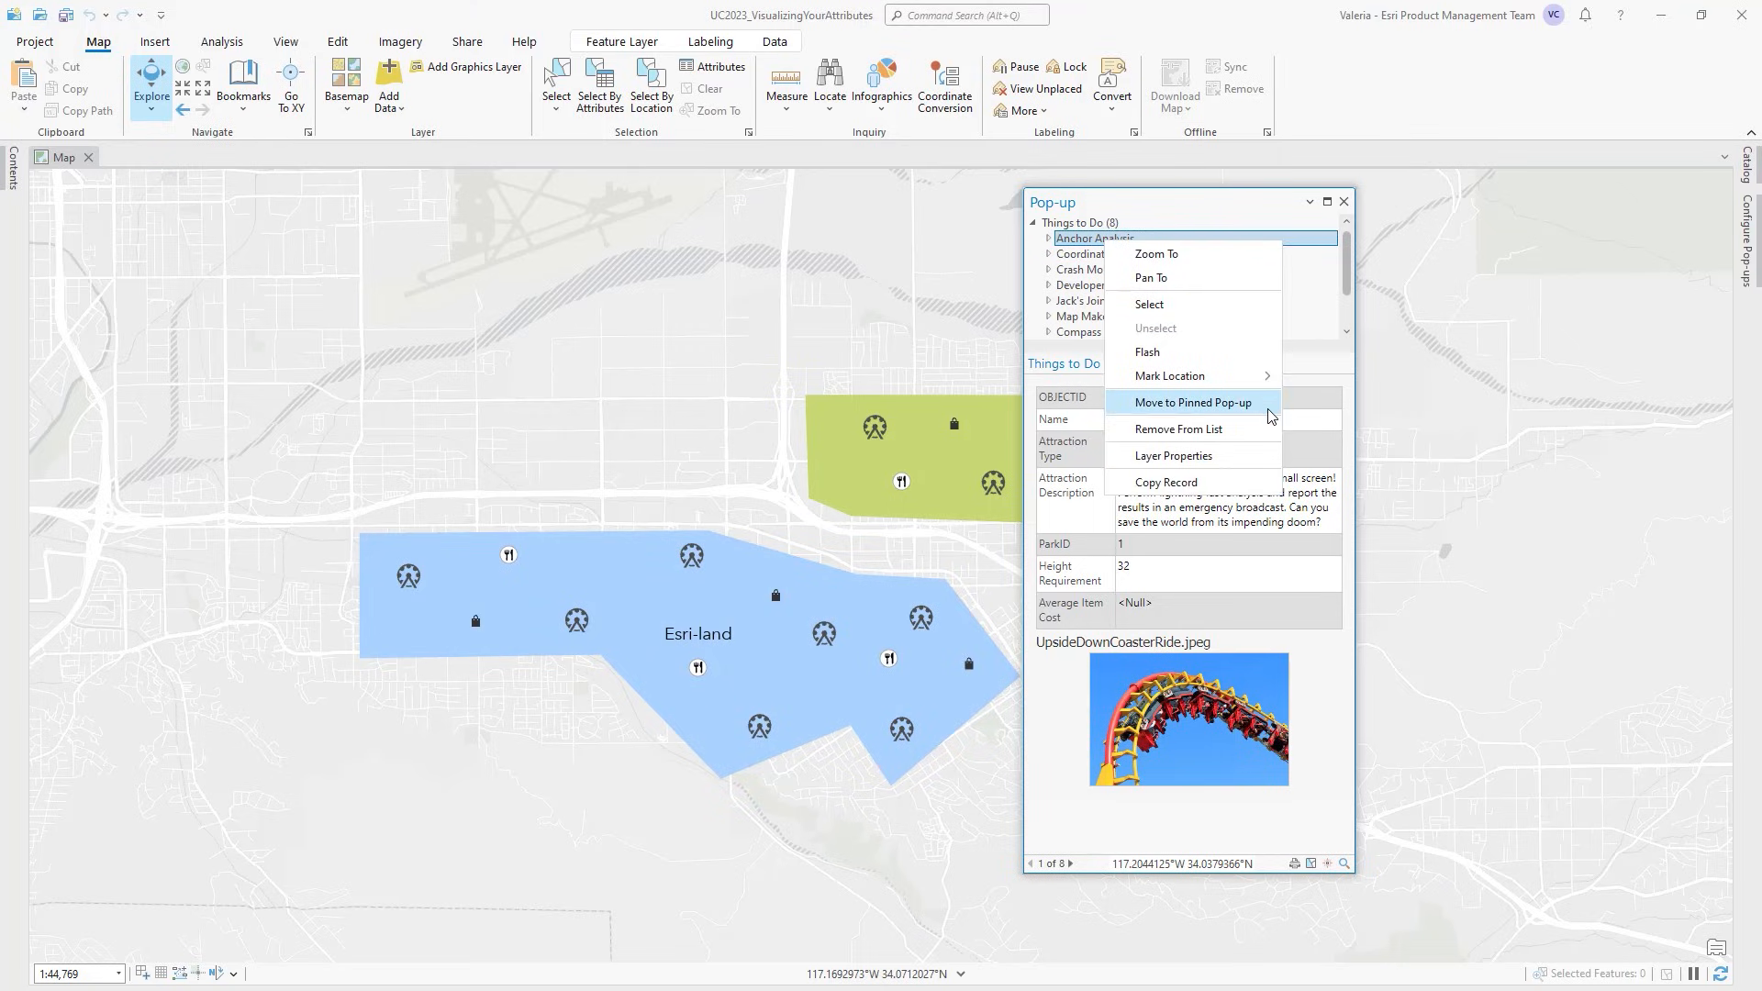
click(1194, 402)
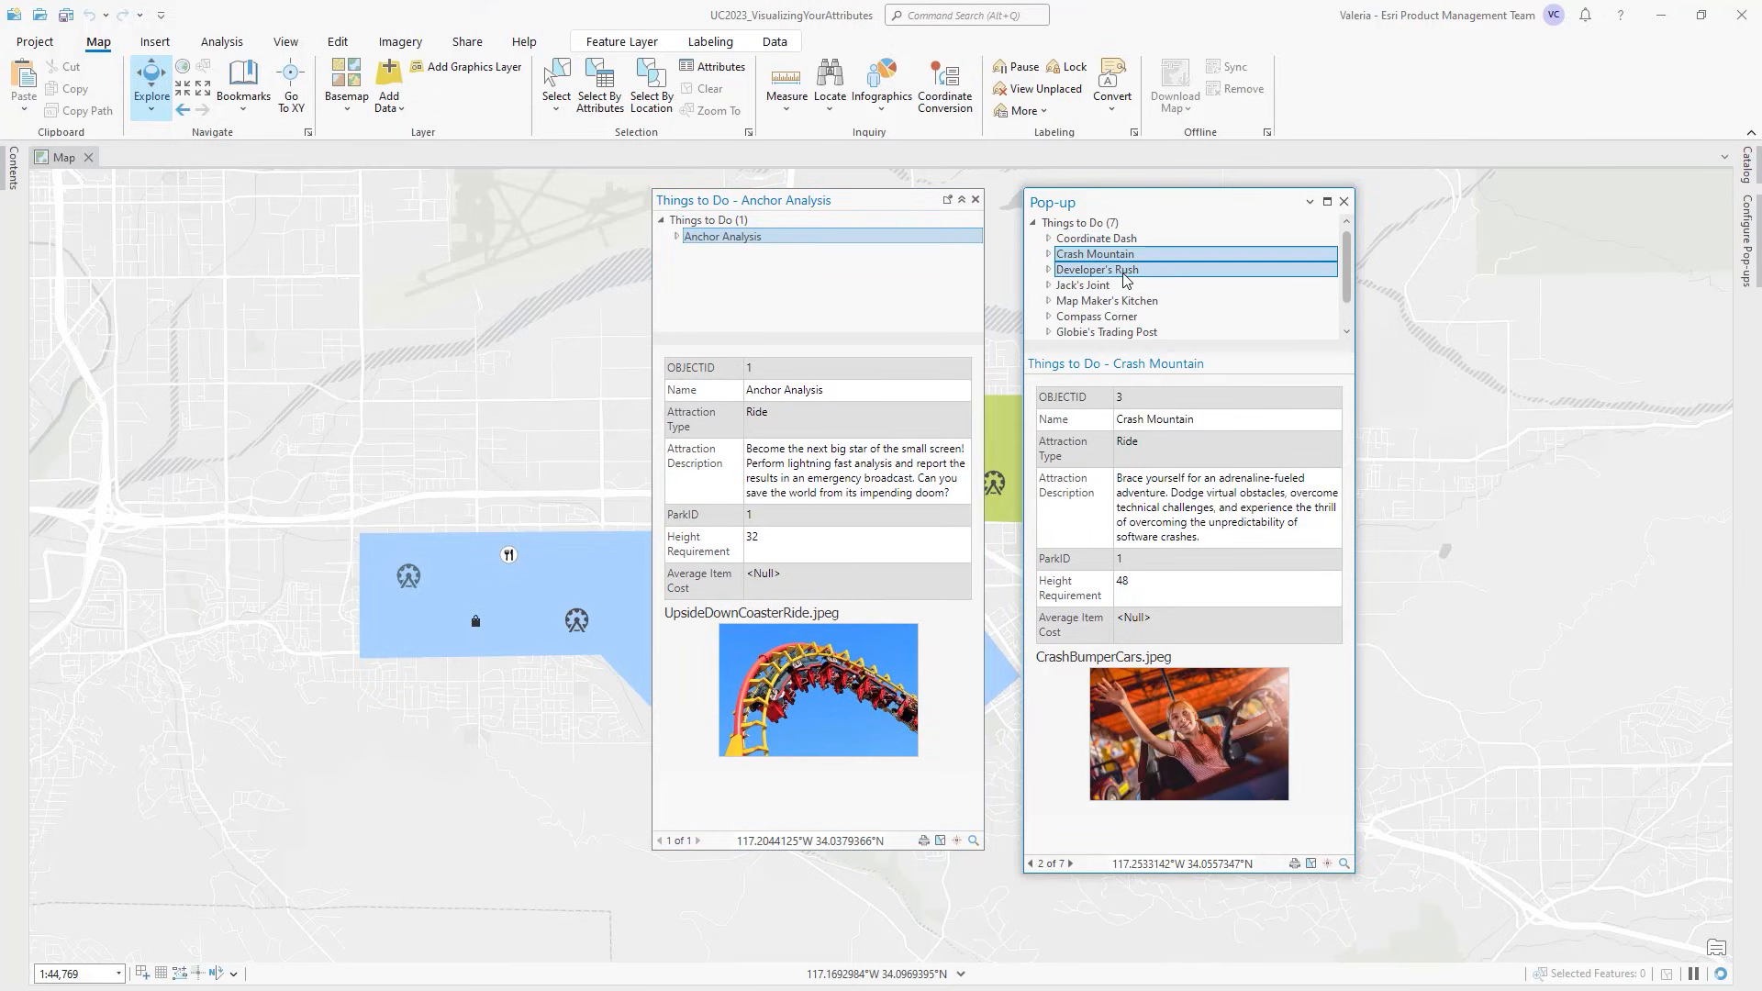
click(1096, 316)
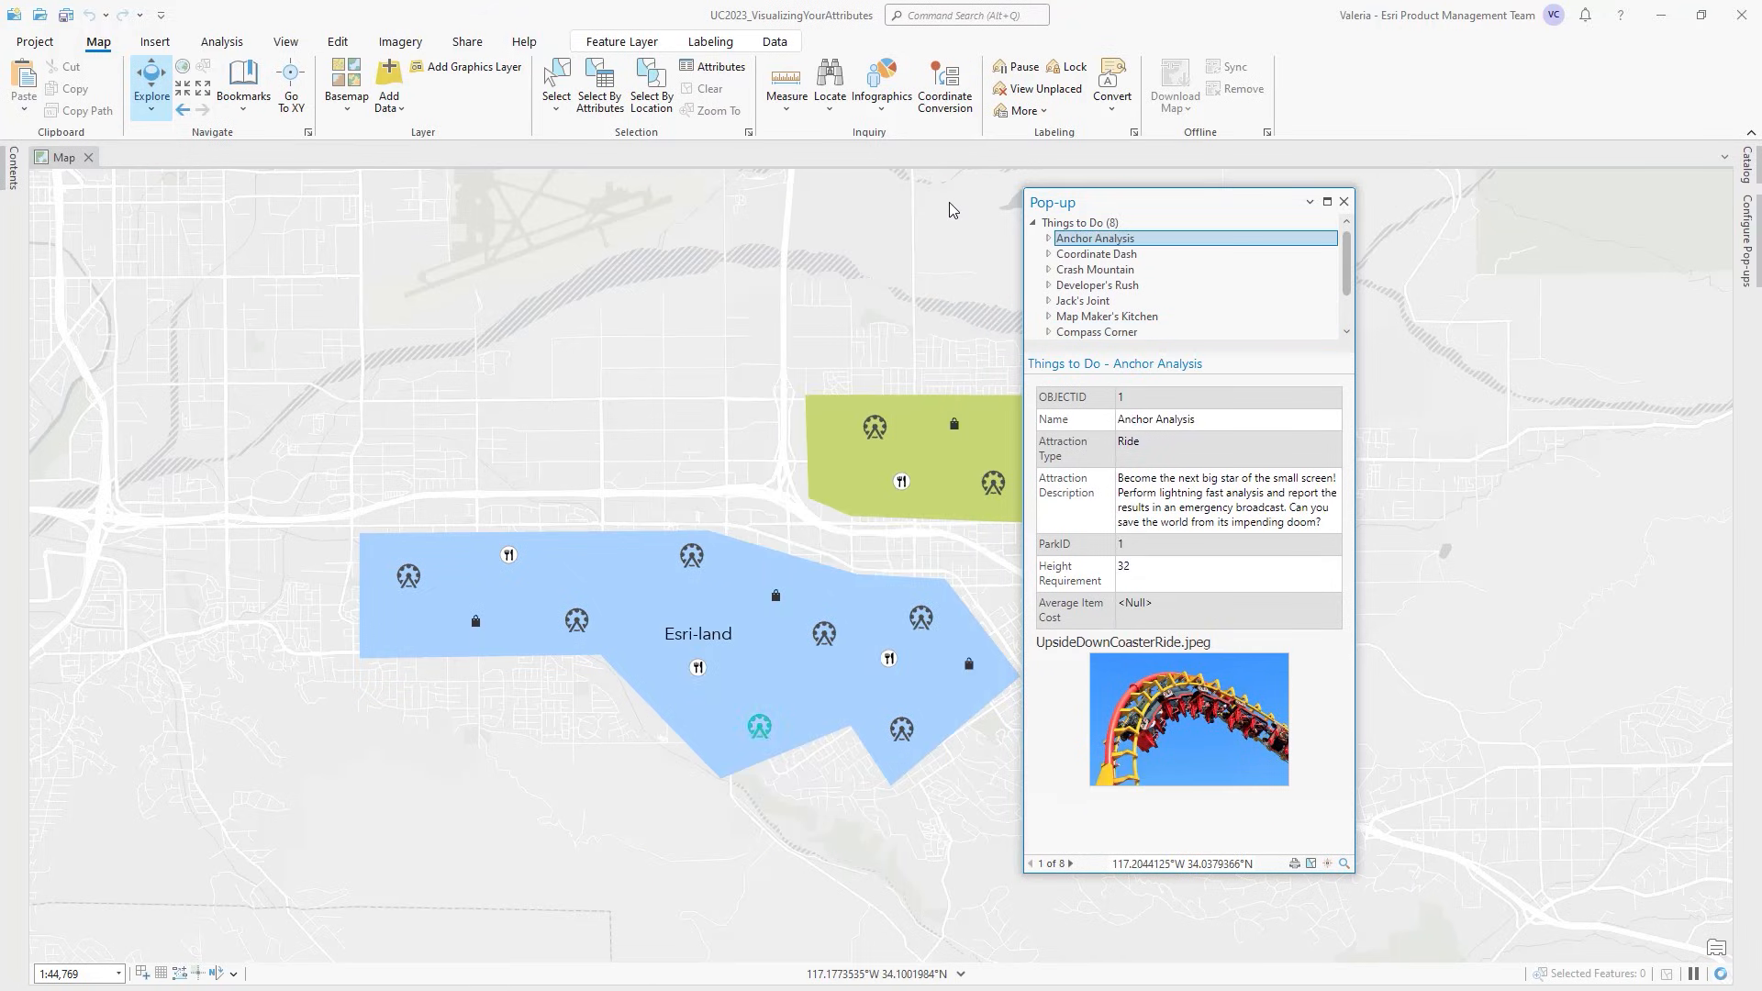
- Pin Anchor Analysis again, close it, then pin Coordinate Dash into a separate pop-up
right_click(1094, 238)
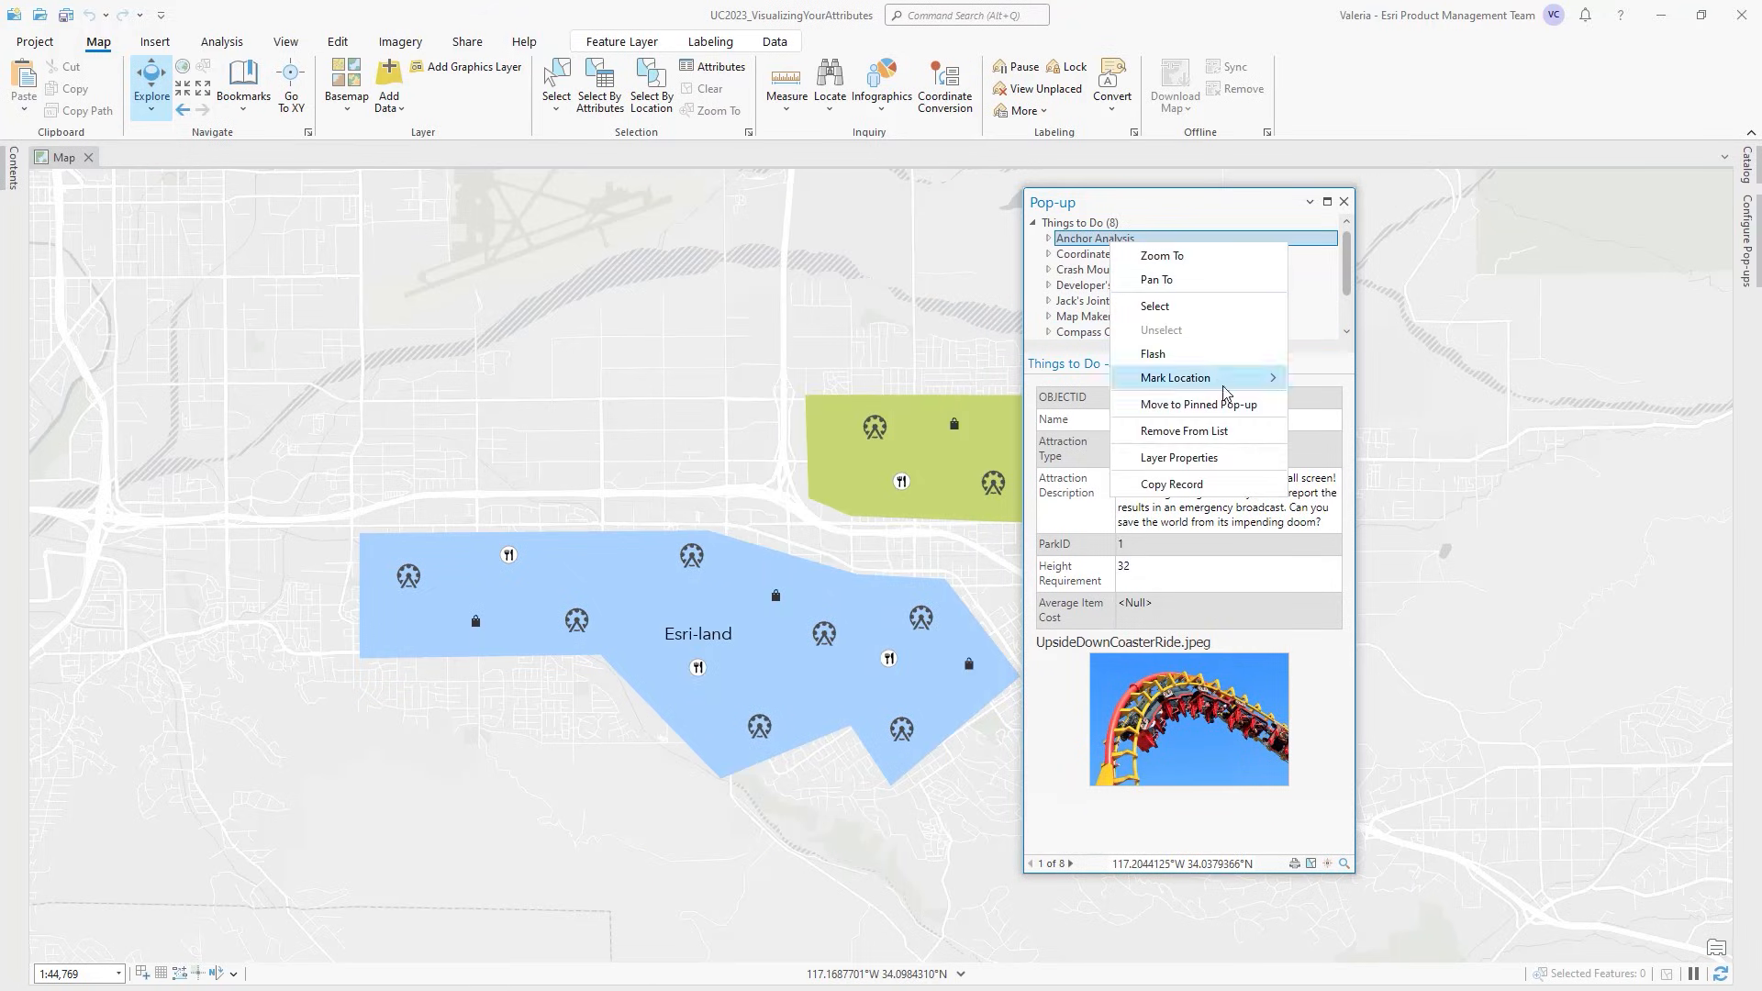
click(1199, 404)
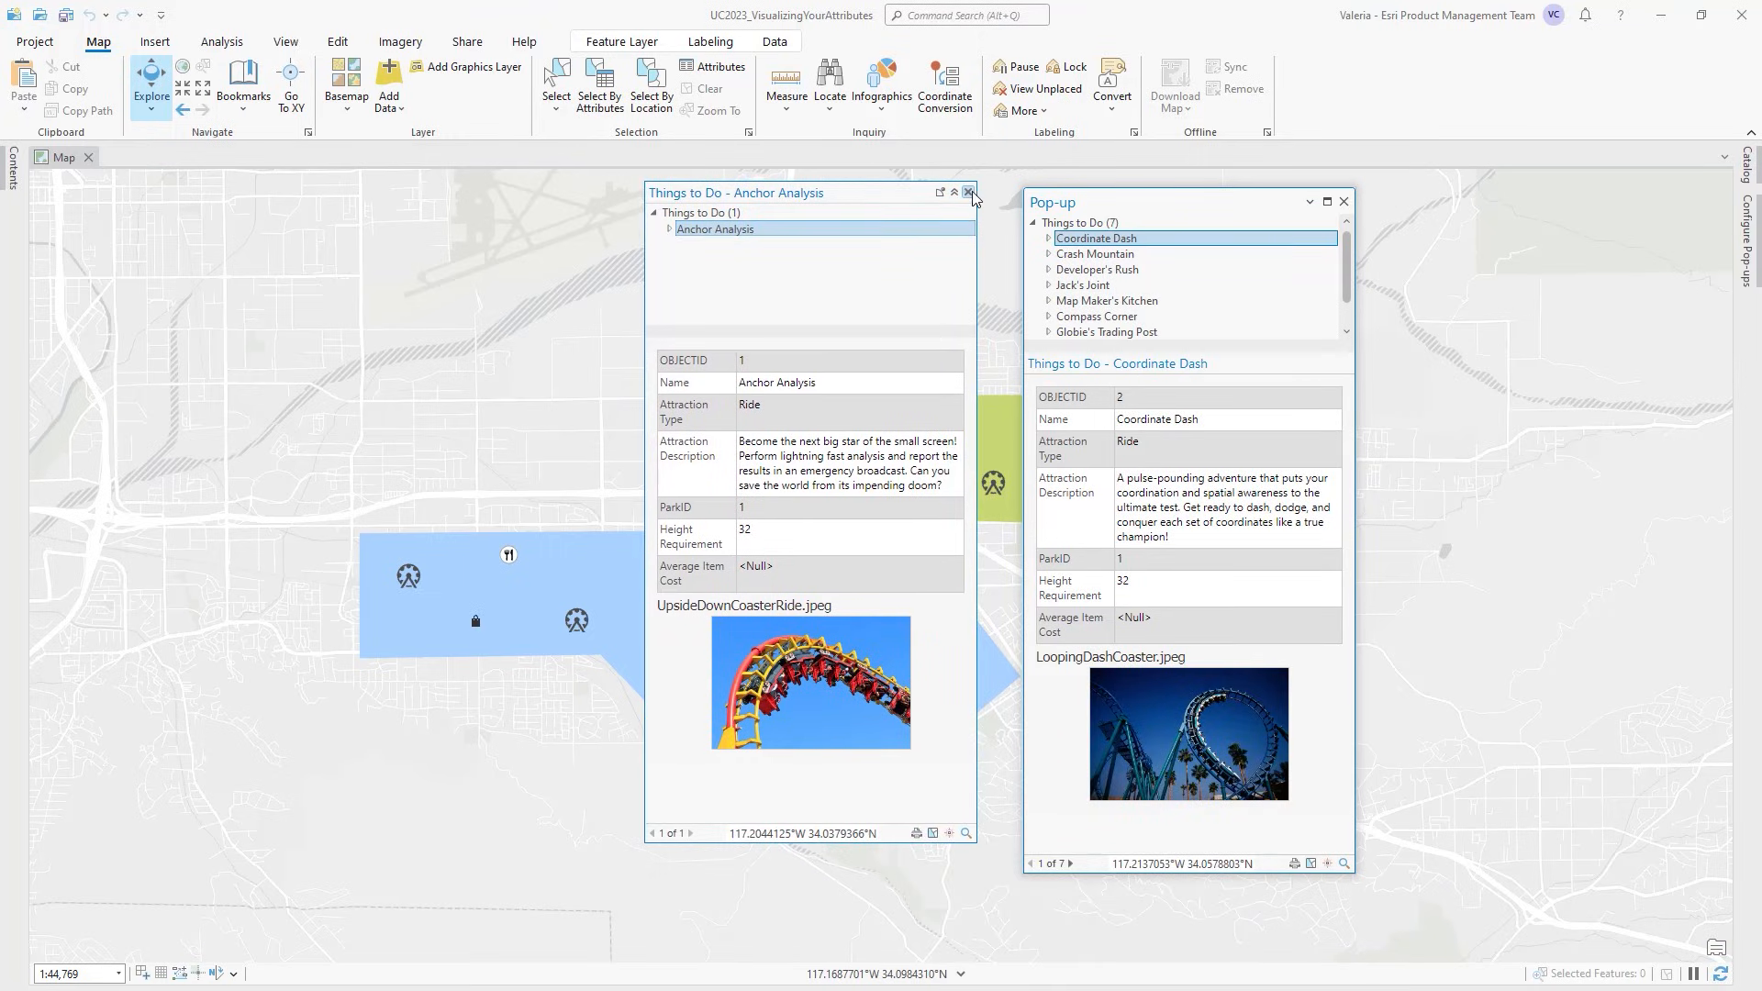
click(968, 193)
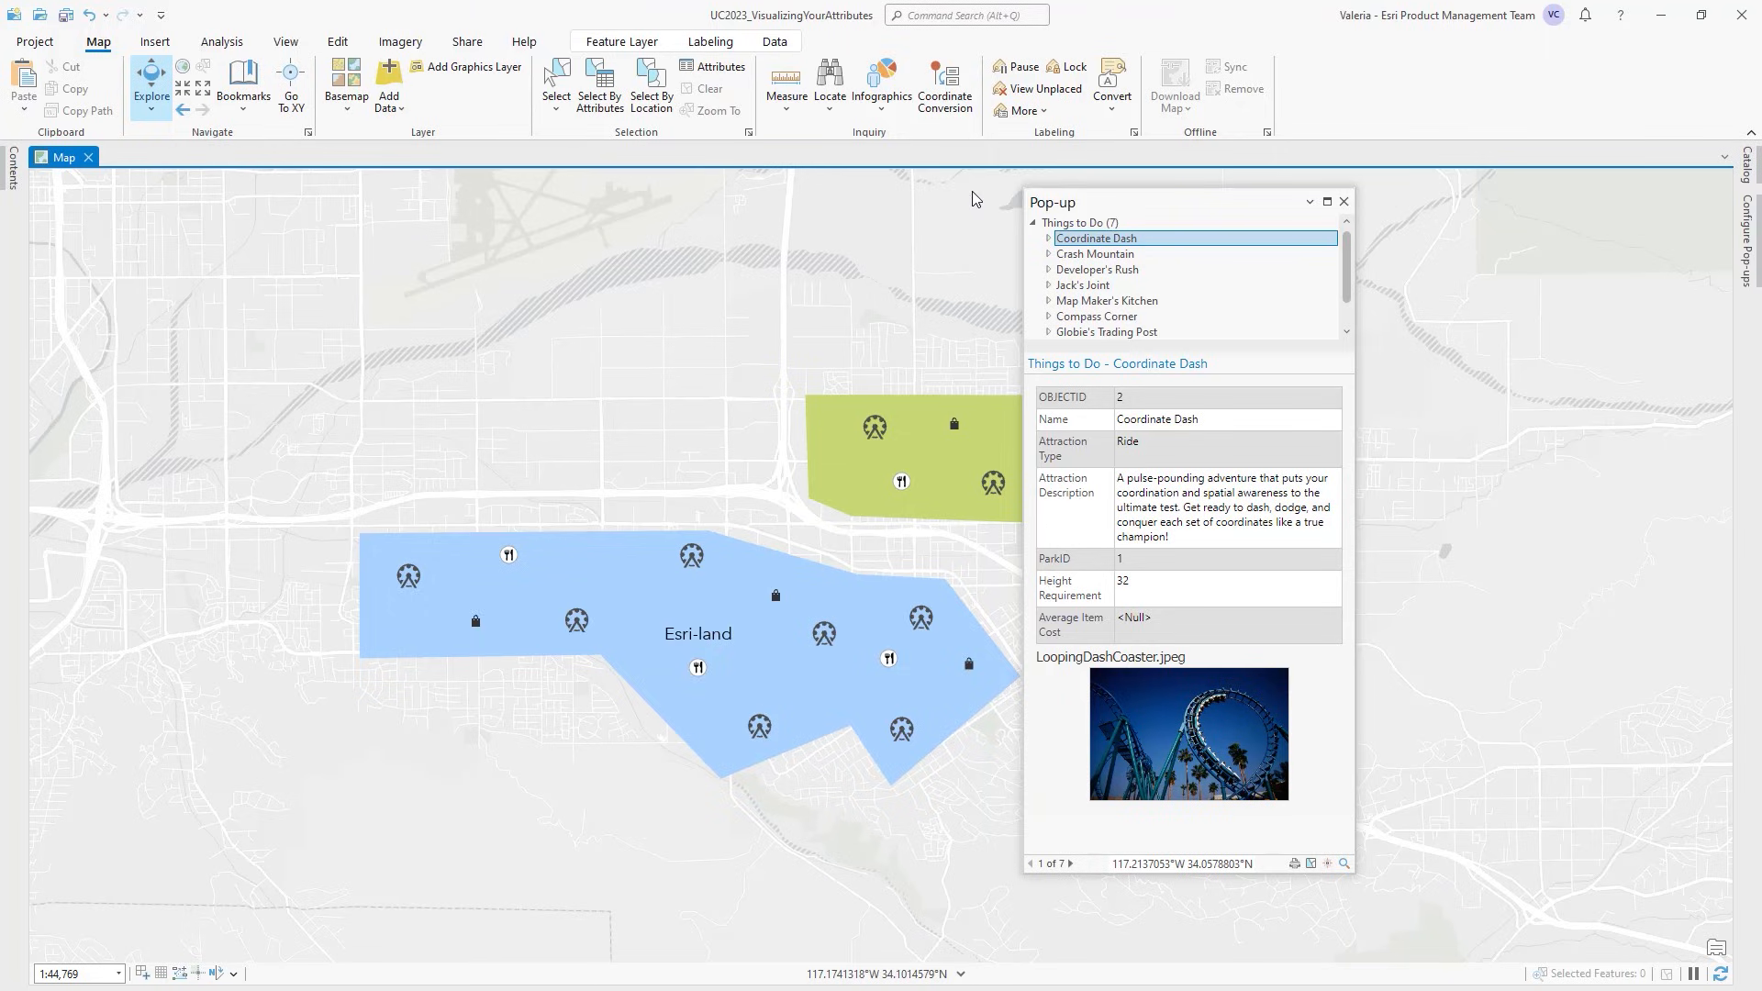
right_click(1096, 238)
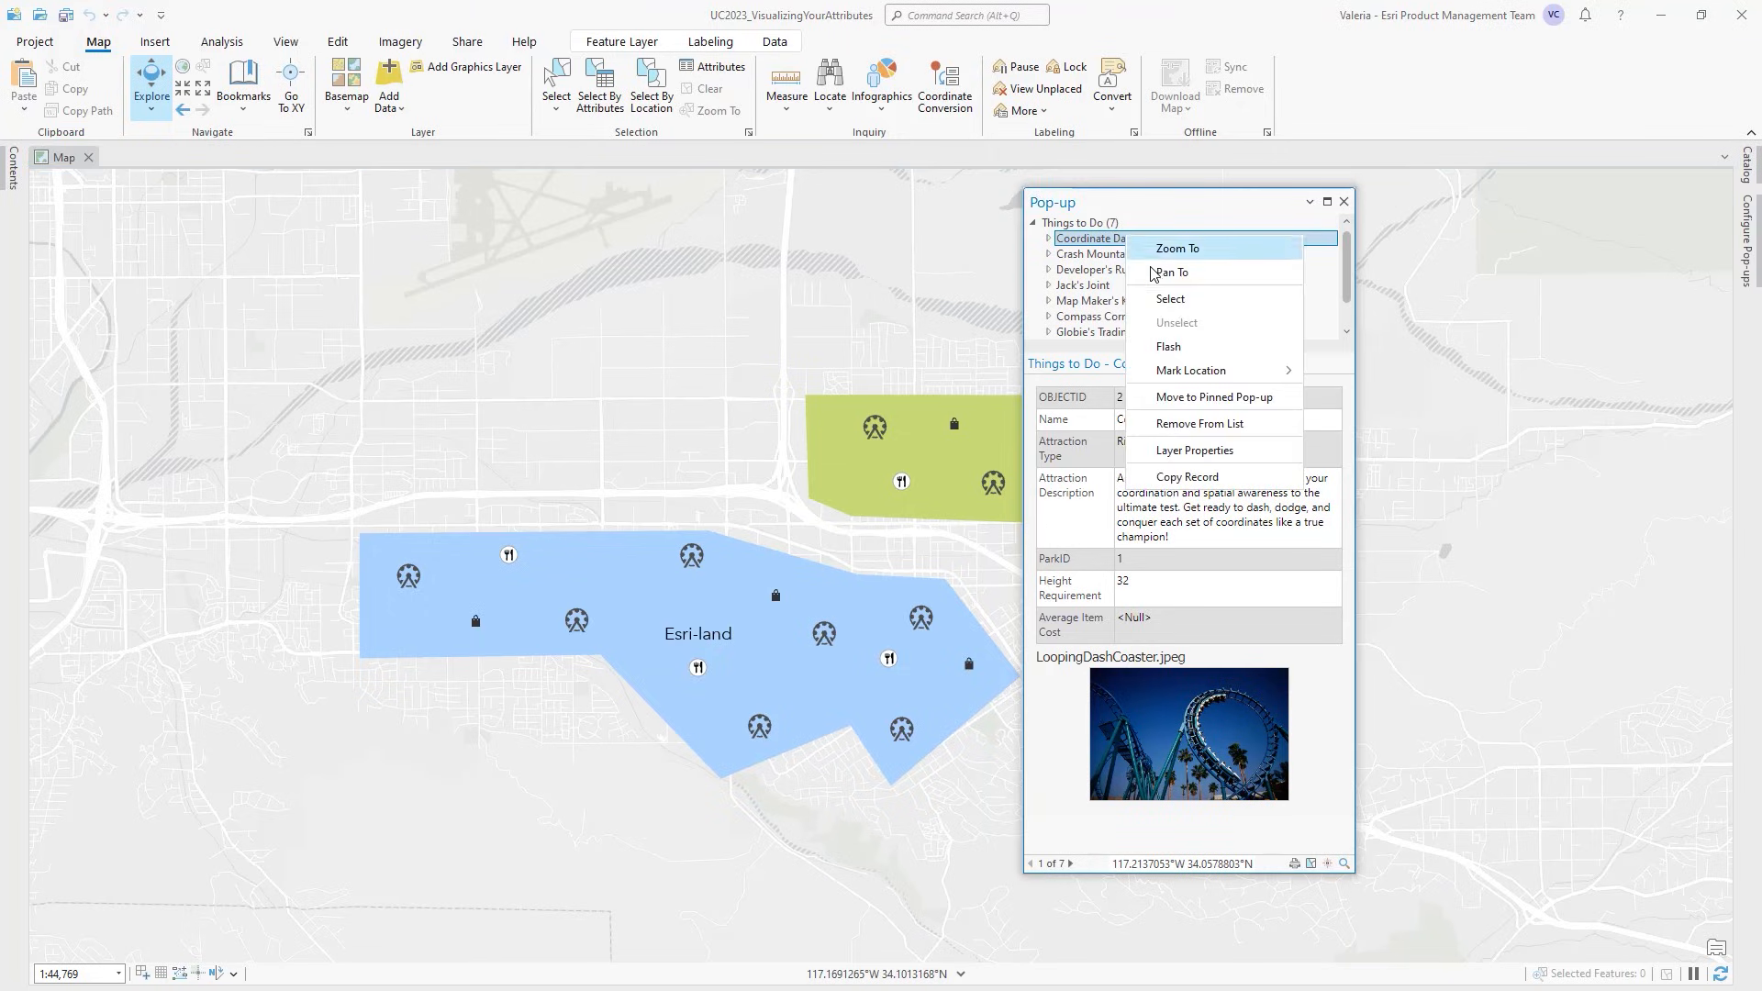
click(1214, 397)
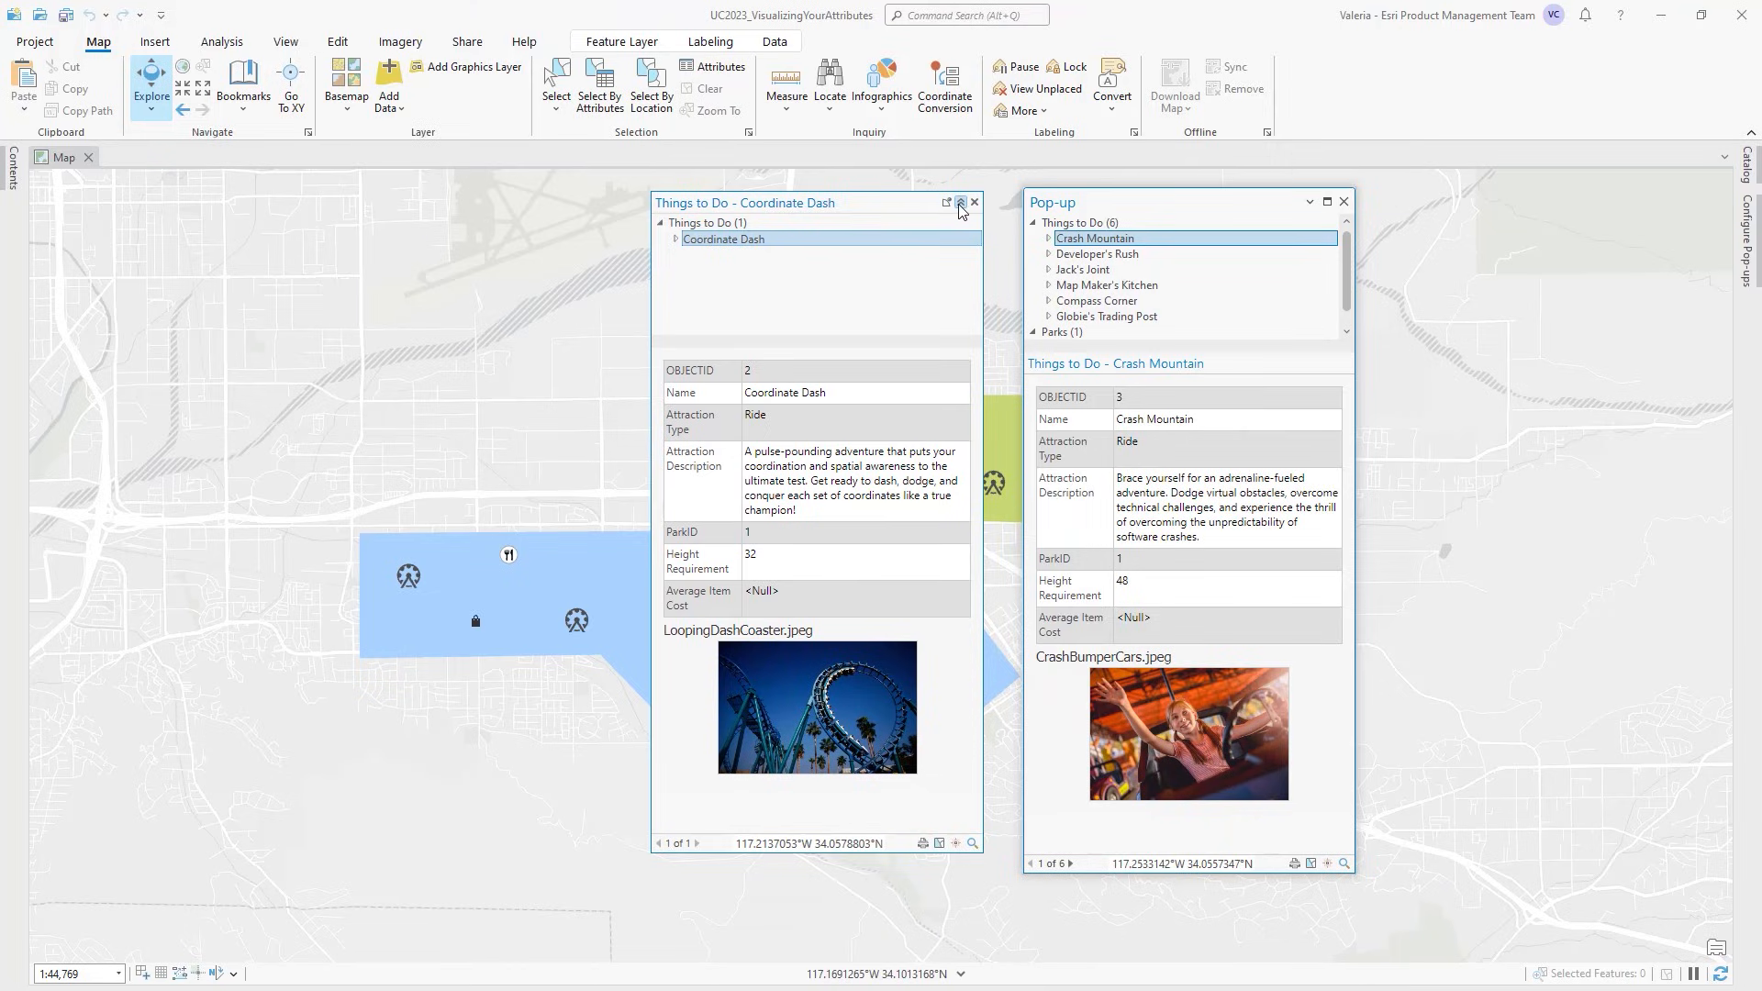
click(961, 203)
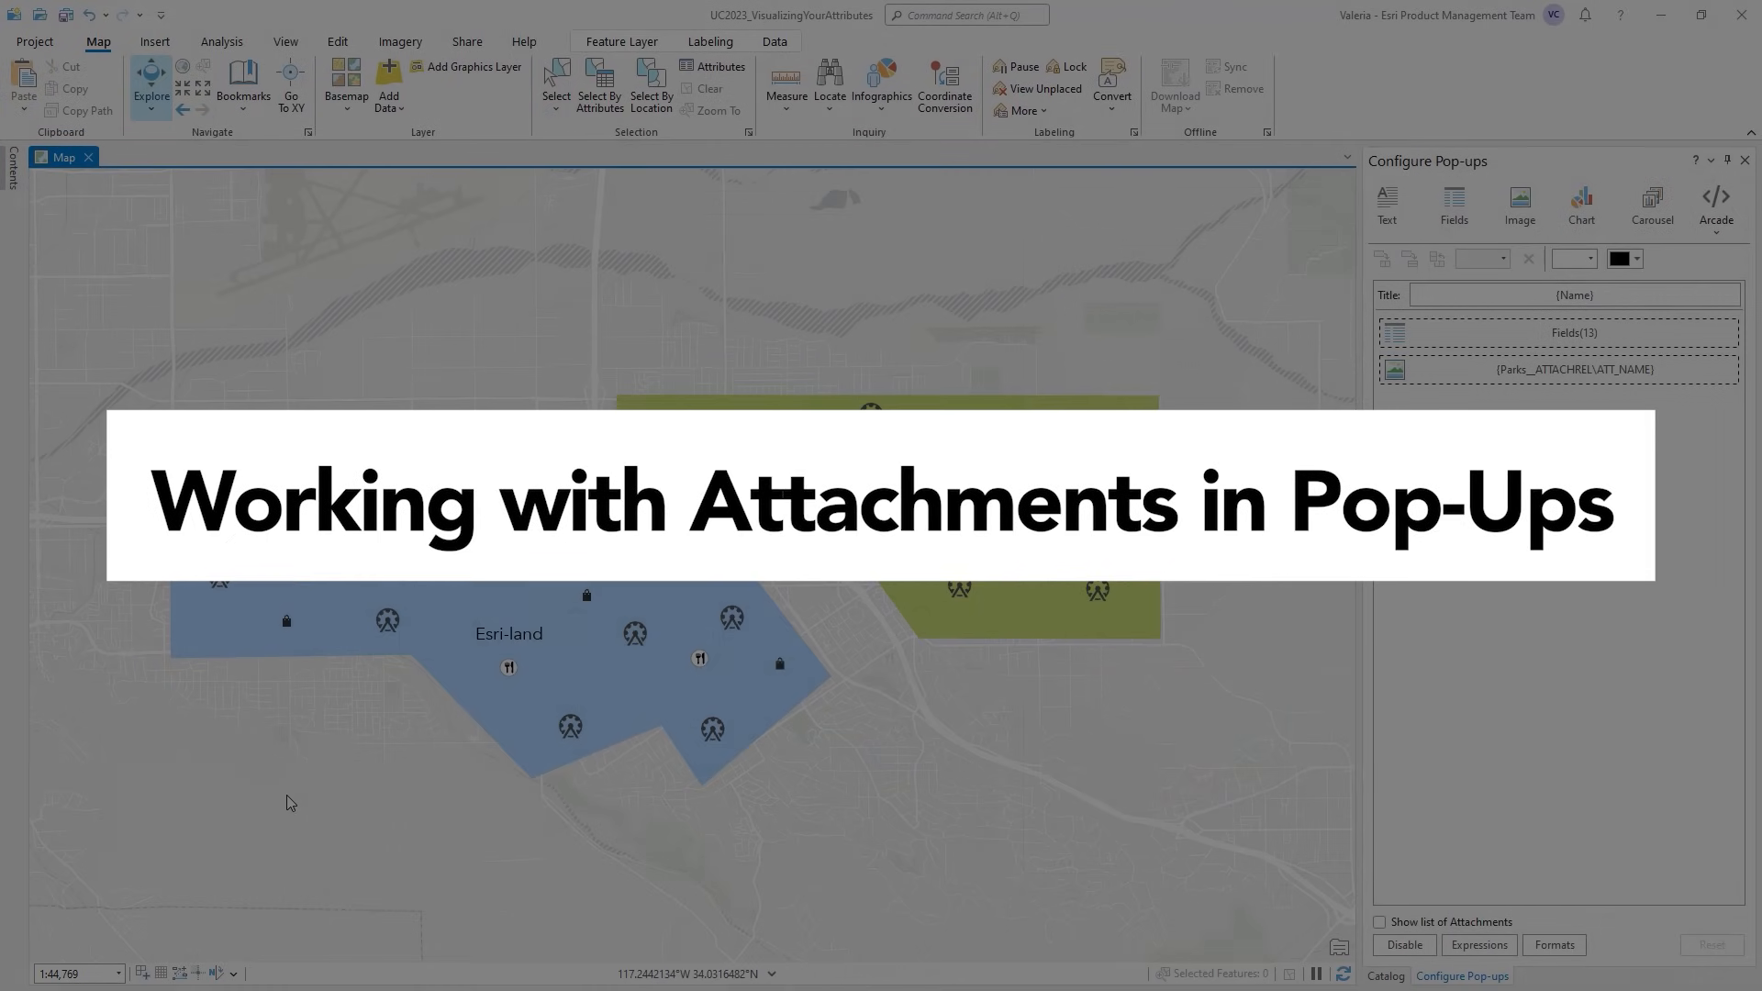
- Set the Parks pop-up image element to display the most recent attachment only
click(222, 642)
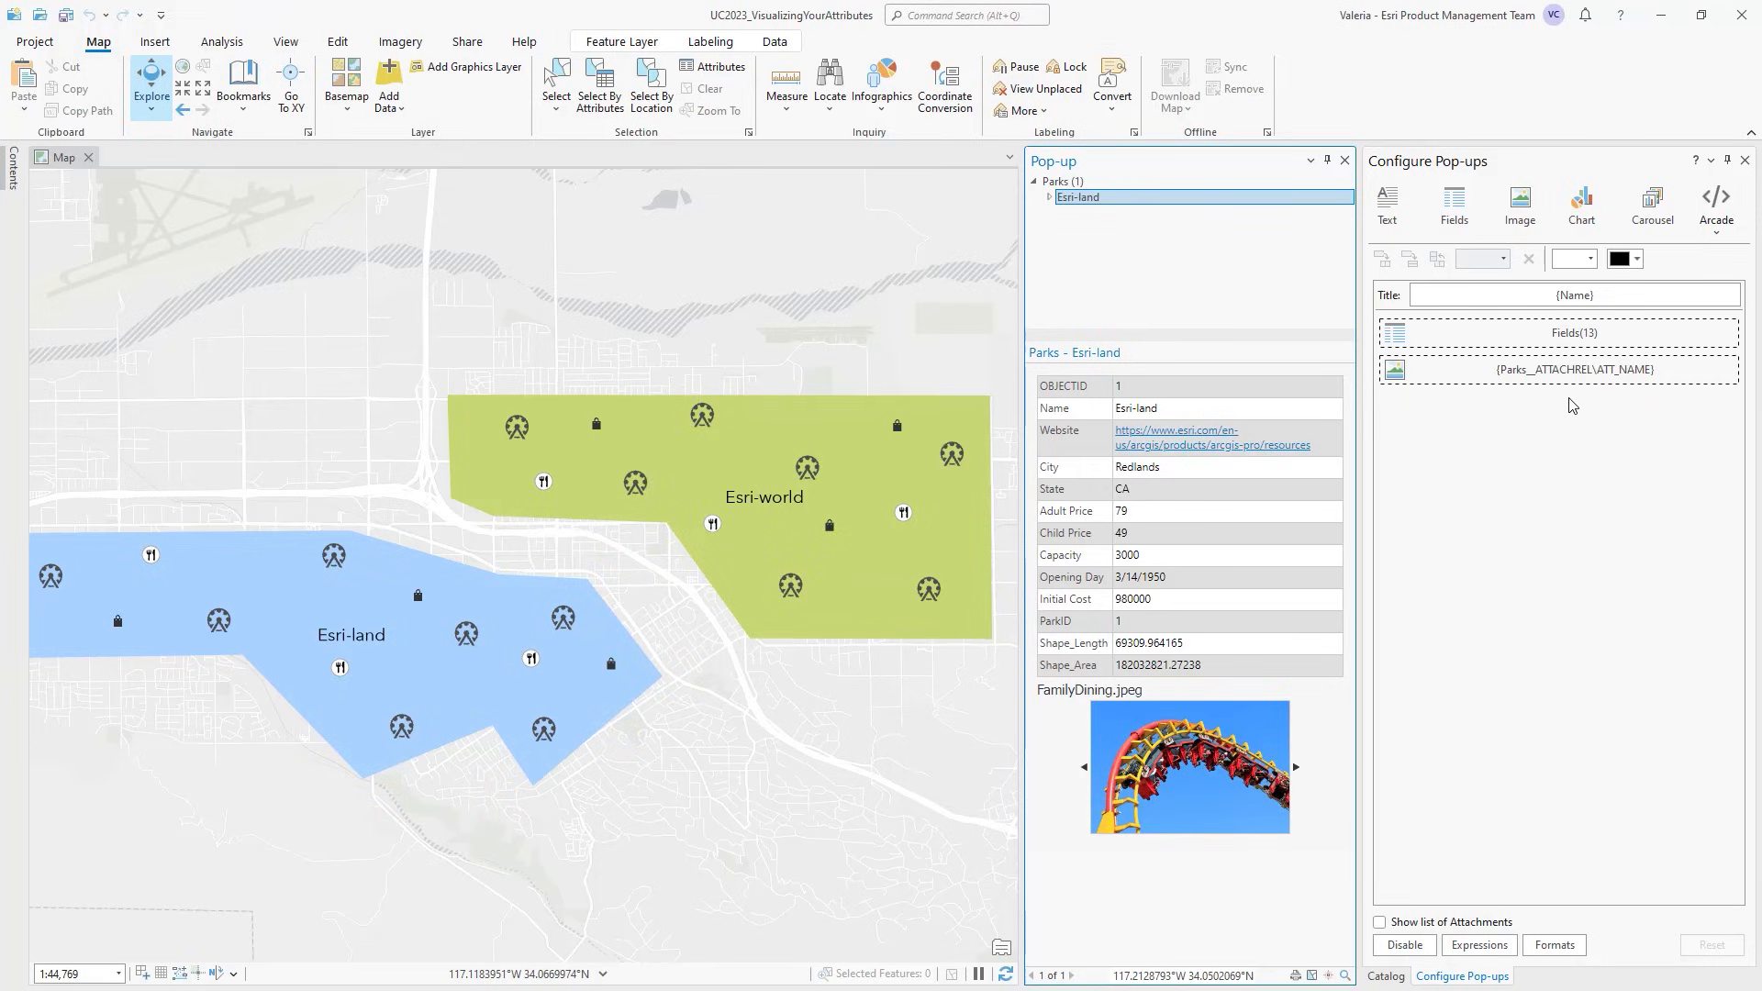
click(1557, 369)
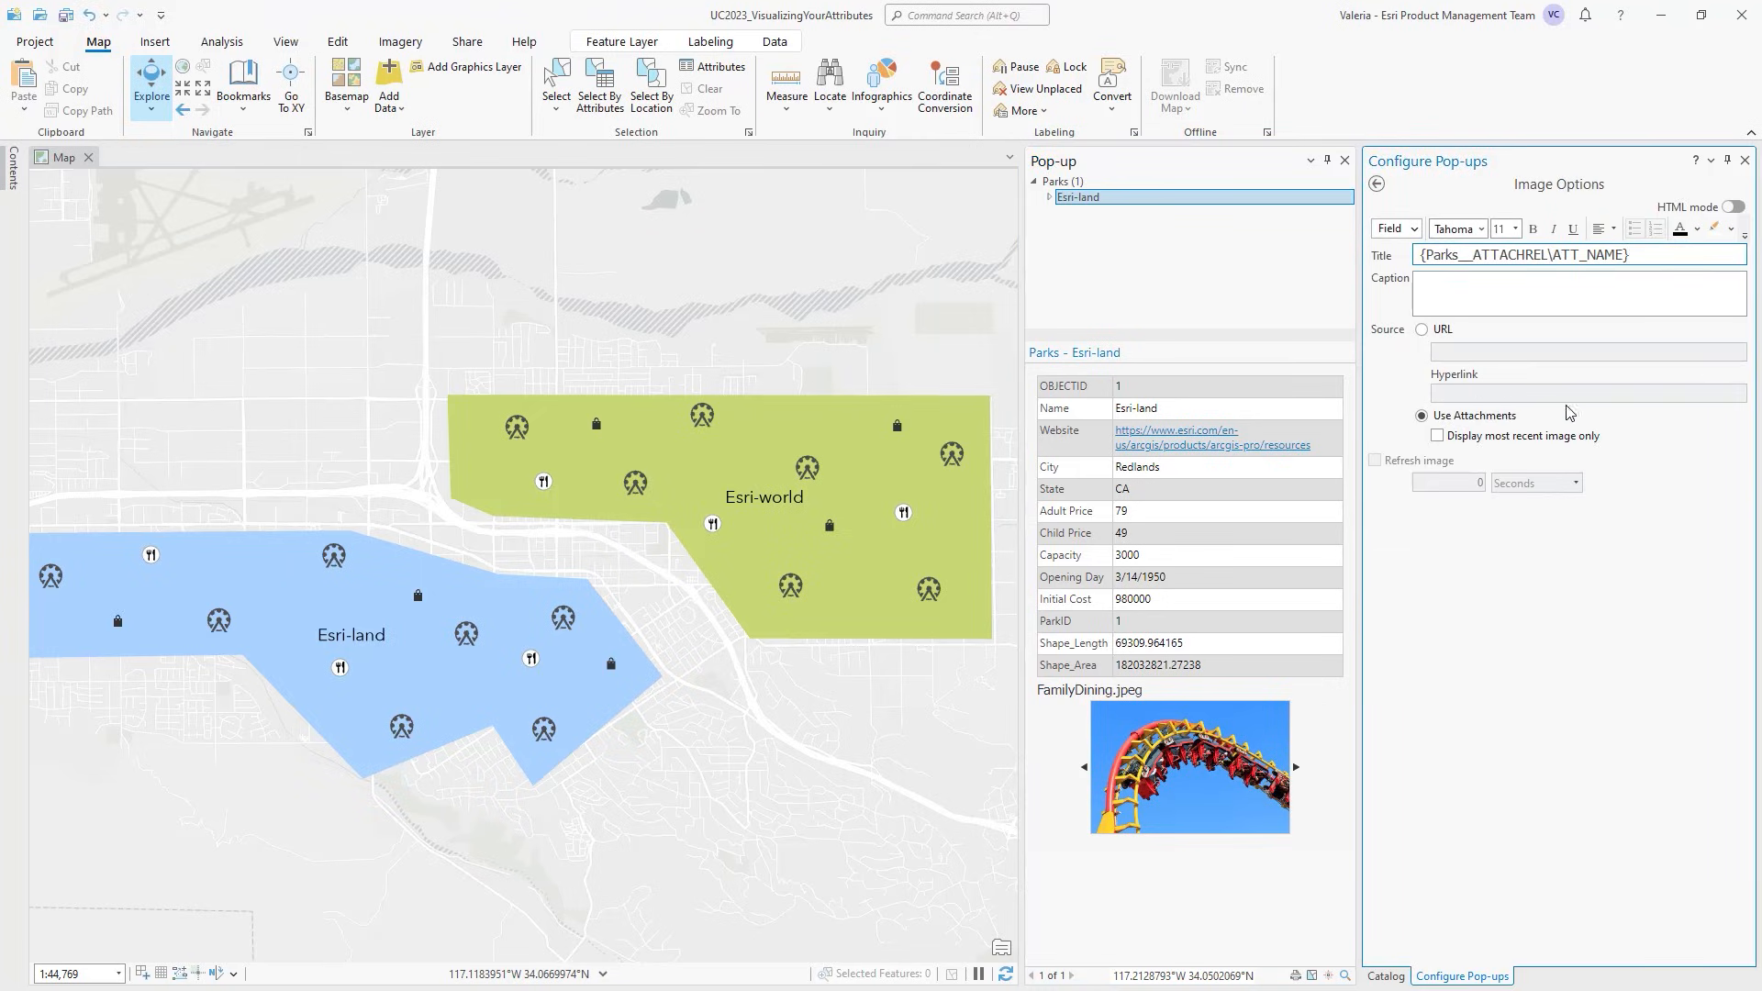
click(1437, 437)
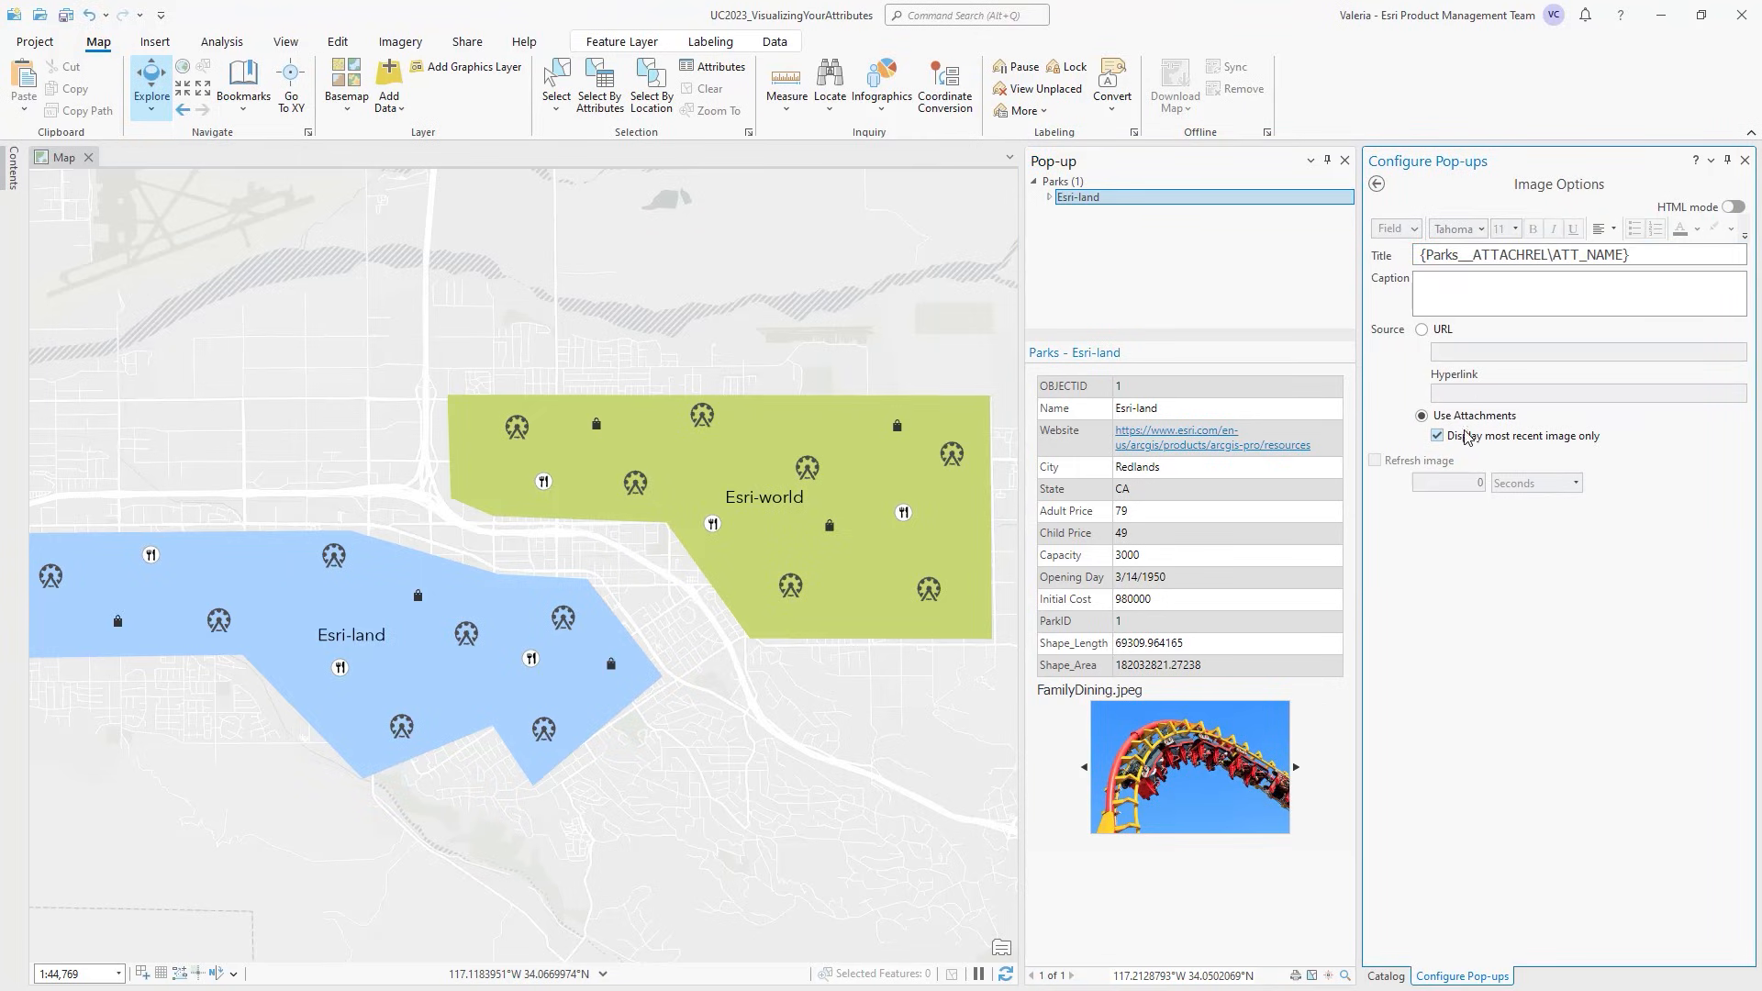
click(1375, 183)
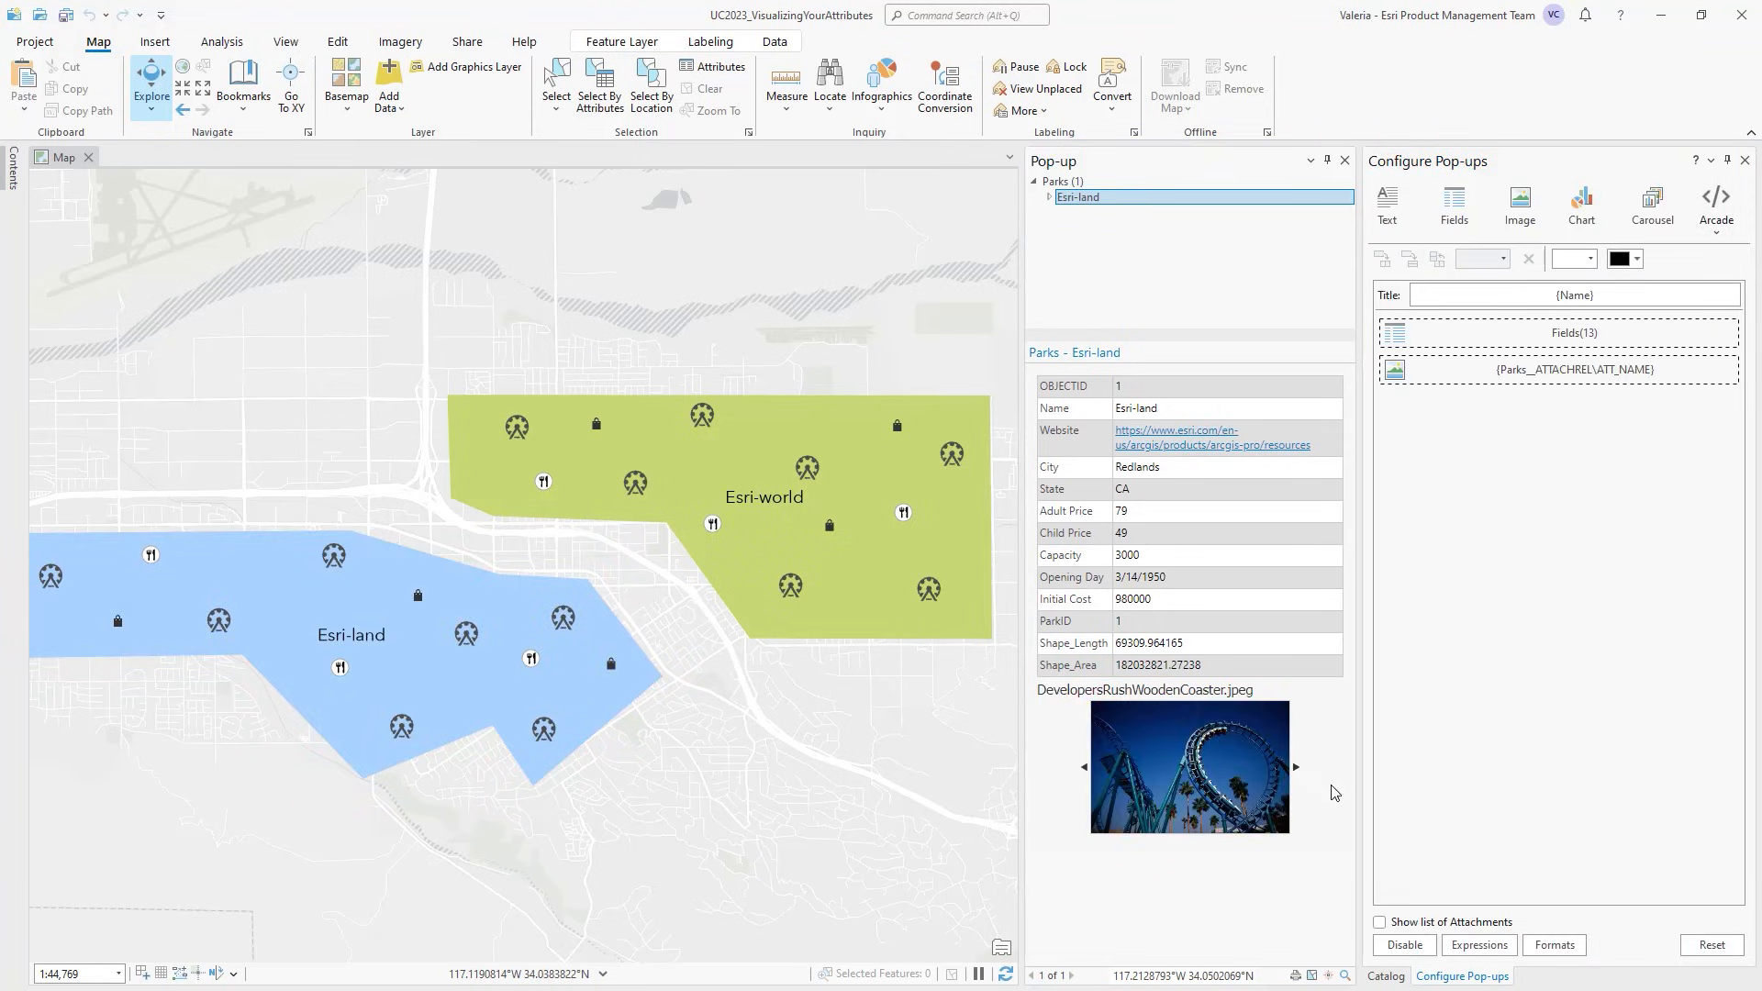
- Turn on Show list of Attachments for the Parks pop-up
click(1380, 922)
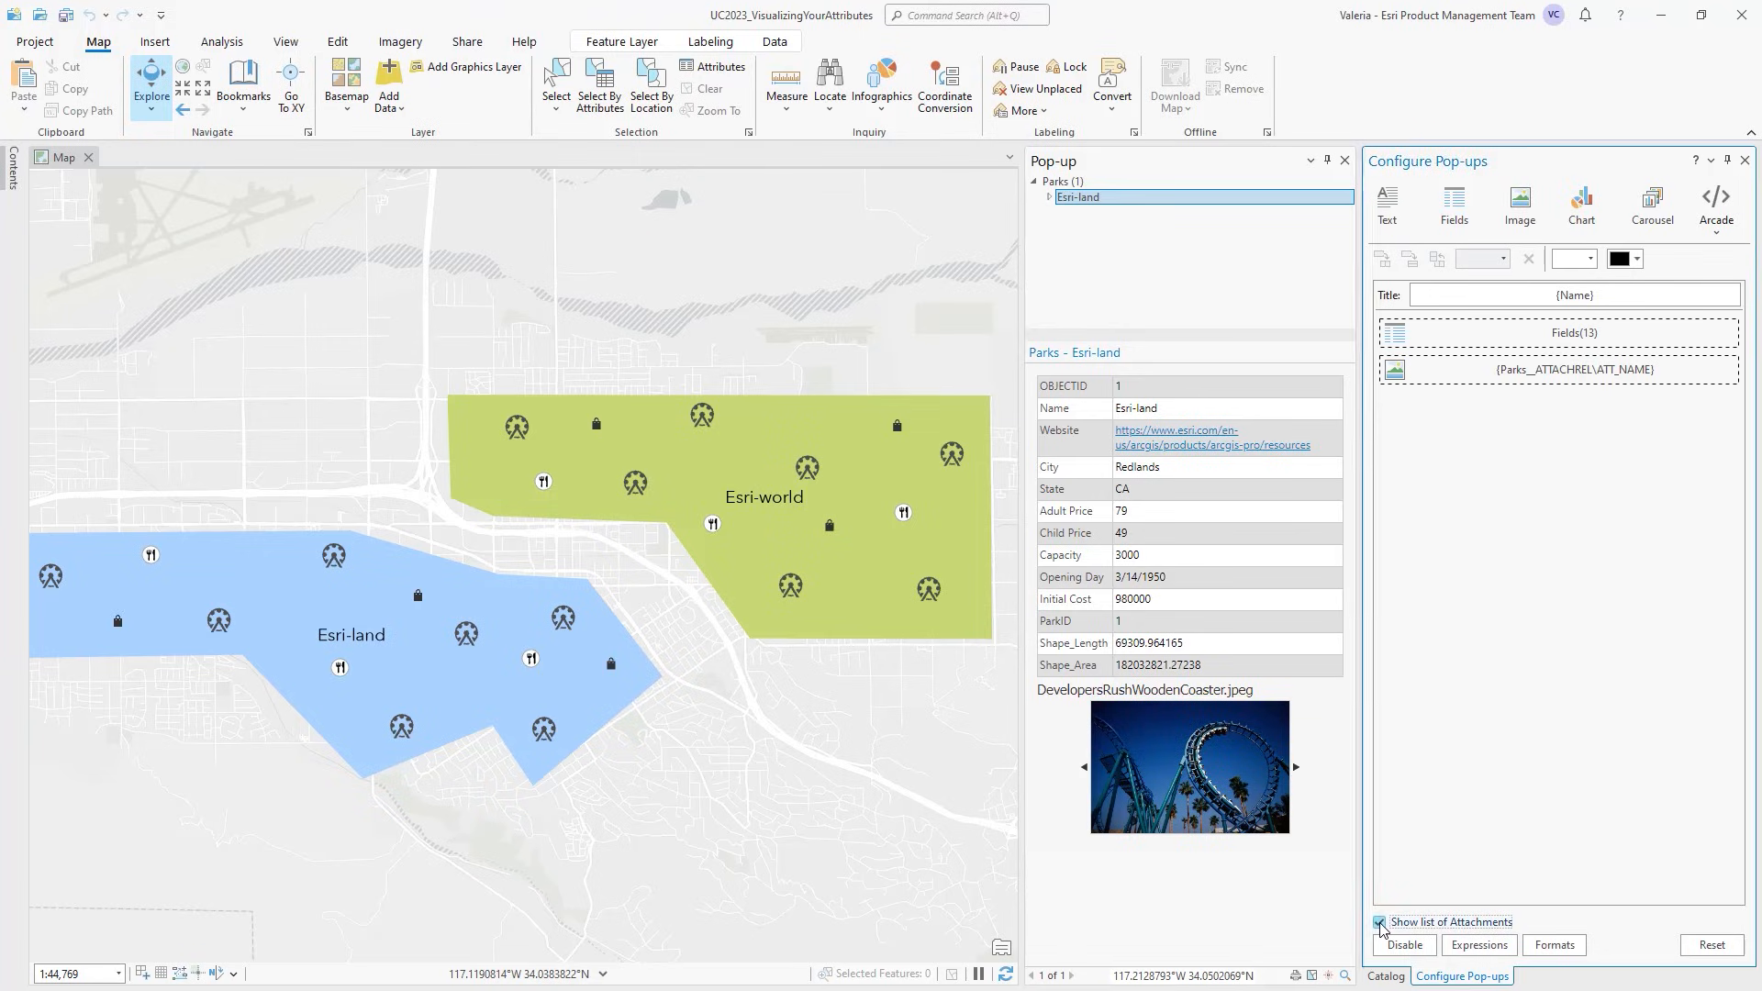
click(1380, 924)
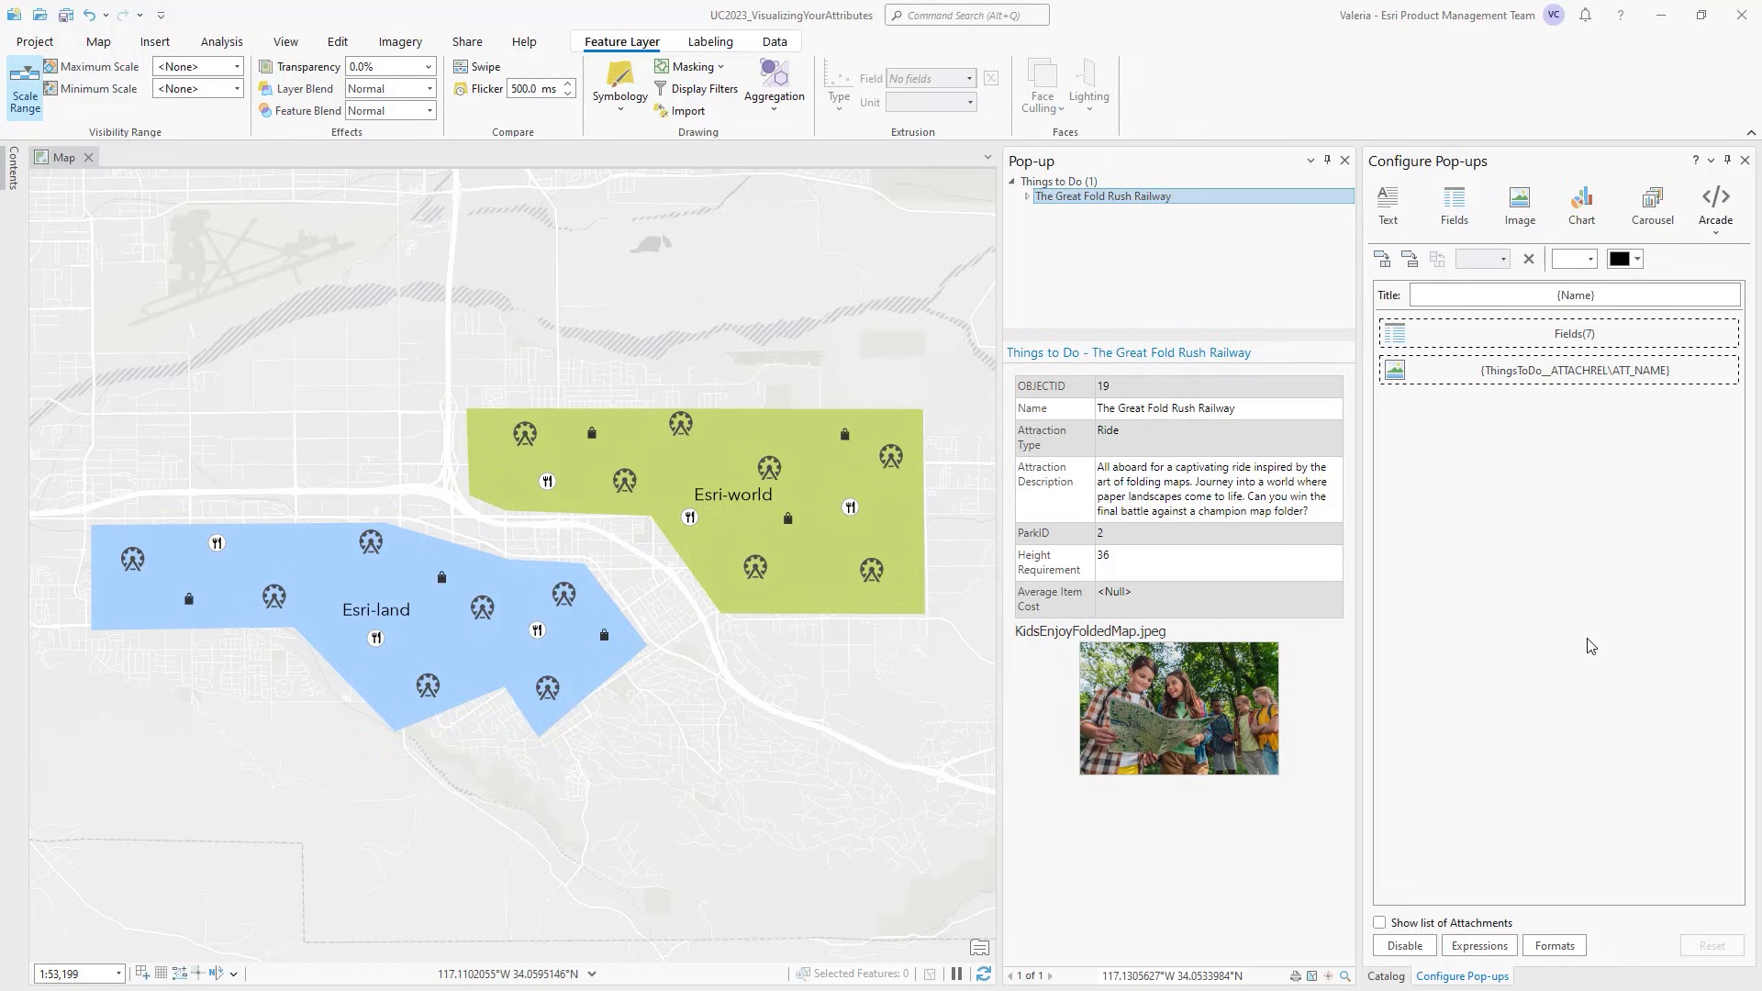
mouse_move(1635, 461)
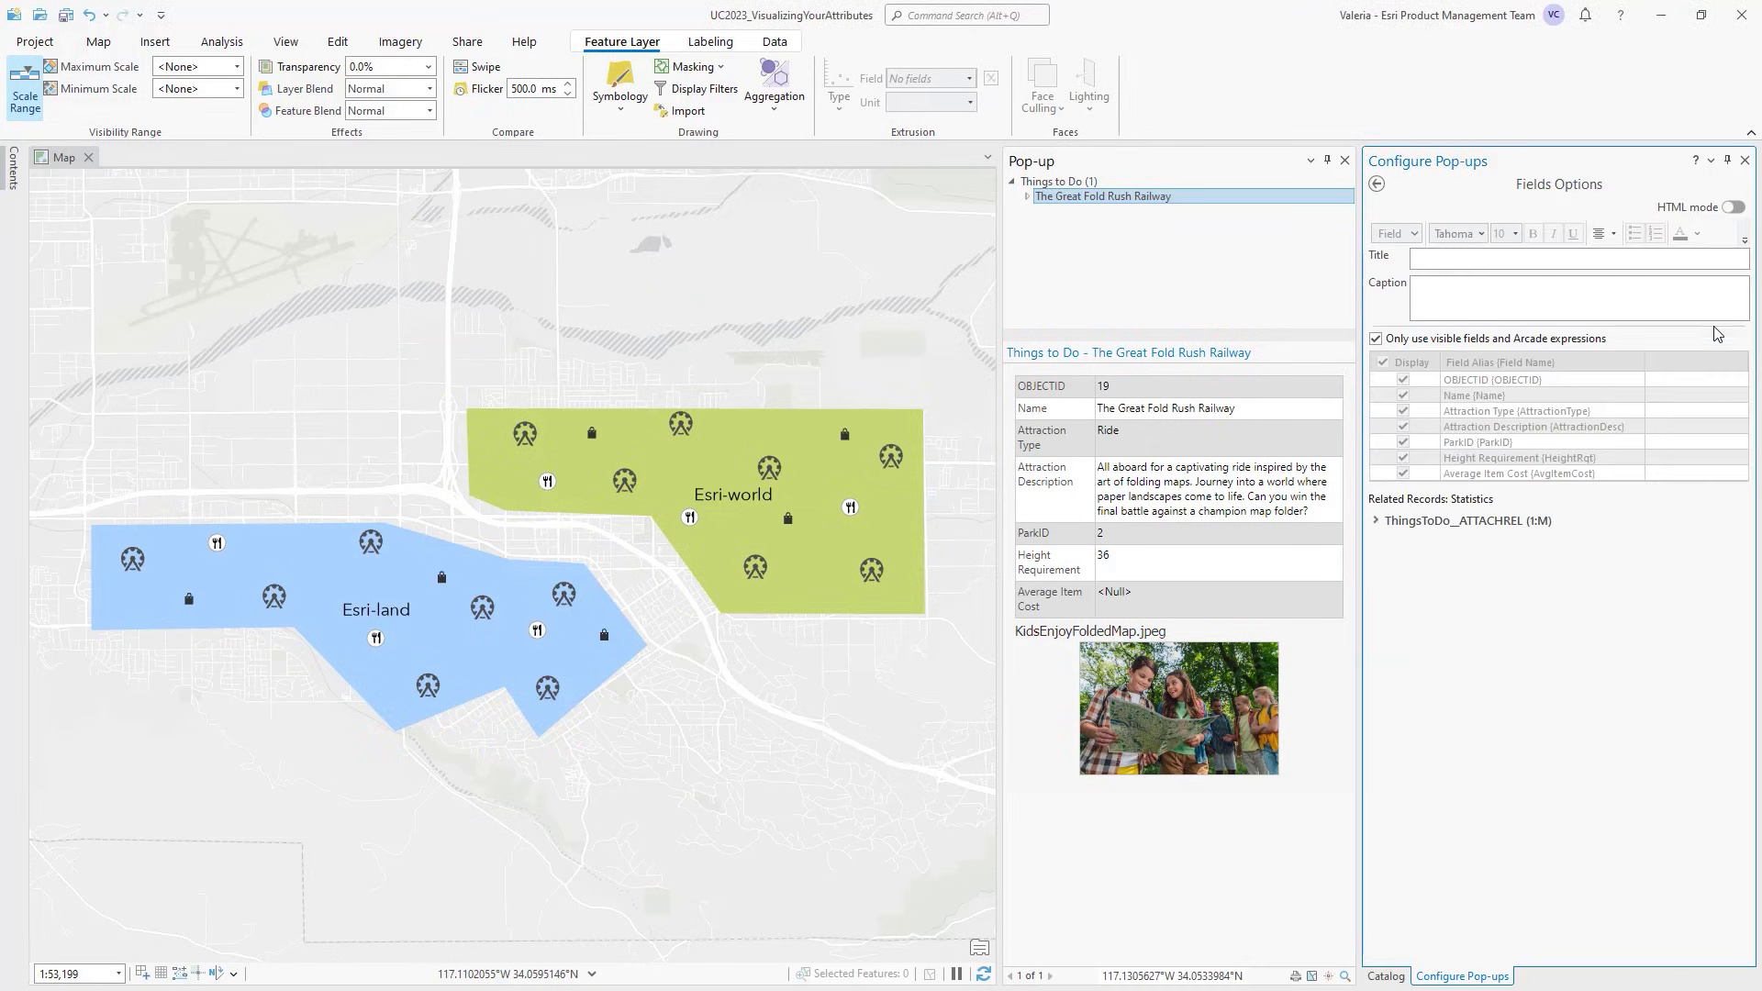
- Convert the Fields element to HTML text, then turn HTML mode off, discarding the formatting
click(1735, 208)
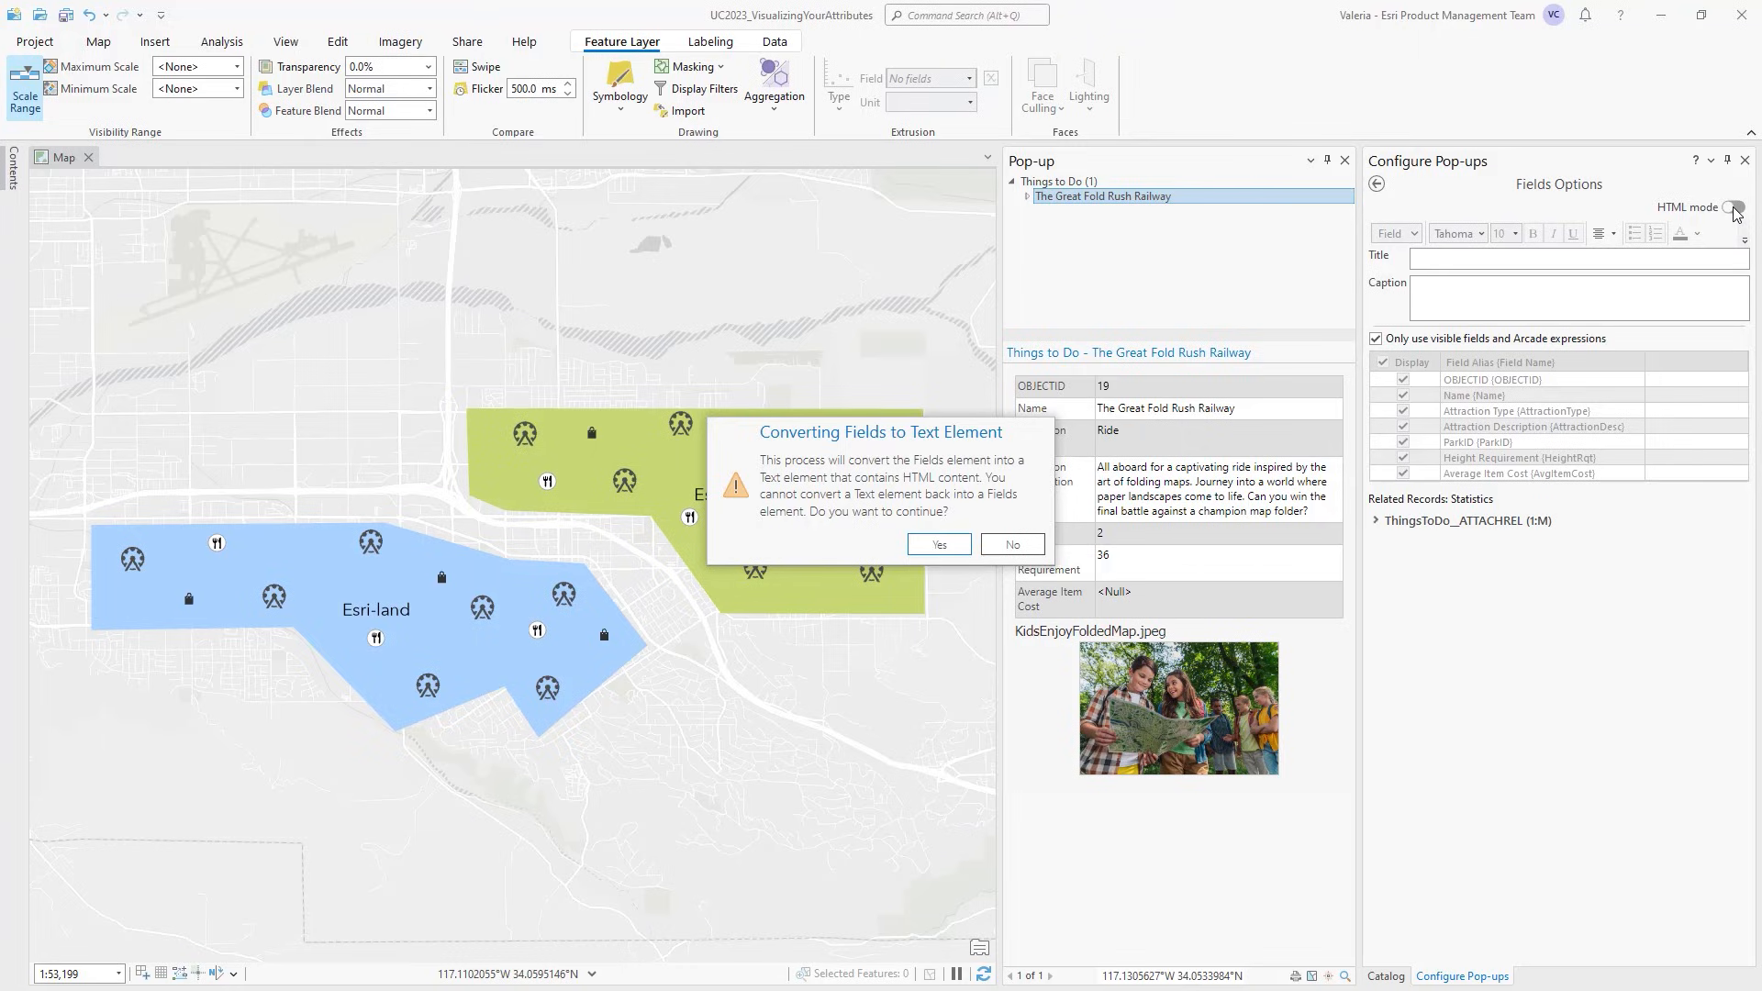
click(938, 545)
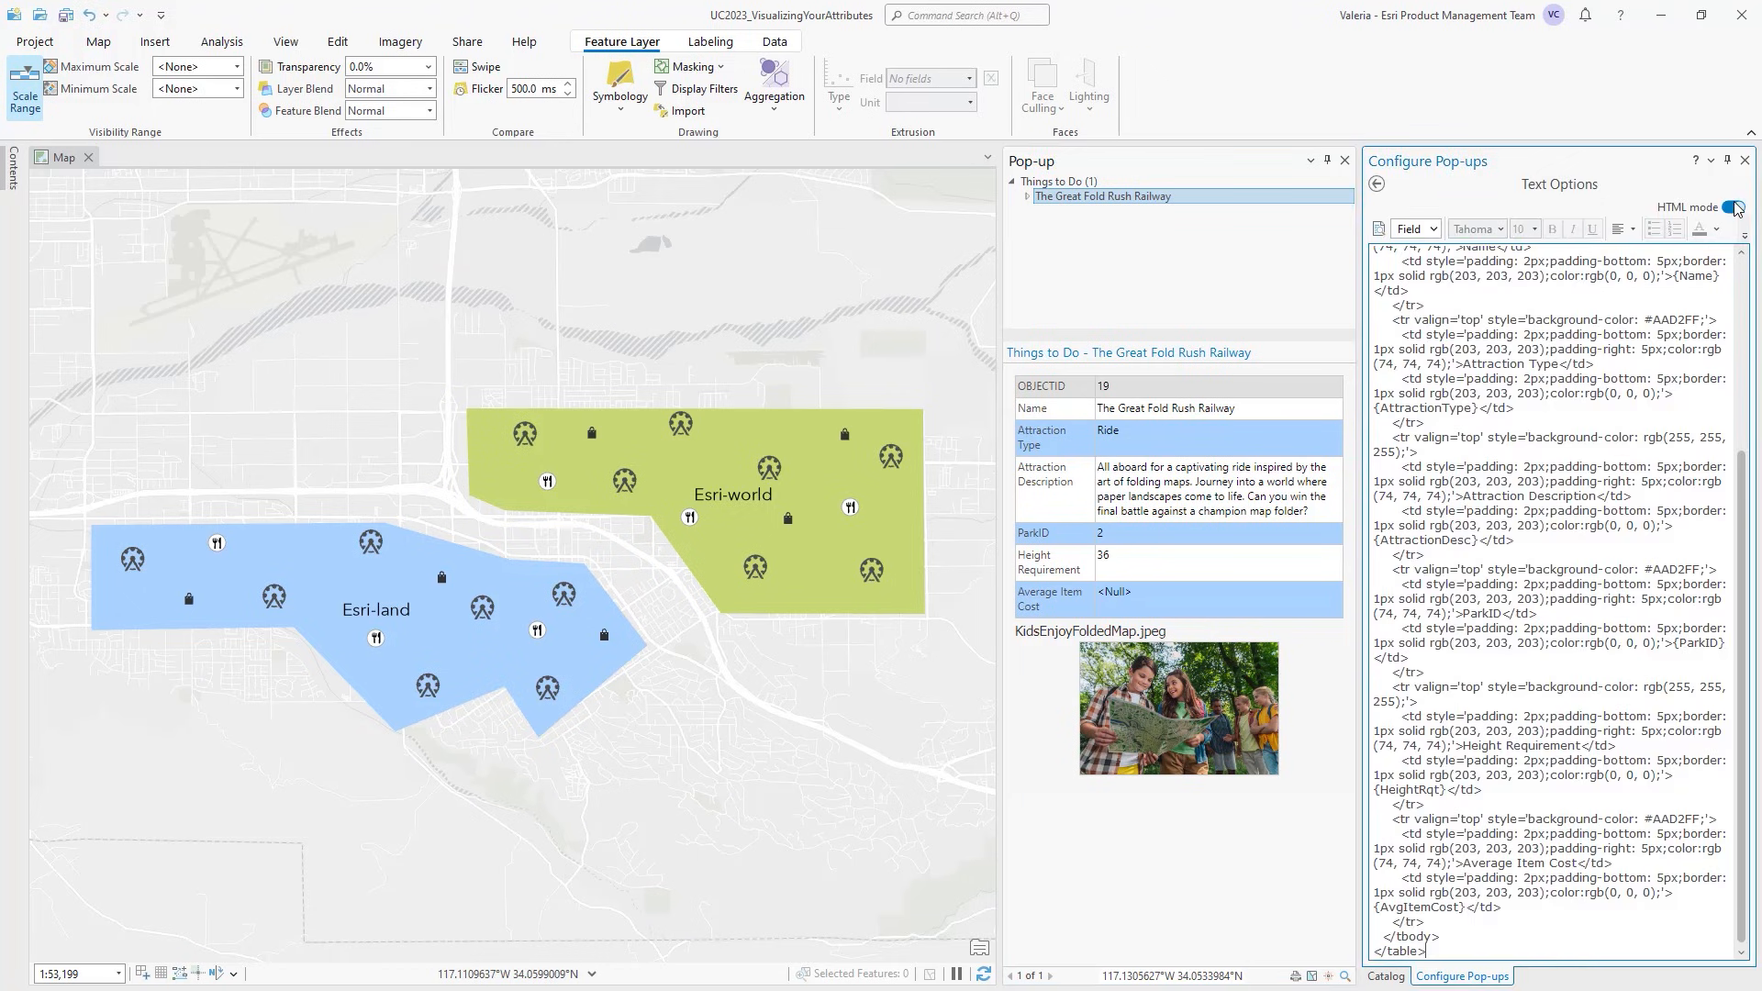
click(1735, 207)
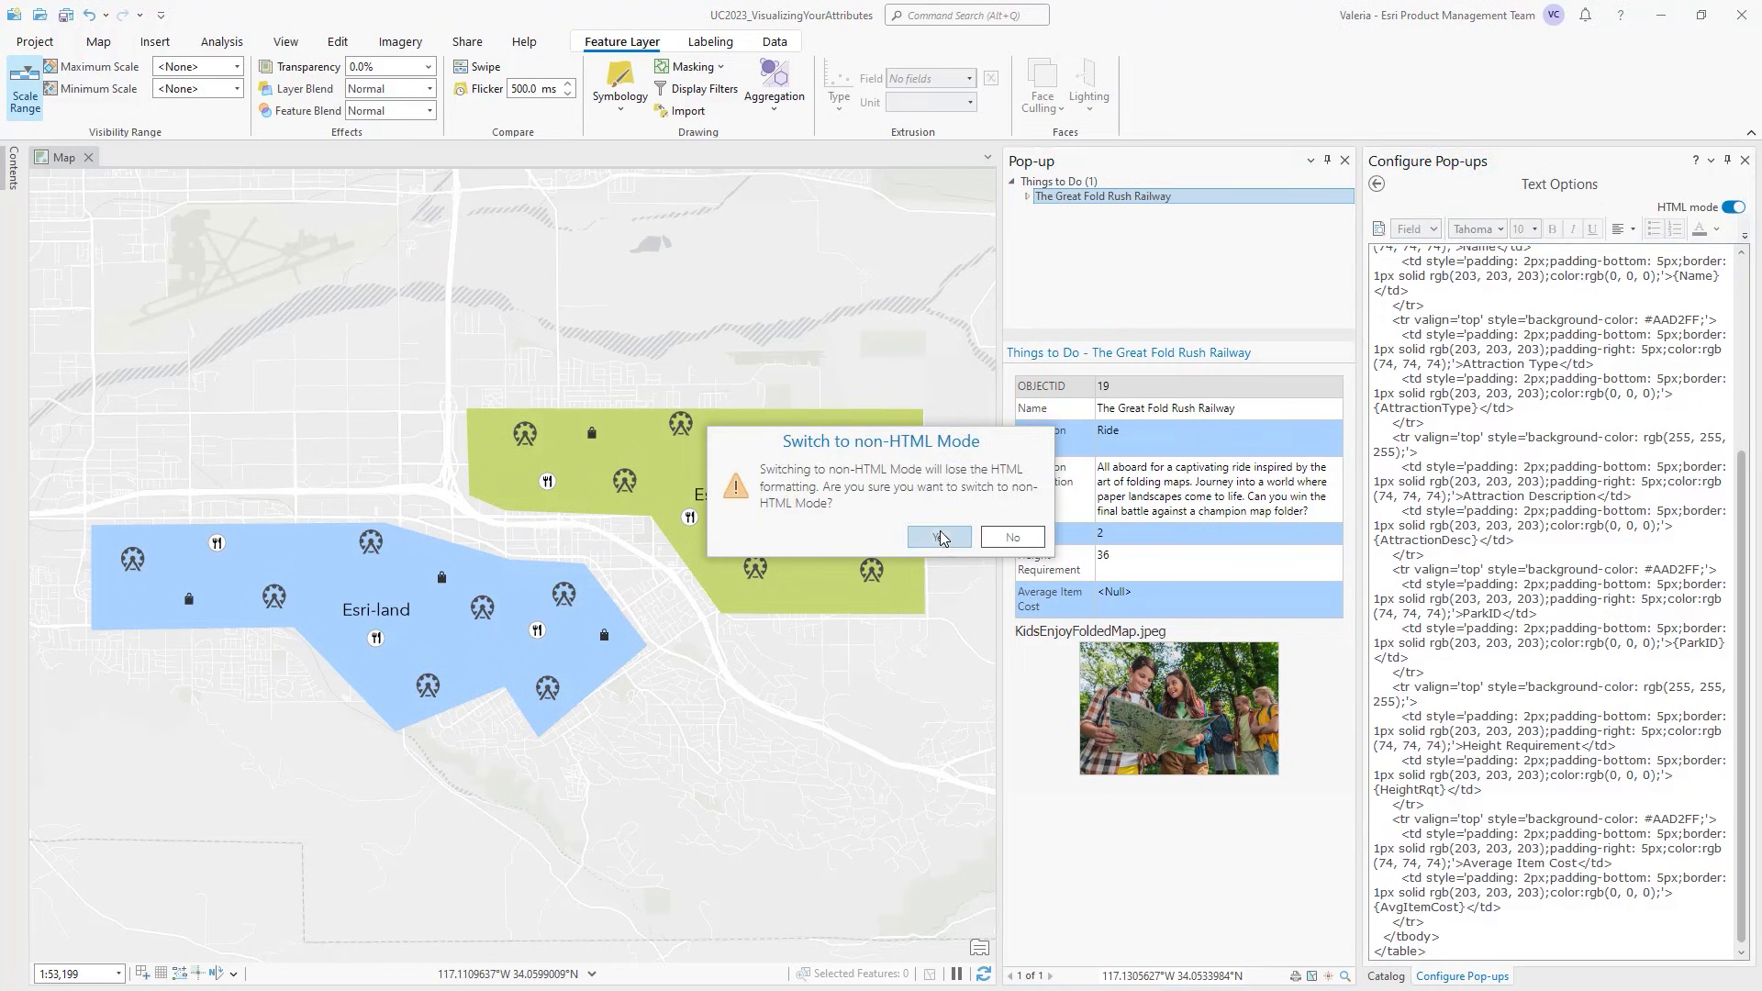
click(934, 538)
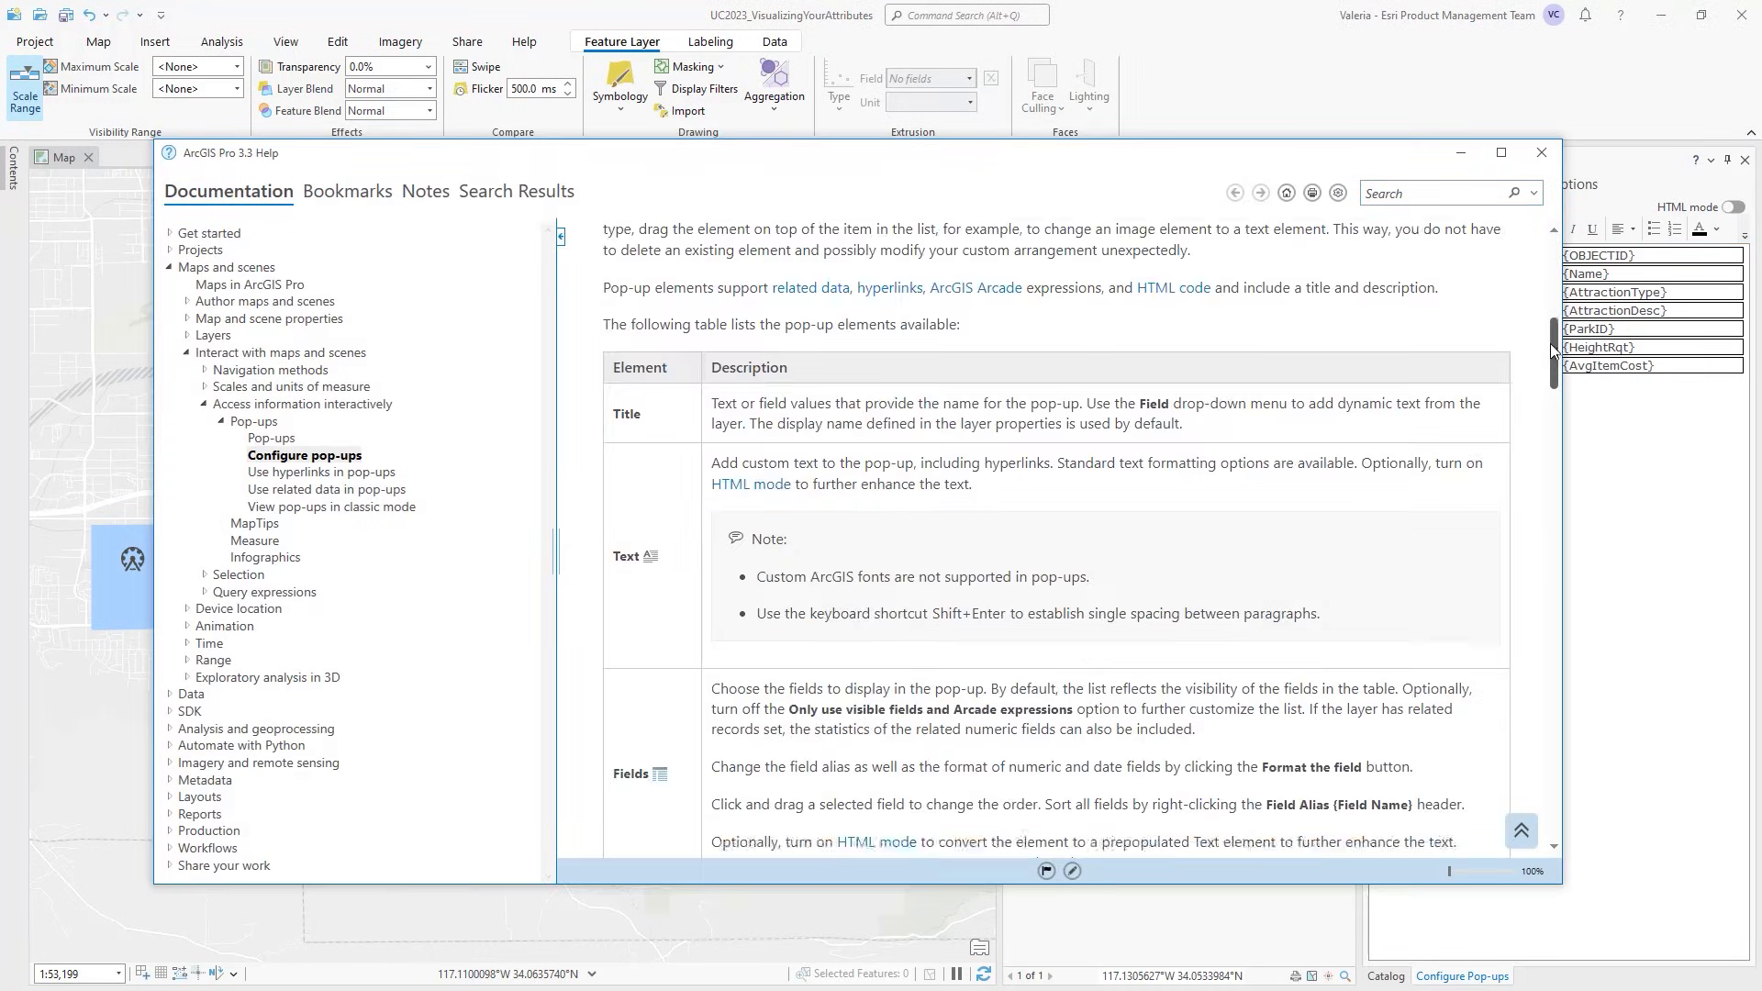
- Scroll the Configure pop-ups help page down to the HTML mode section and tag table
scroll(down, 3)
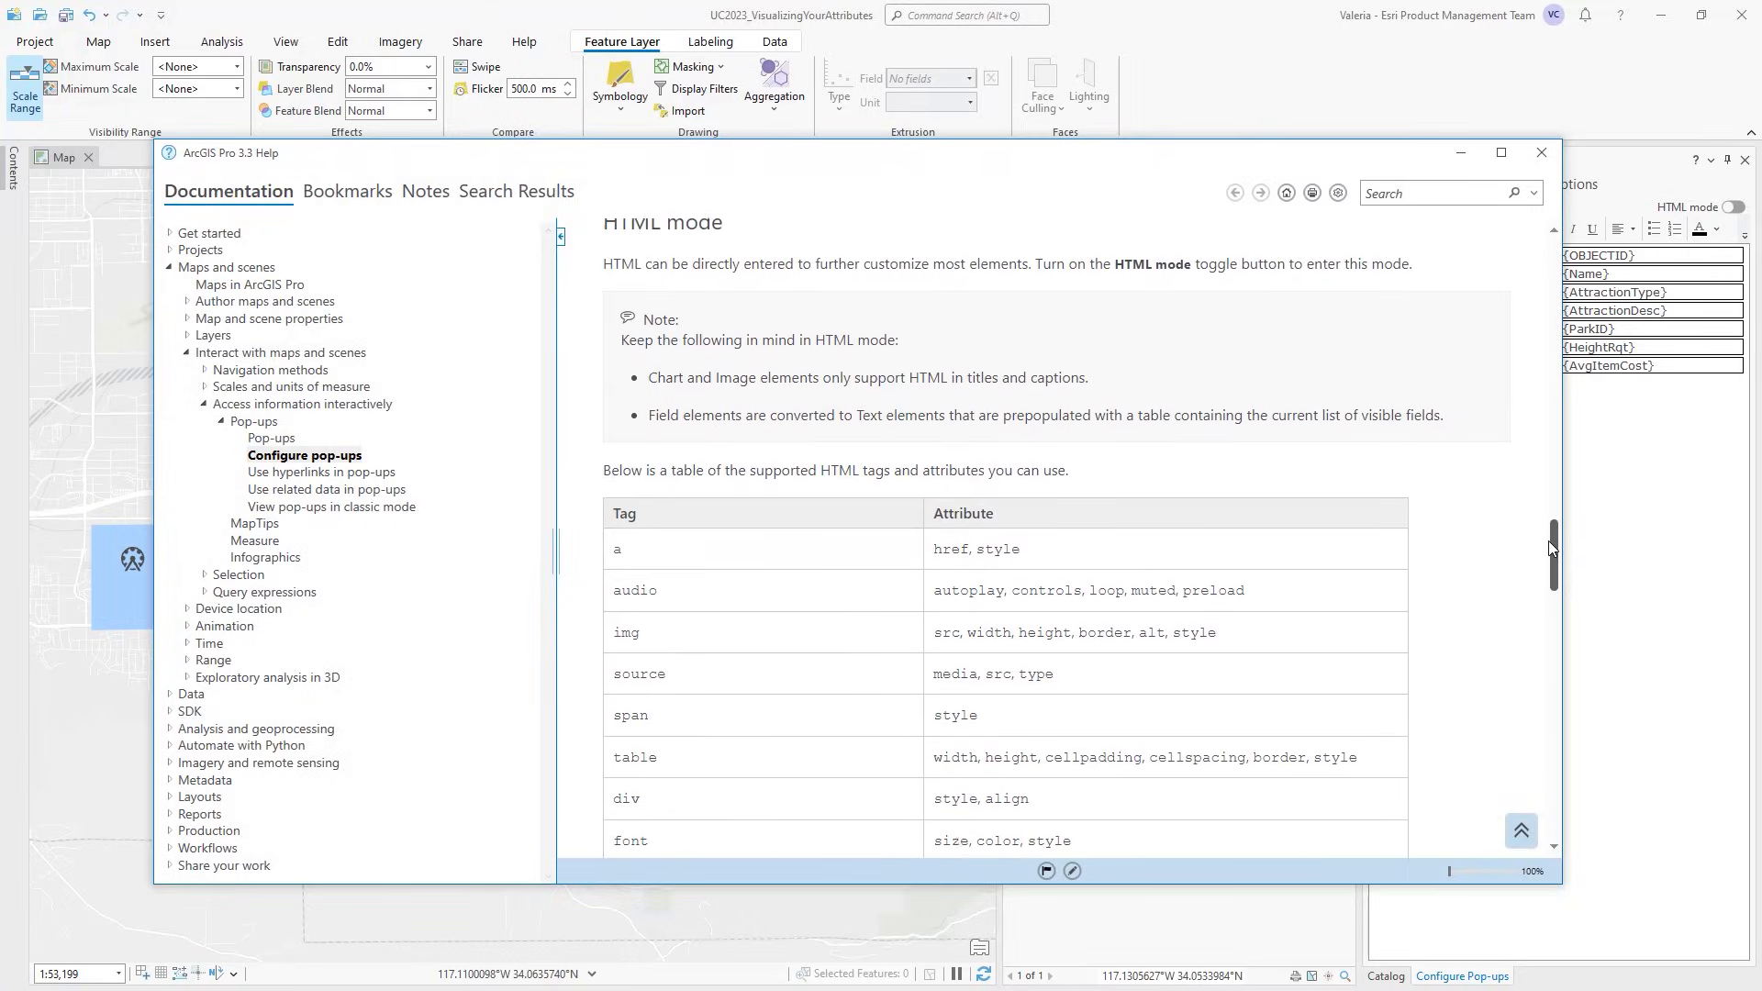
scroll(down, 3)
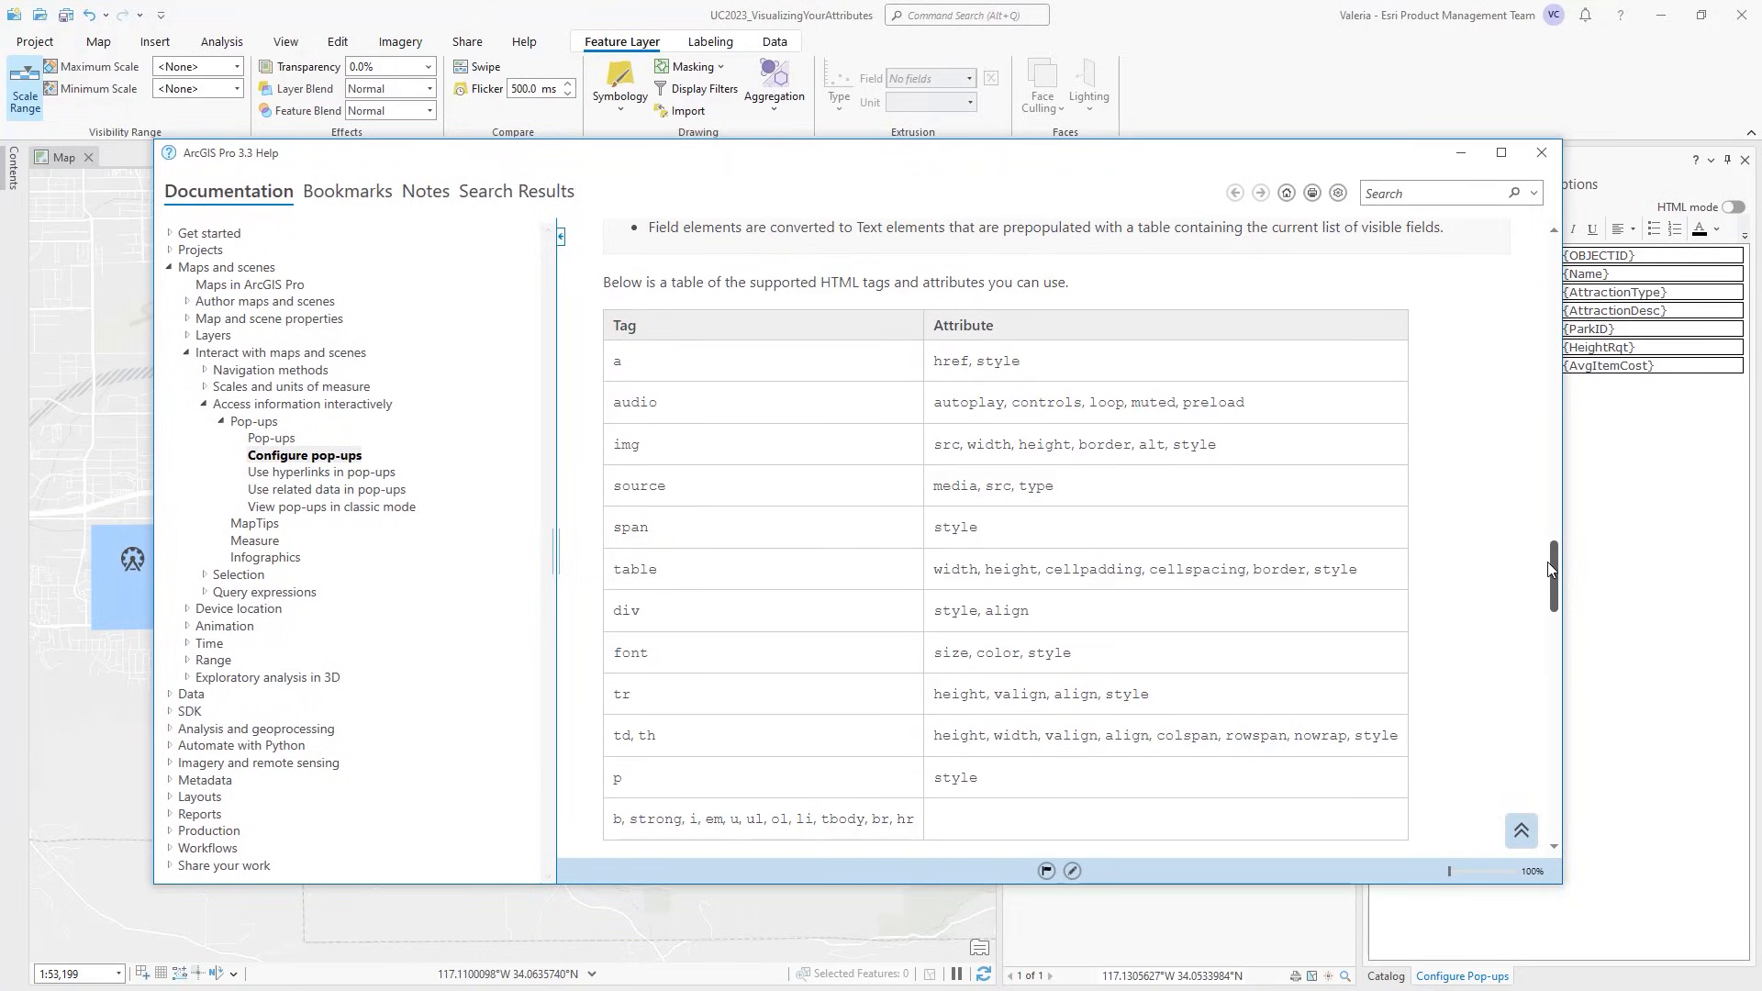